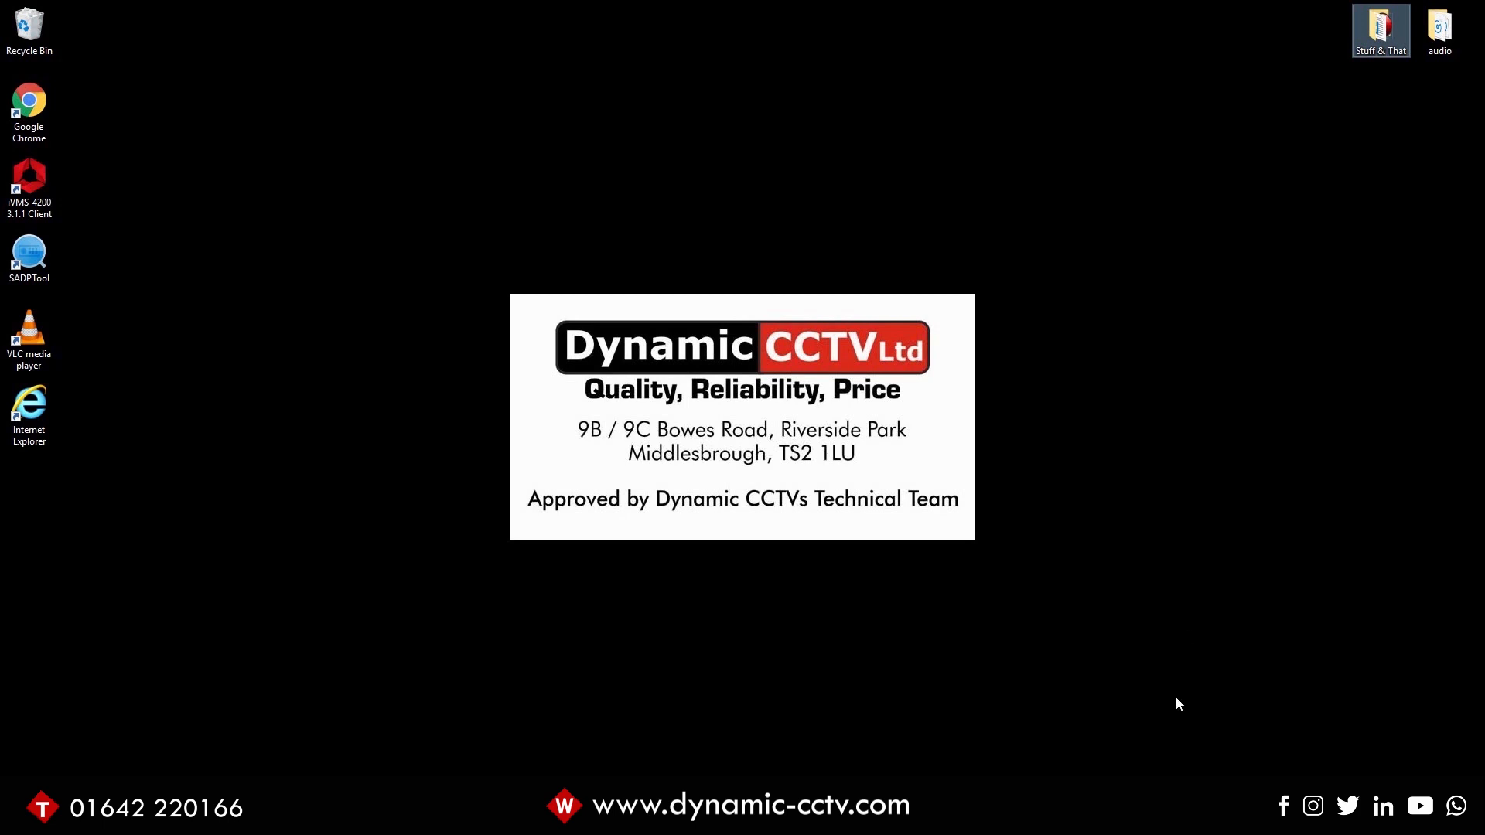
pyautogui.moveTo(1243, 611)
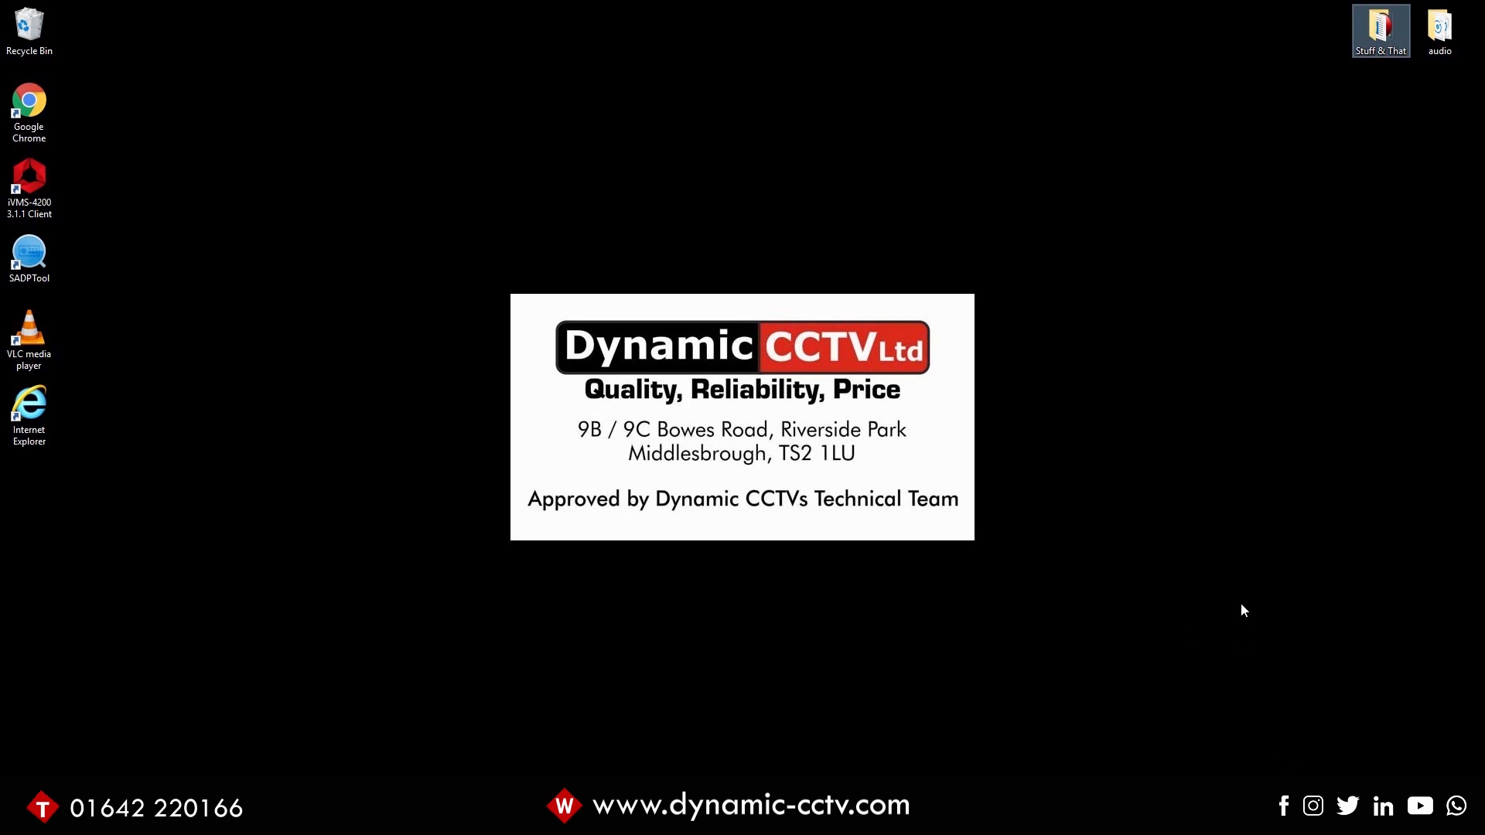
pyautogui.moveTo(1185, 713)
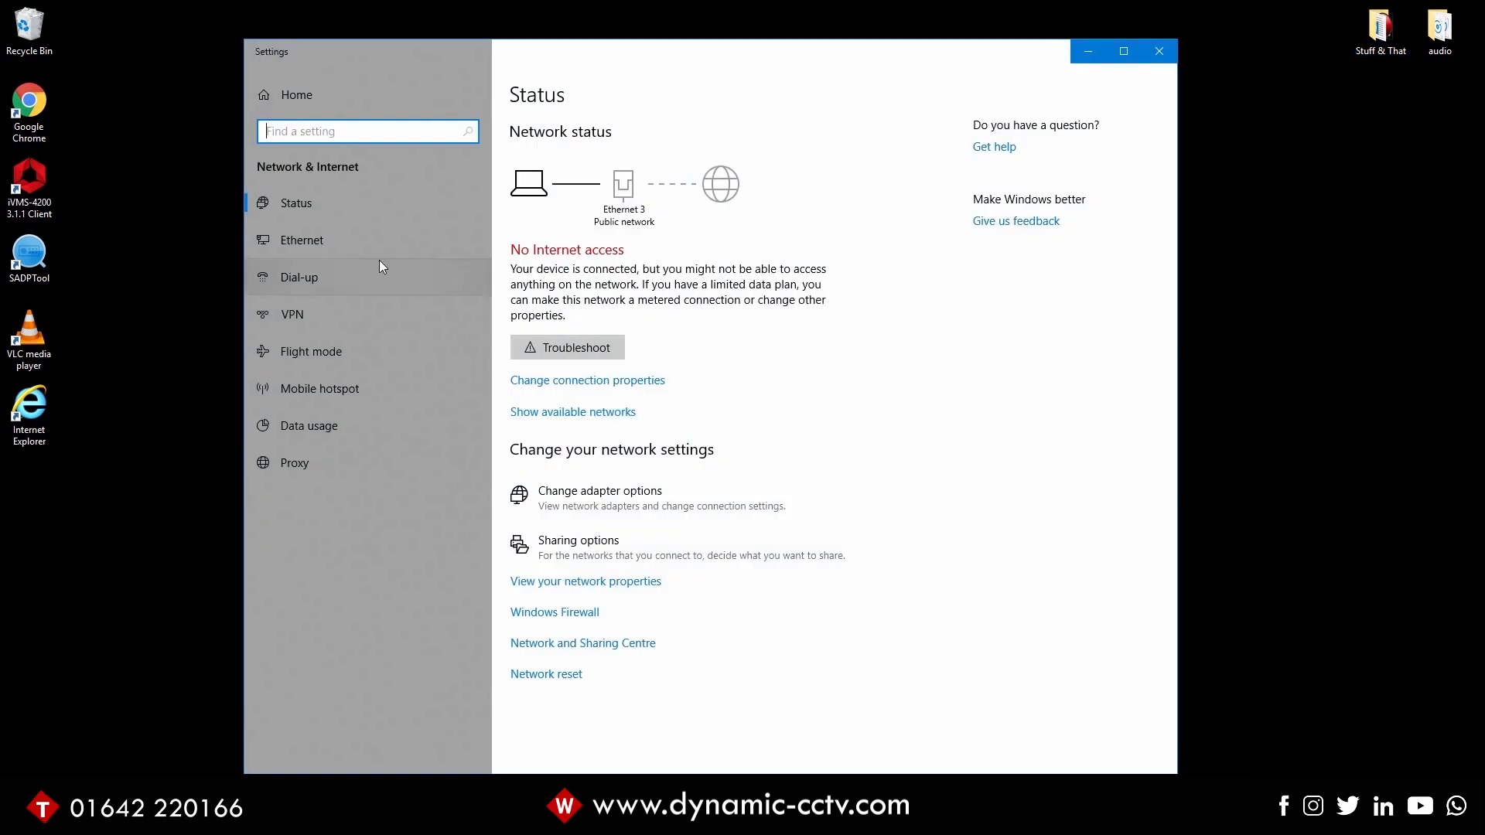
# - Give Ethernet 3 adapter static IPv4 192.168.2.100, mask 255.255.255.0, and confirm
pyautogui.click(301, 240)
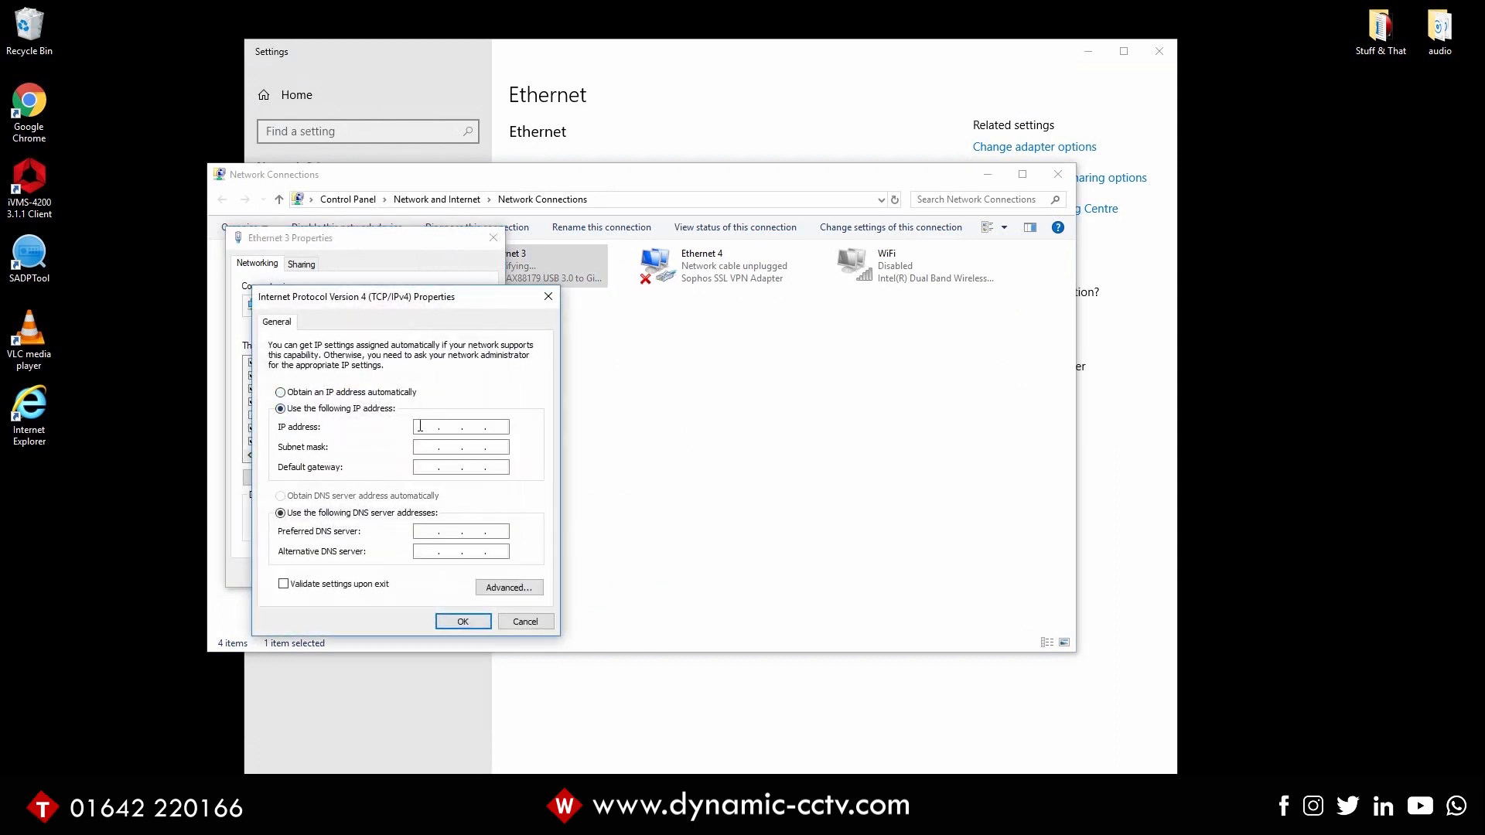
pyautogui.write('192.168')
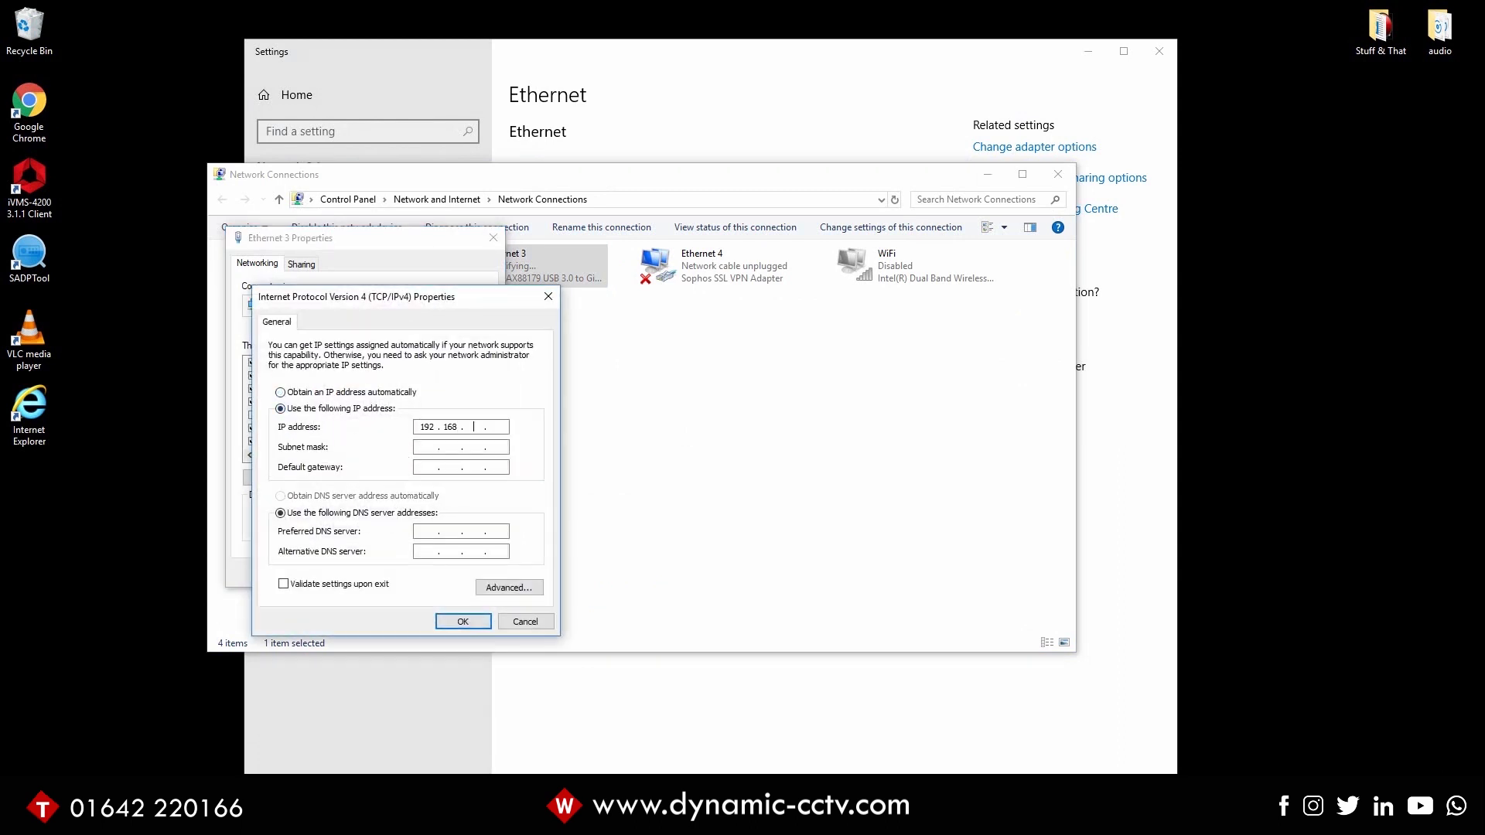
pyautogui.write('2')
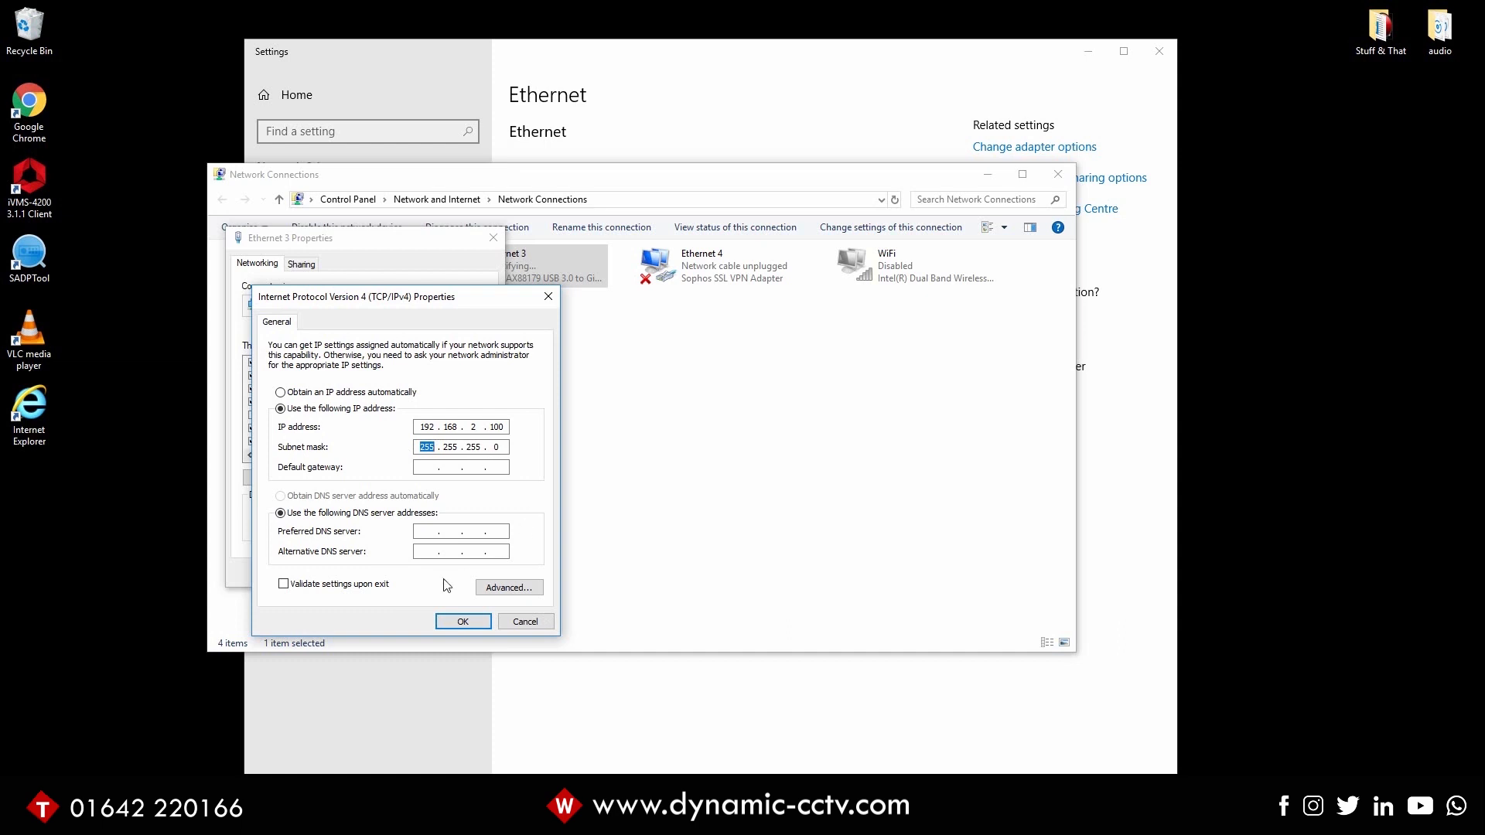
pyautogui.click(463, 621)
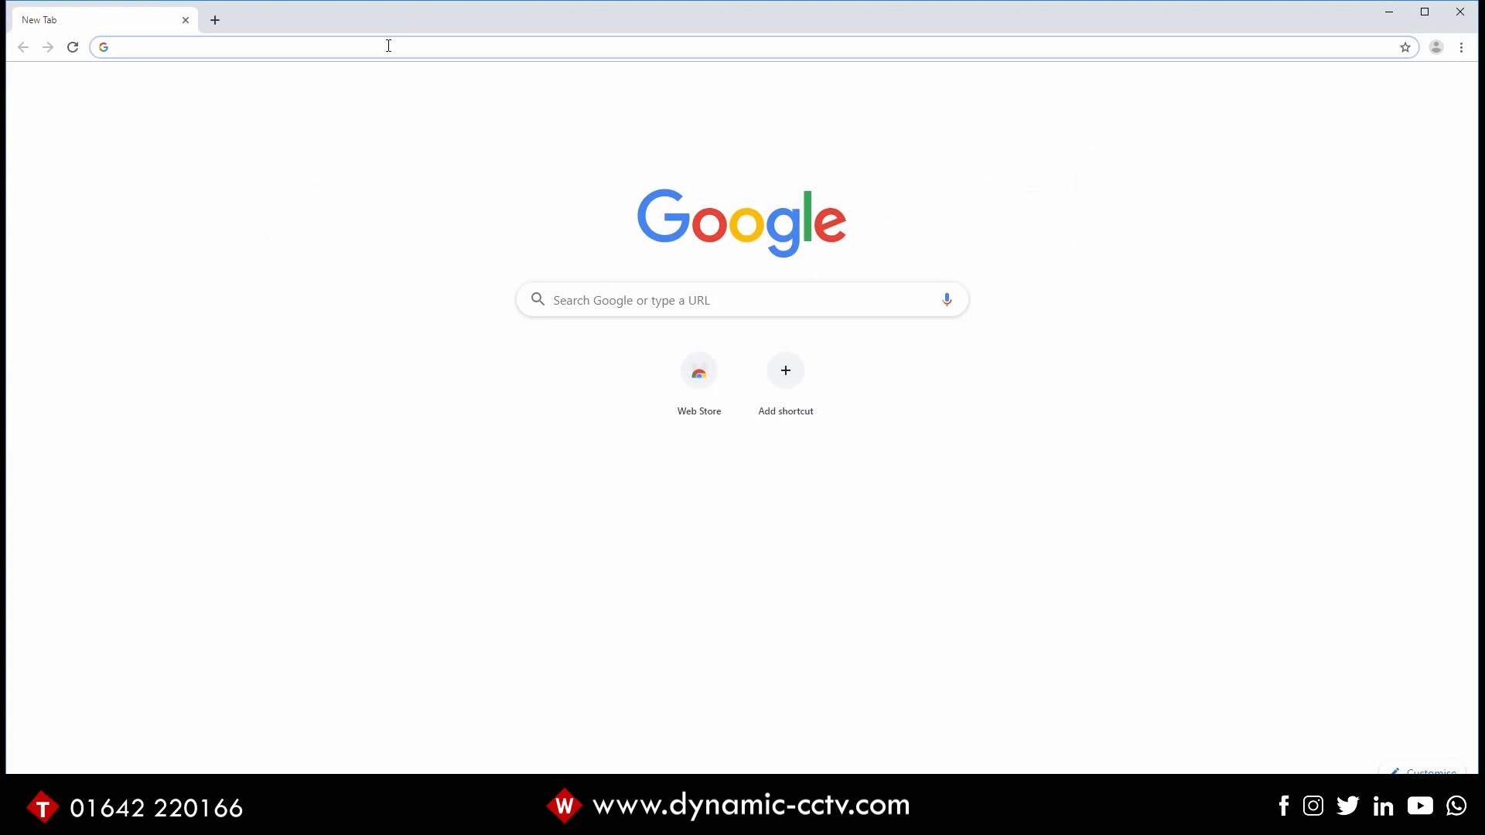
# - Browse to 192.168.2.66 and sign in with username admin
pyautogui.write('192.168.2.66/index.html?h=c7544d4a#/status/information')
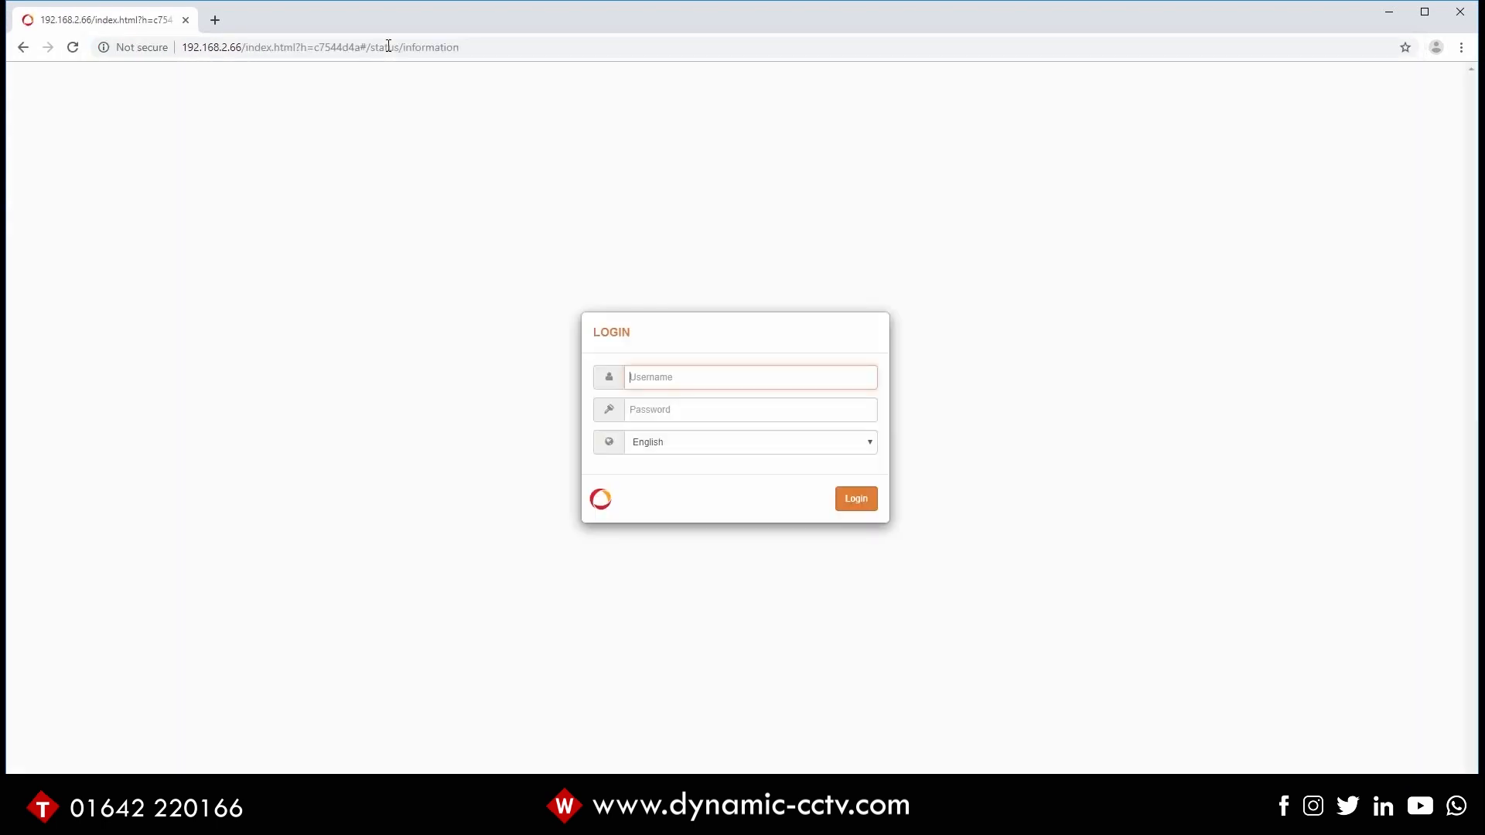
pyautogui.write('admin')
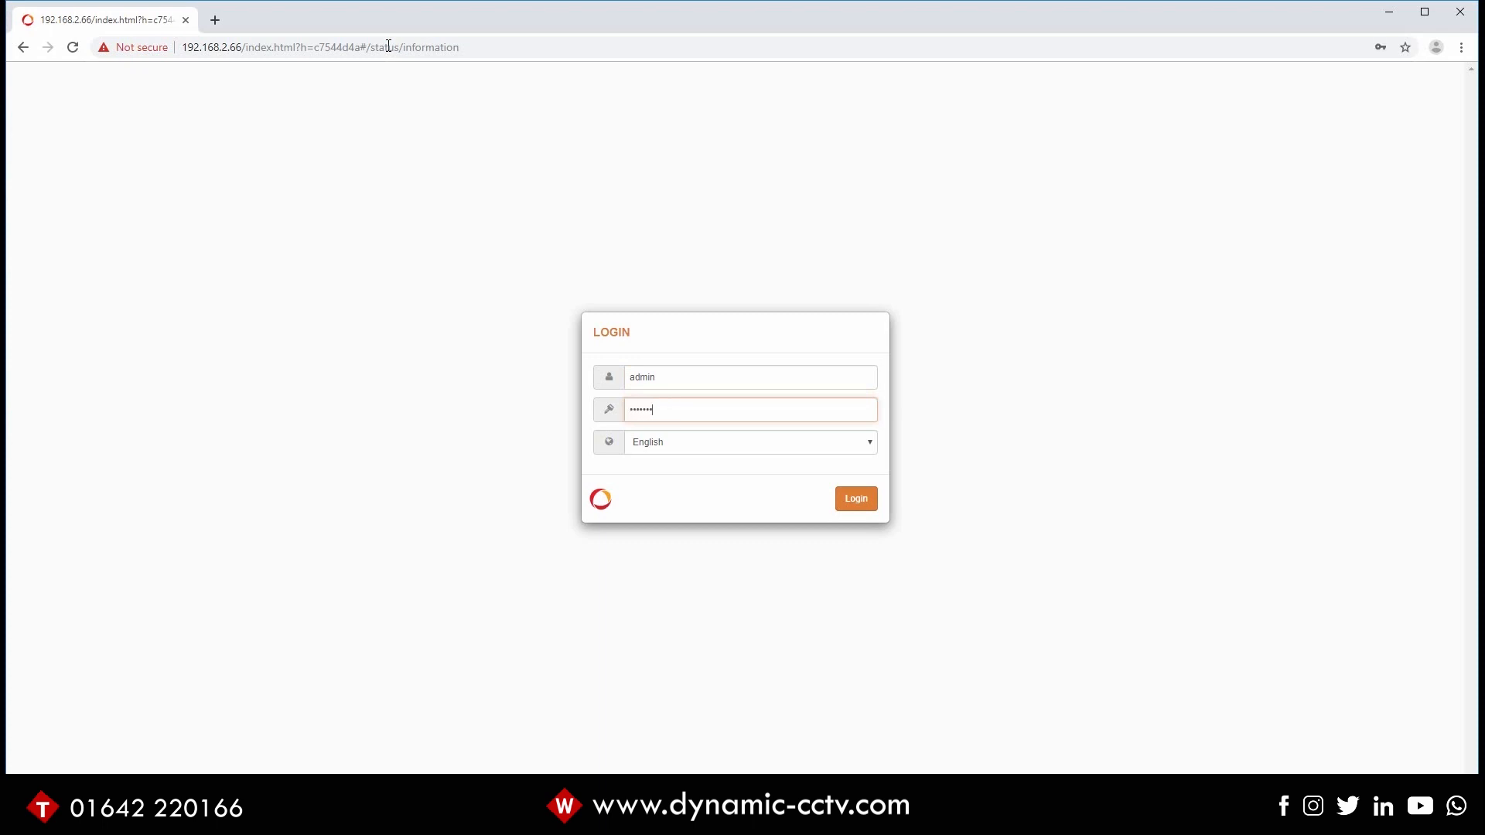
pyautogui.click(853, 498)
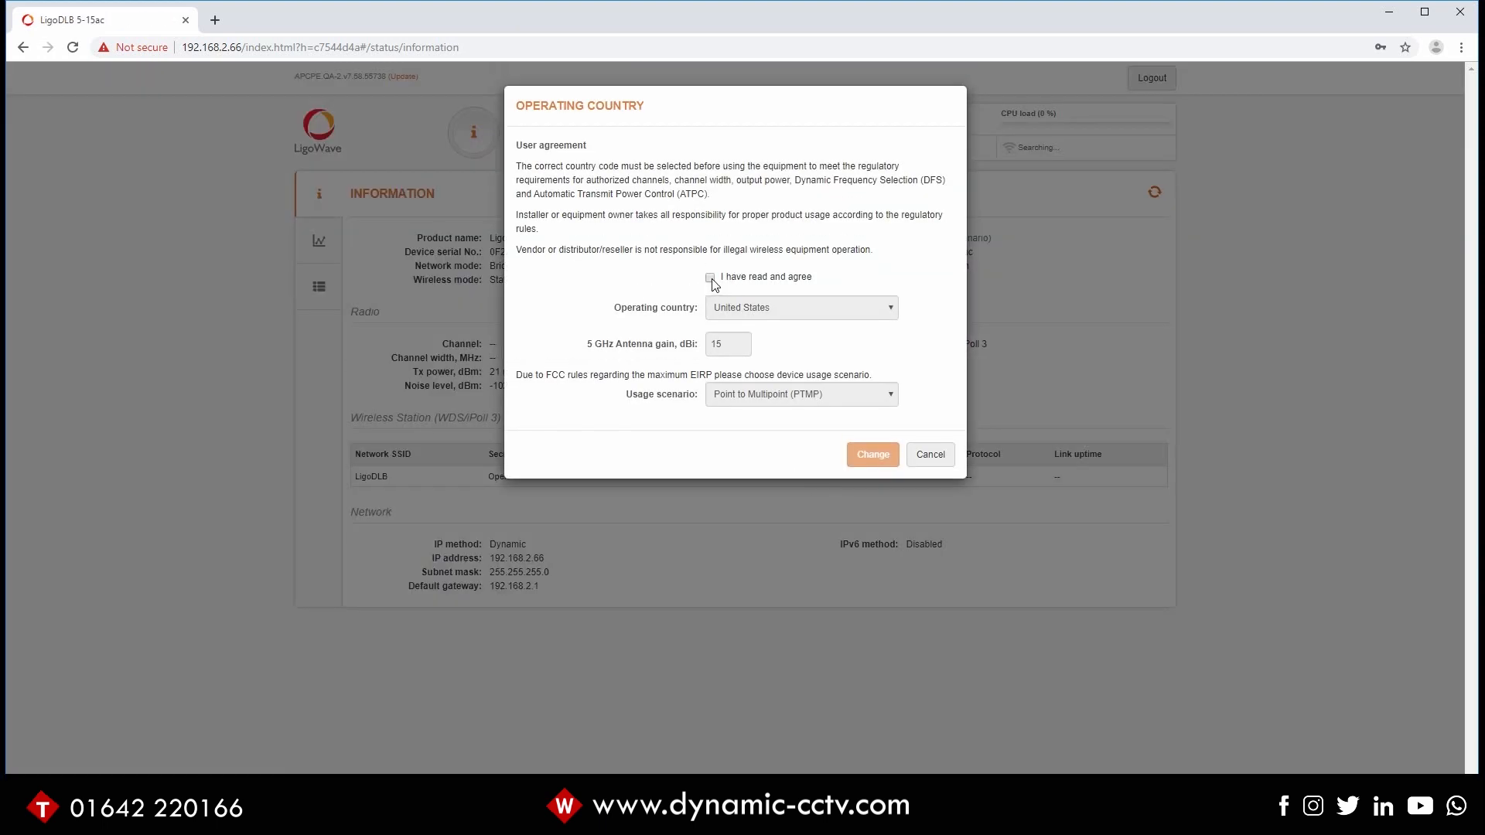
# - Agree to the user agreement and apply United Kingdom as operating country
pyautogui.click(709, 277)
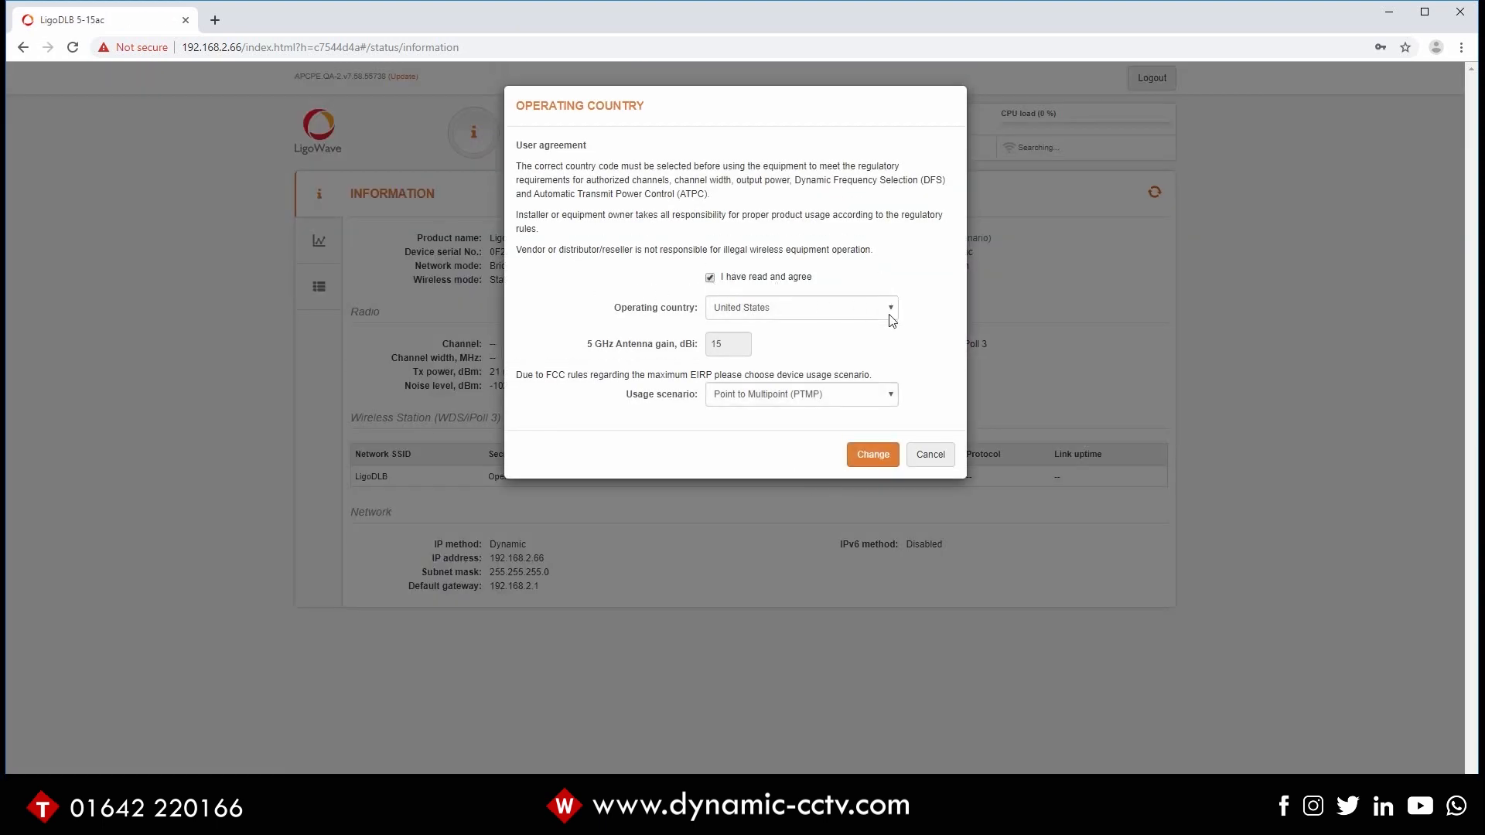
pyautogui.click(798, 307)
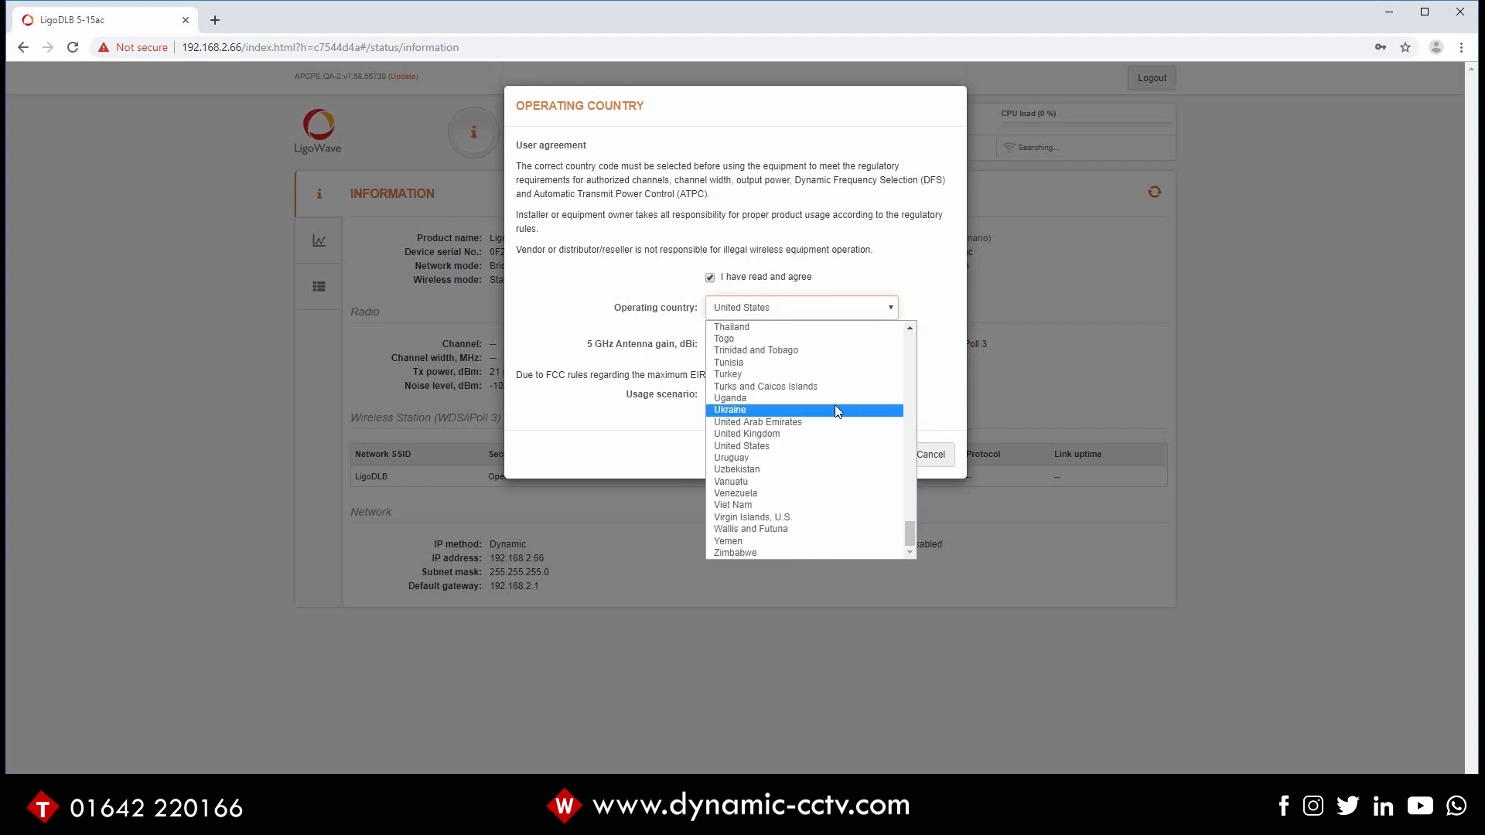
pyautogui.click(746, 434)
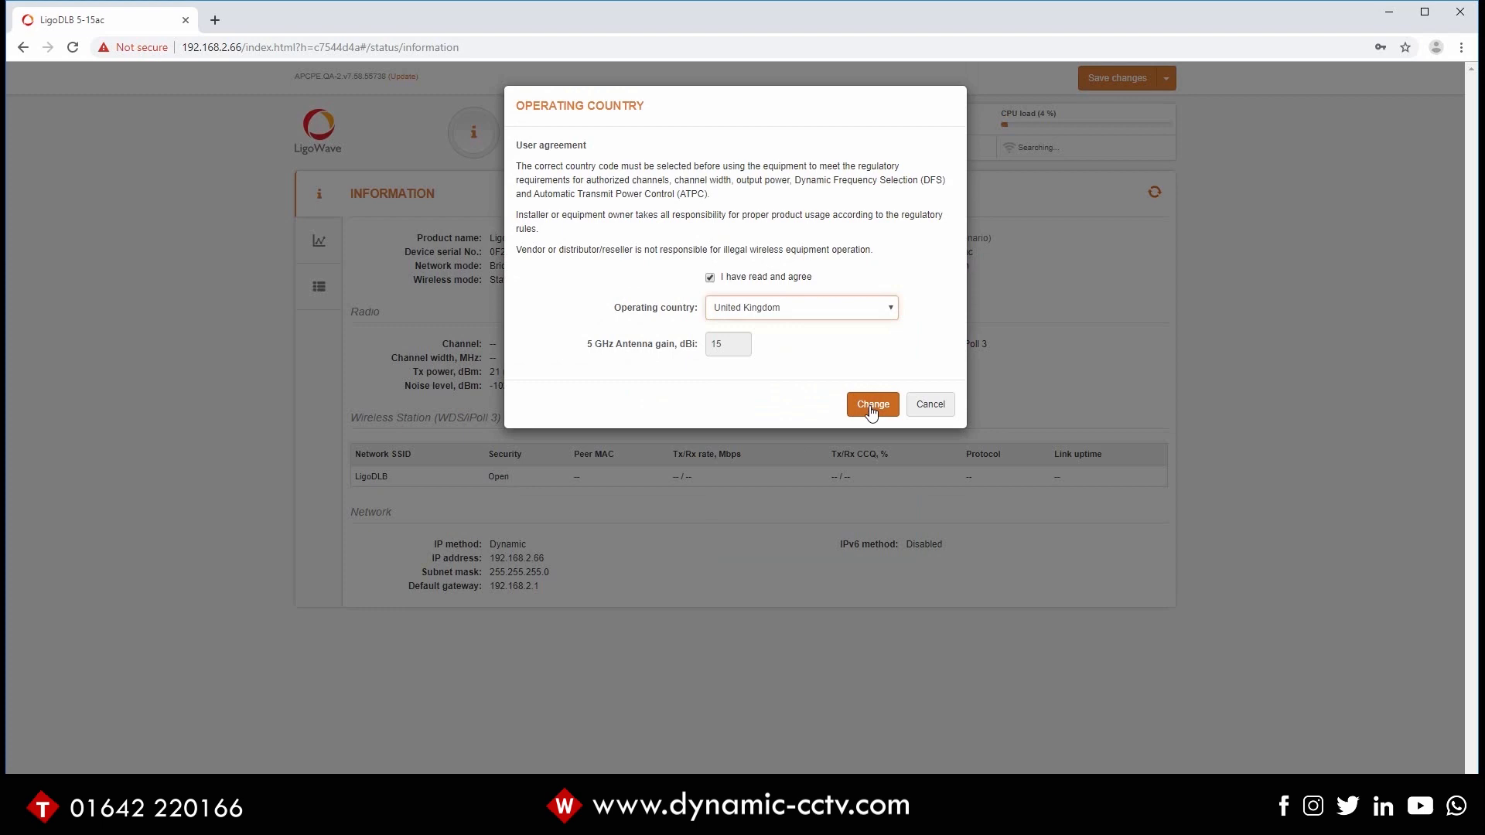
pyautogui.click(870, 404)
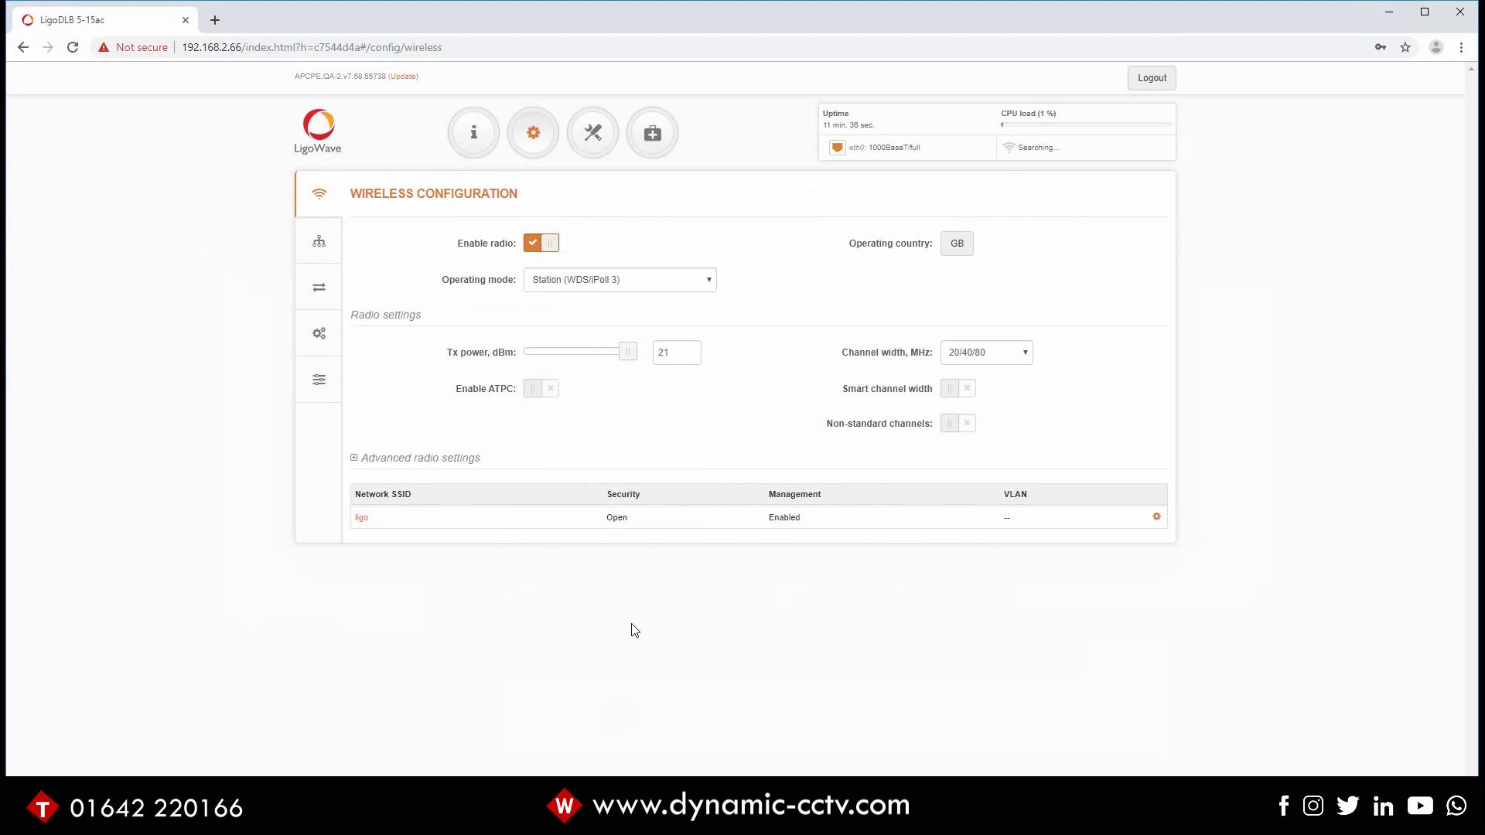
# - Edit the admin user account under System configuration and apply a new password
pyautogui.click(320, 380)
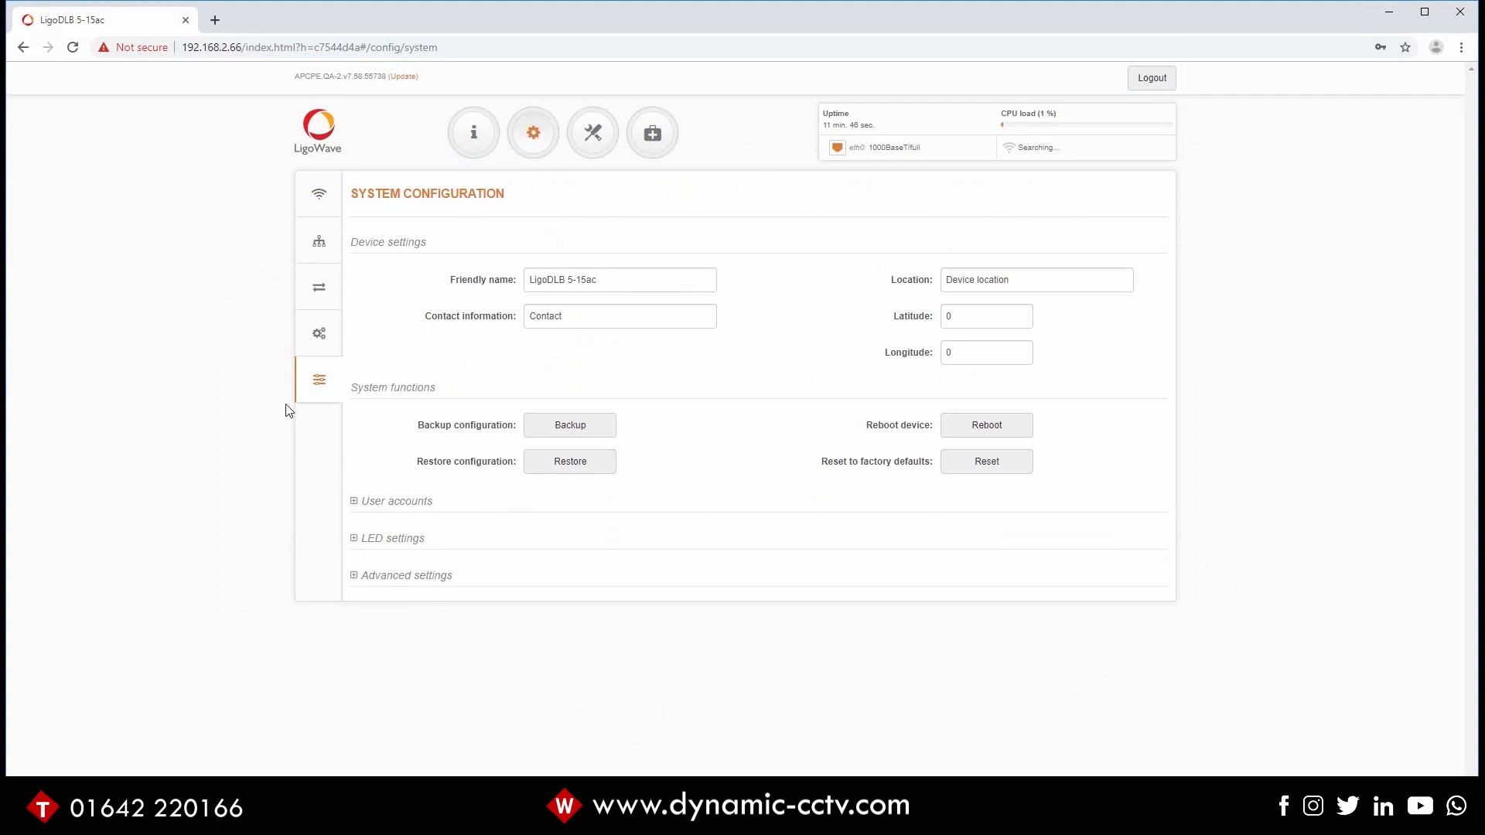
pyautogui.click(353, 502)
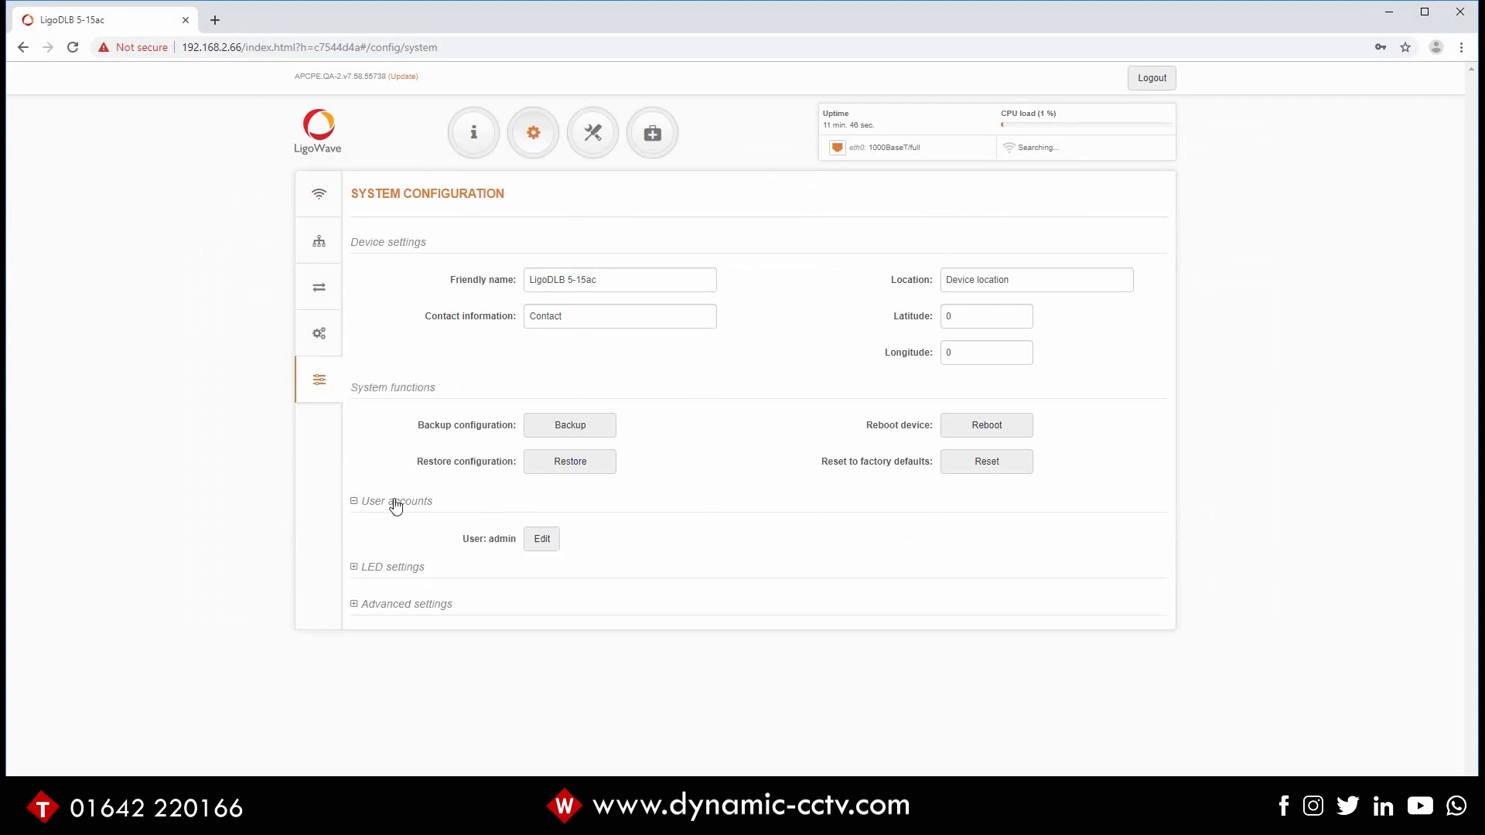
pyautogui.click(540, 538)
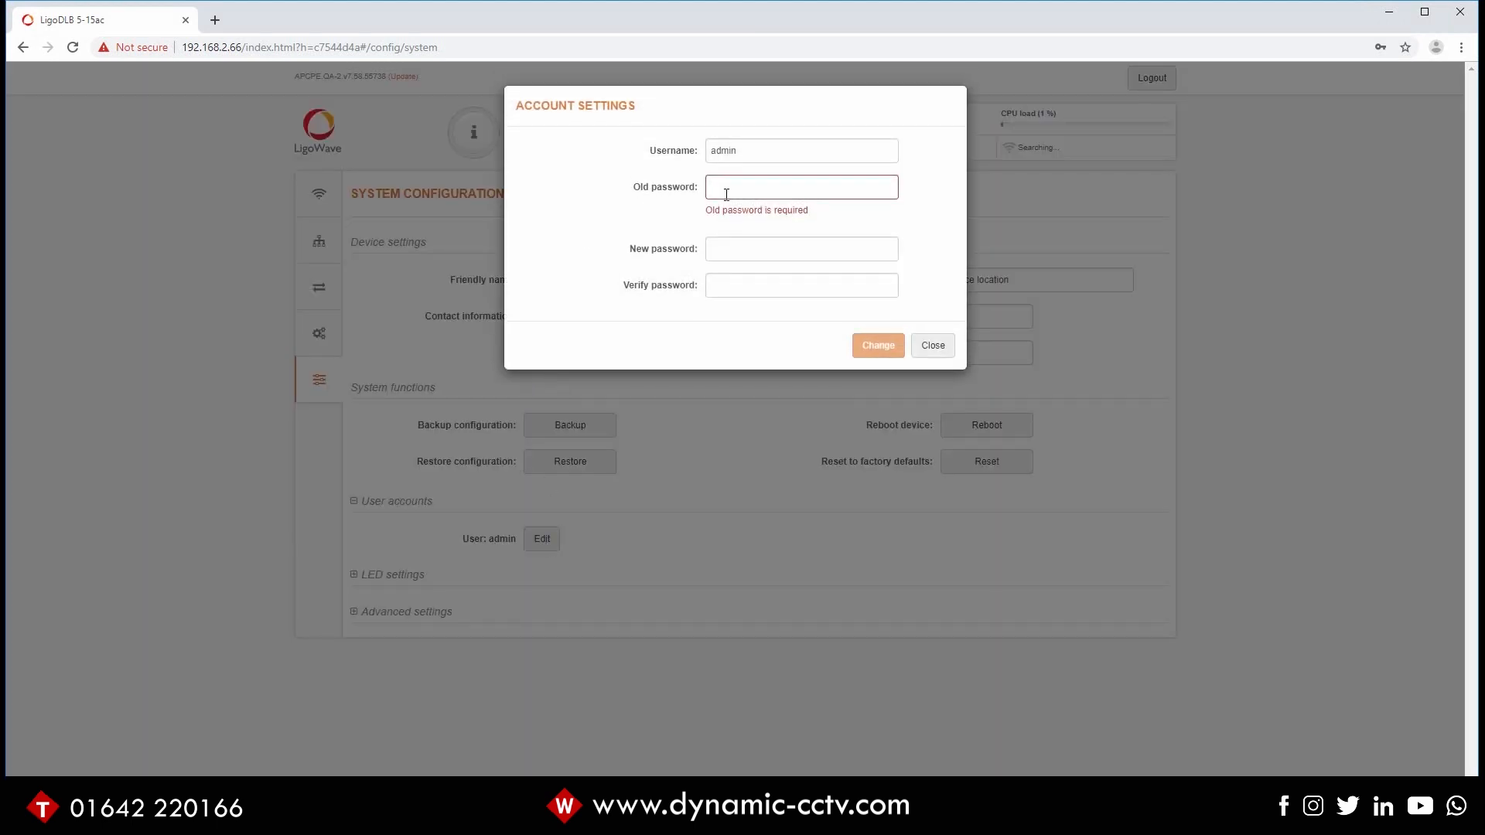
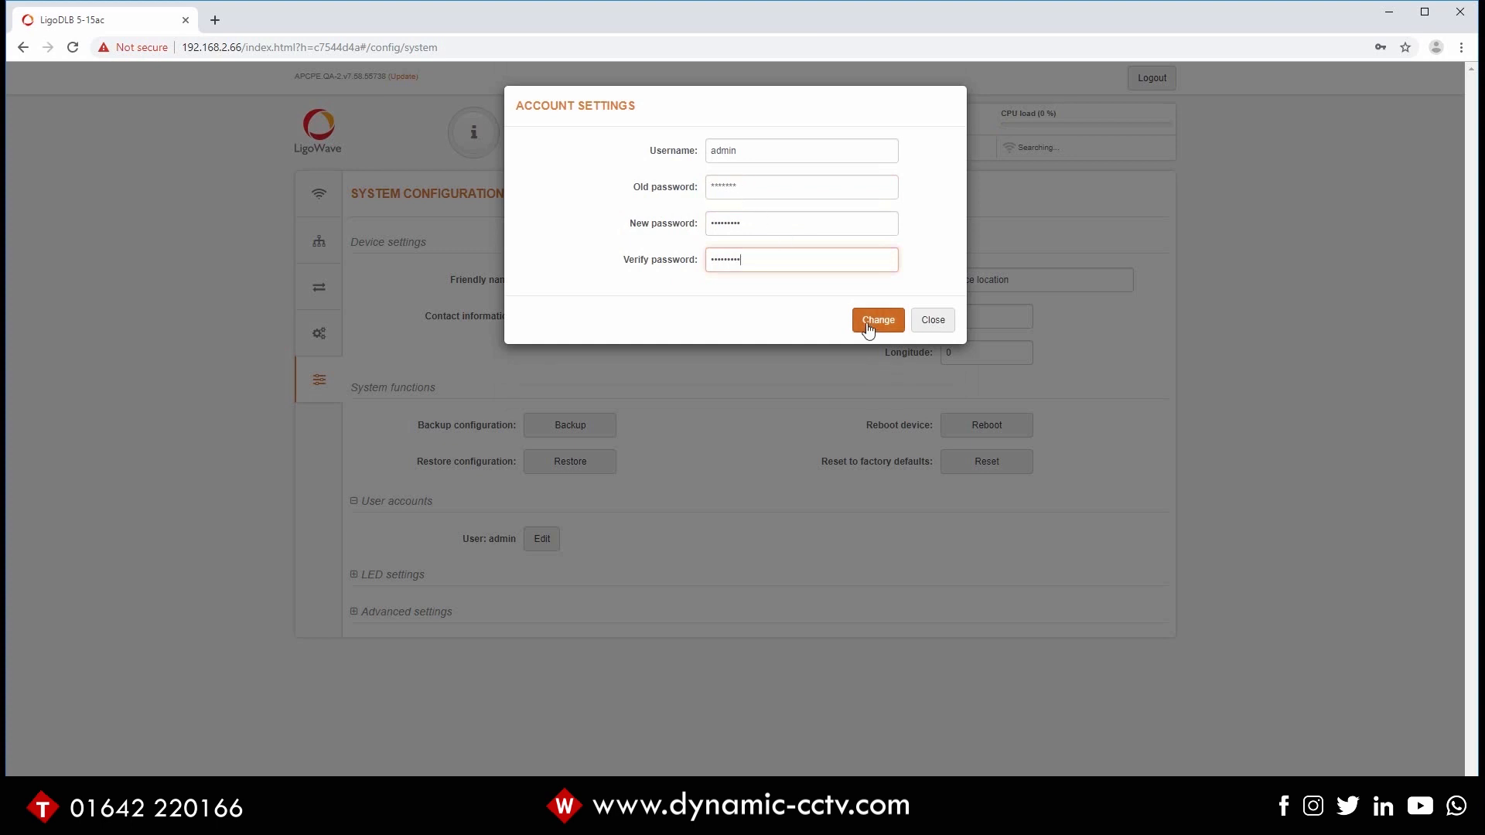
pyautogui.click(876, 320)
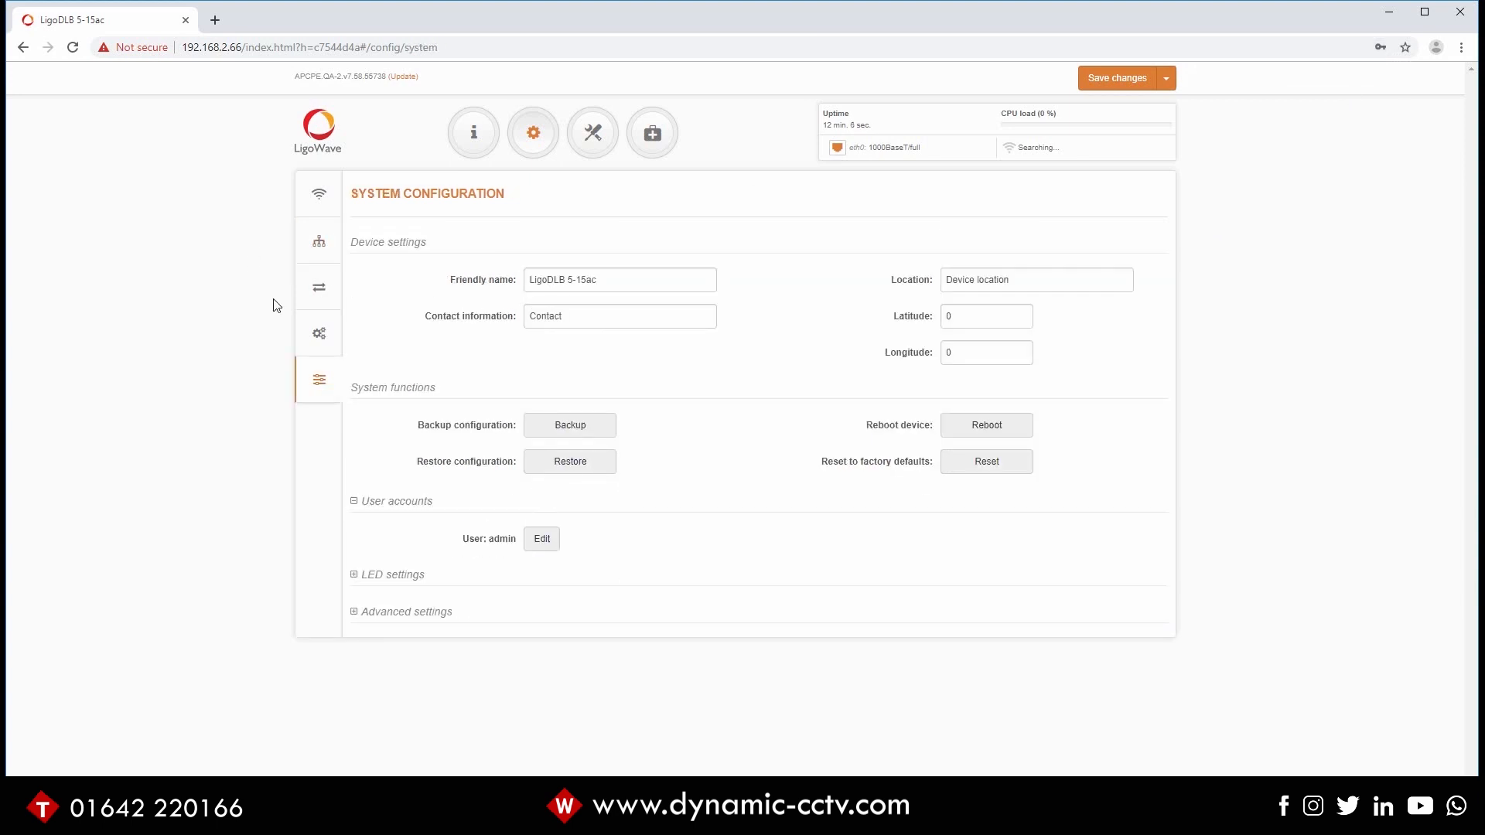
pyautogui.moveTo(319, 241)
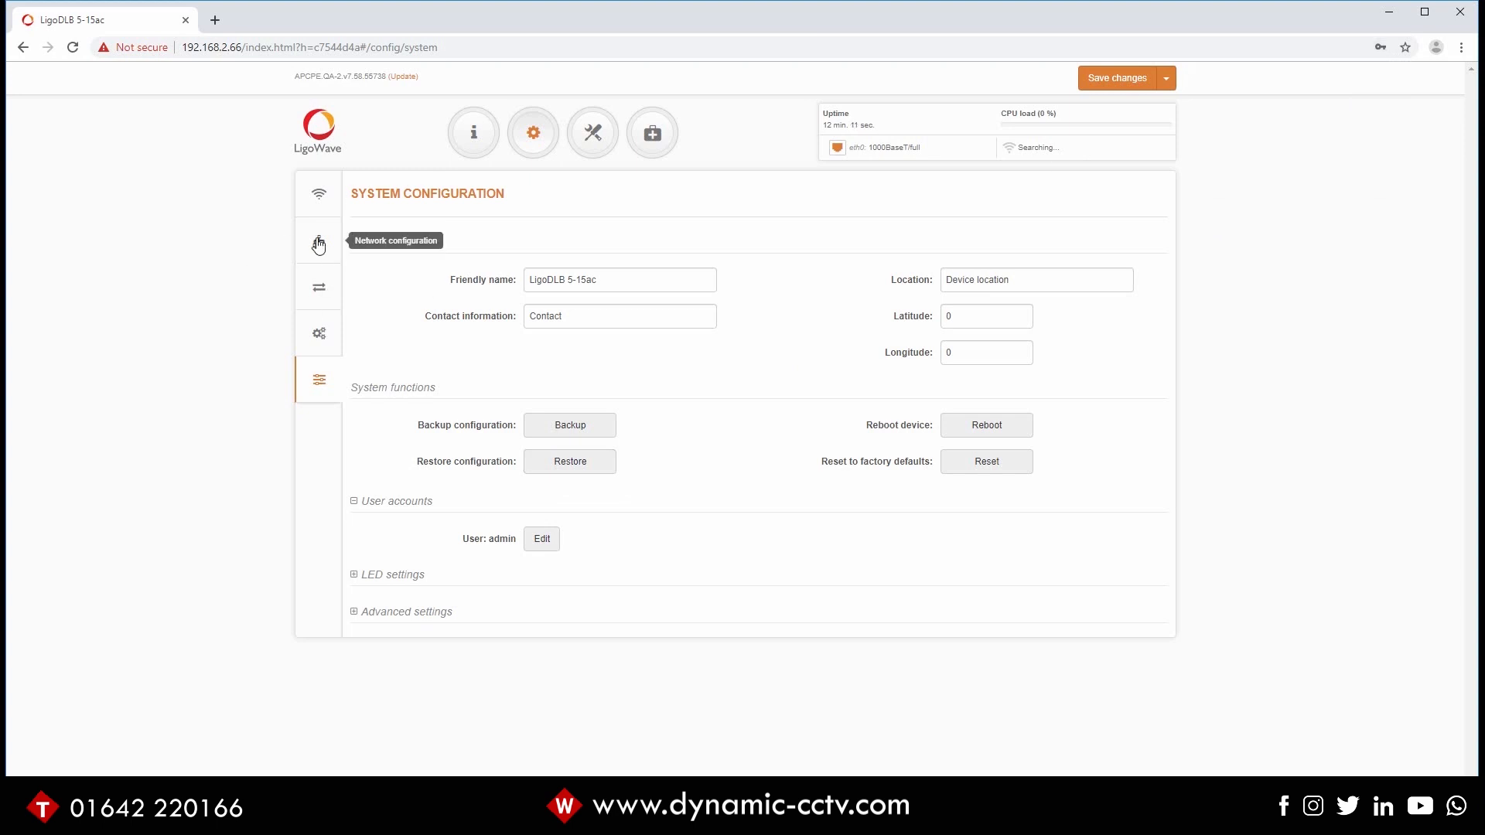
# - Switch the IP method to Static and set the device address to 192.168.2.90
pyautogui.click(318, 241)
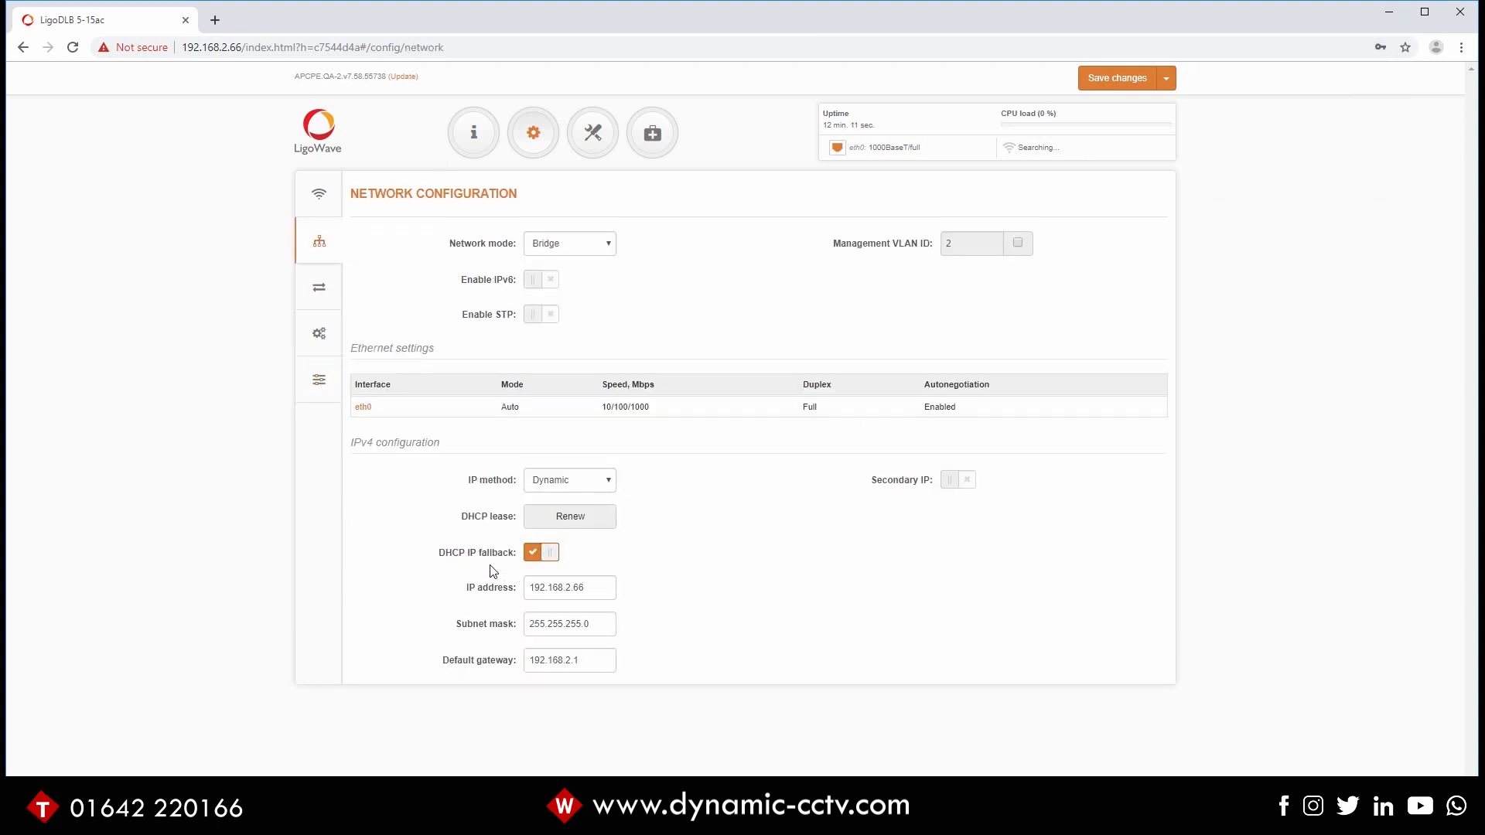
pyautogui.tripleClick(570, 587)
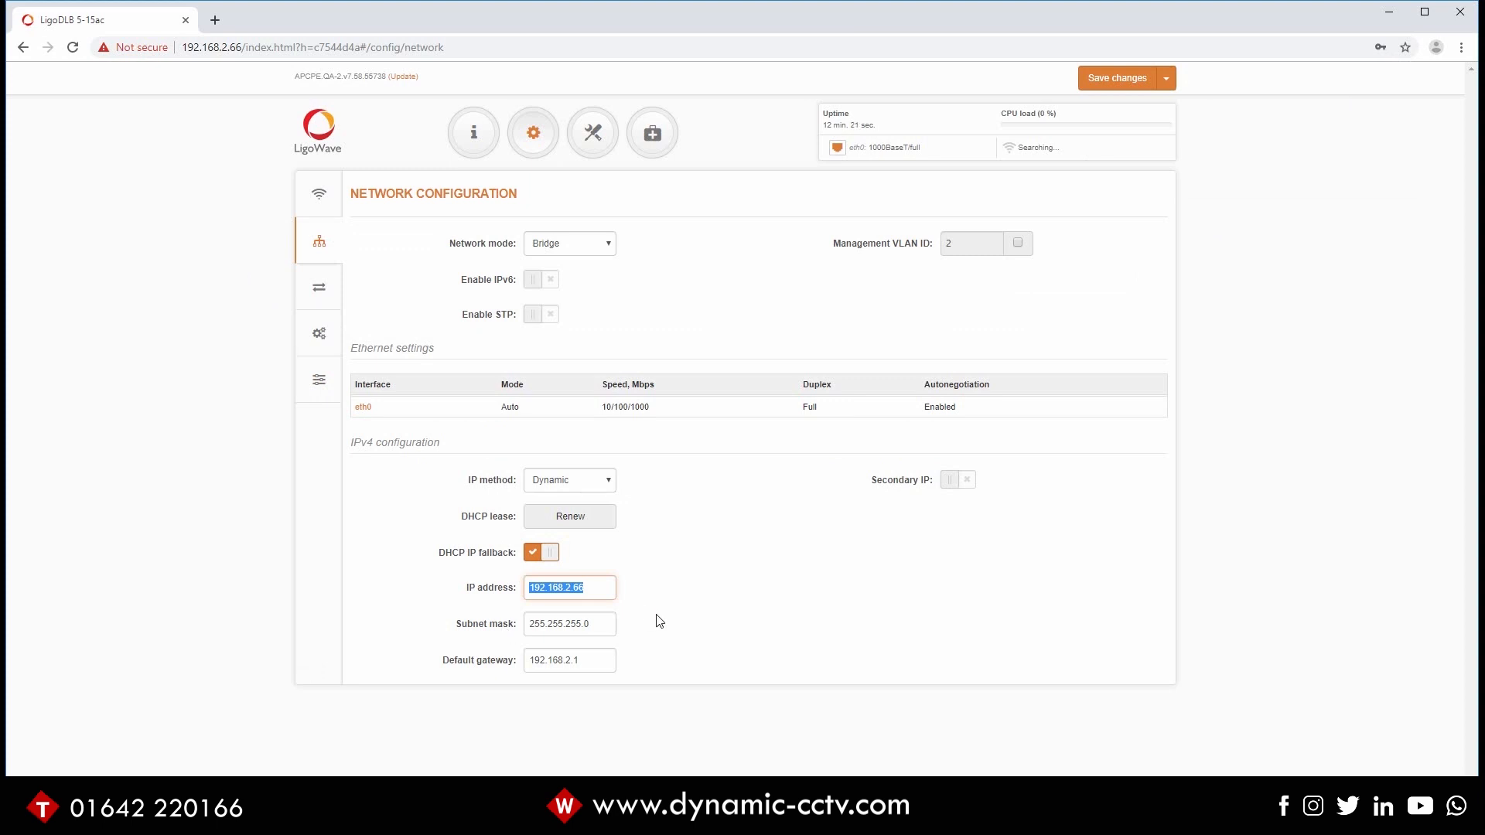
pyautogui.moveTo(637, 586)
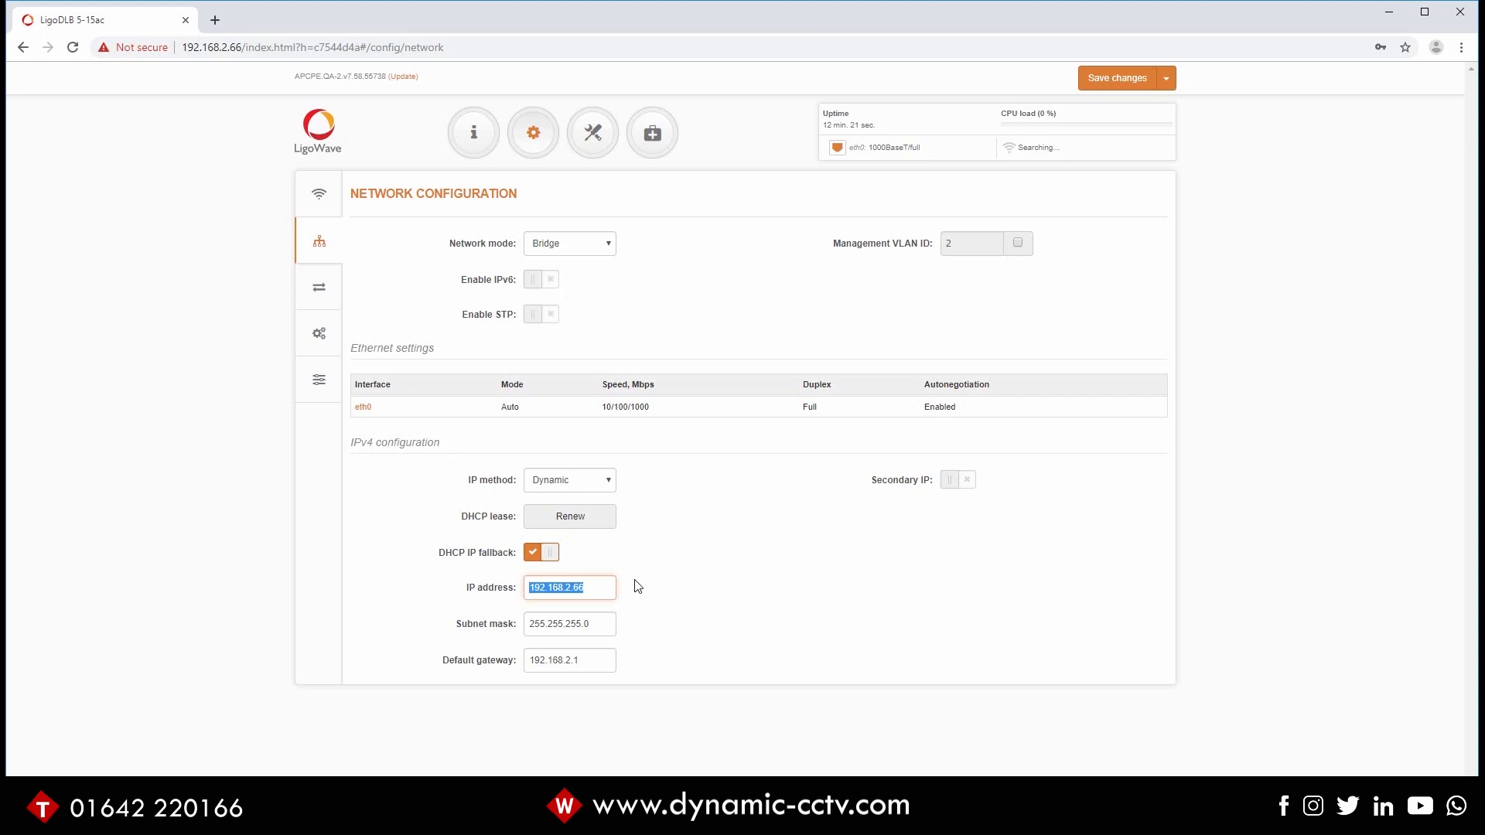
pyautogui.moveTo(643, 583)
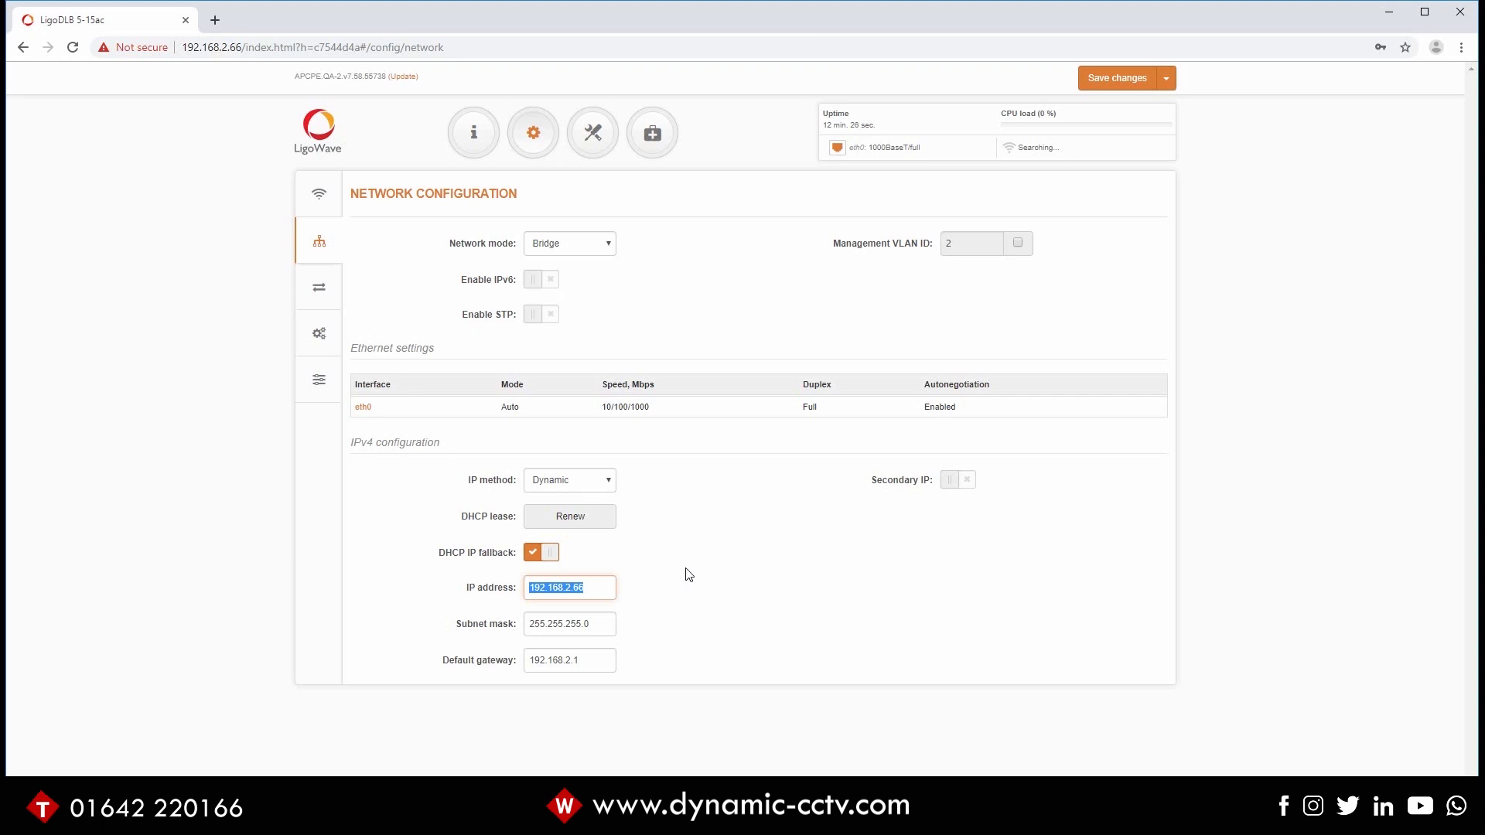
pyautogui.moveTo(703, 566)
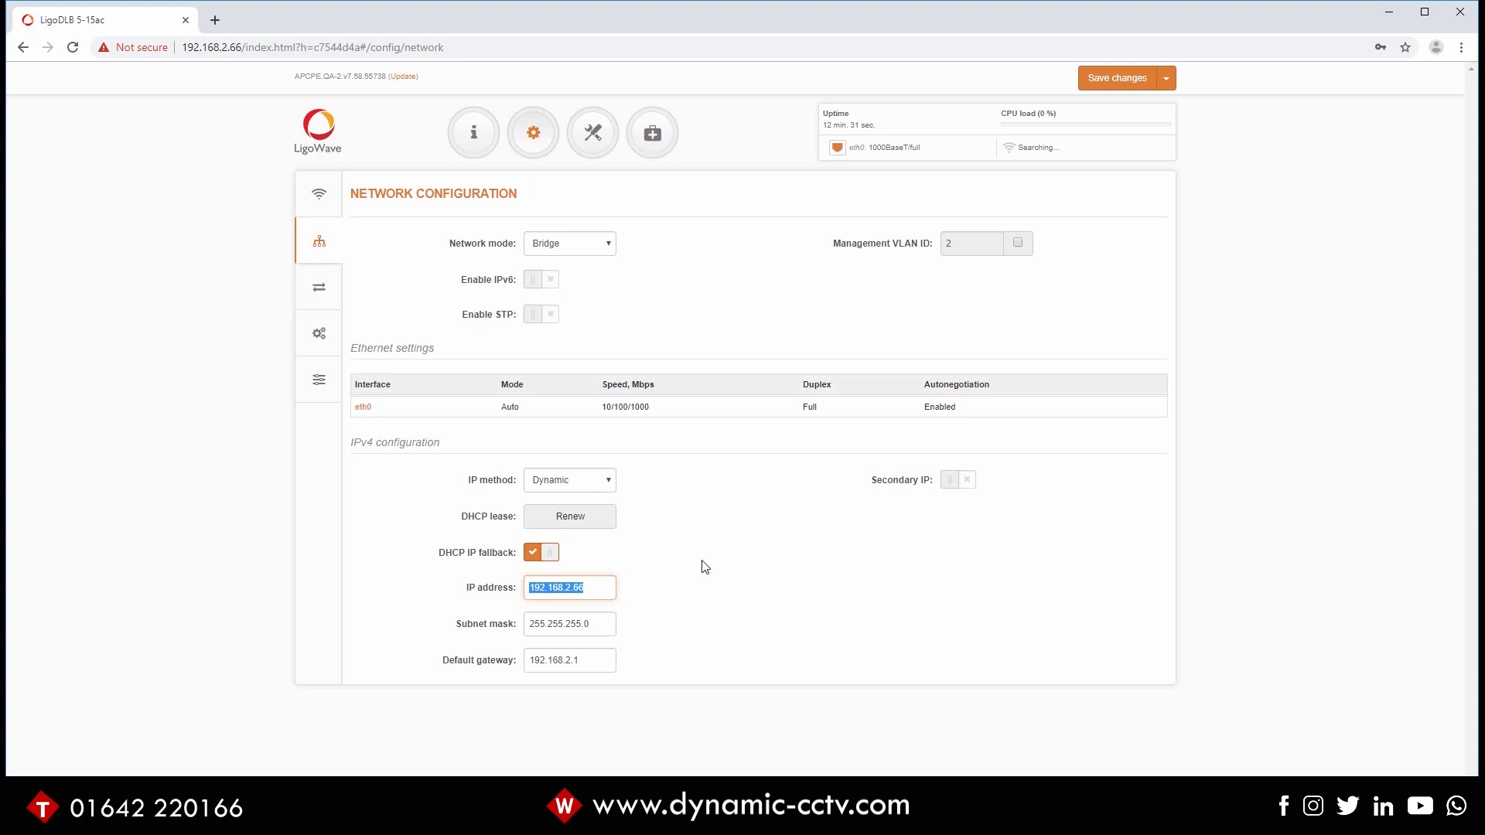
pyautogui.moveTo(641, 581)
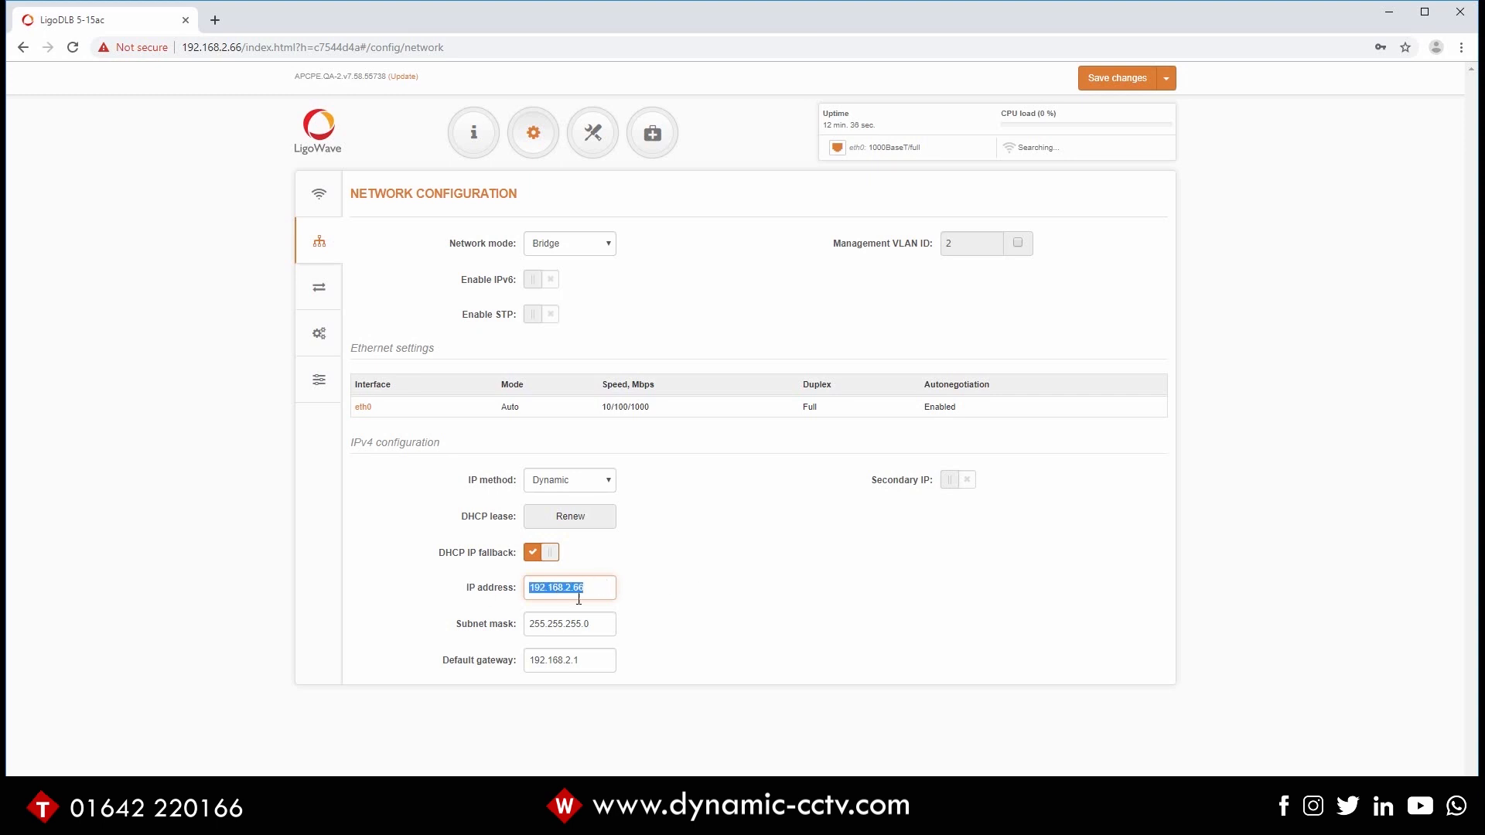
pyautogui.click(583, 586)
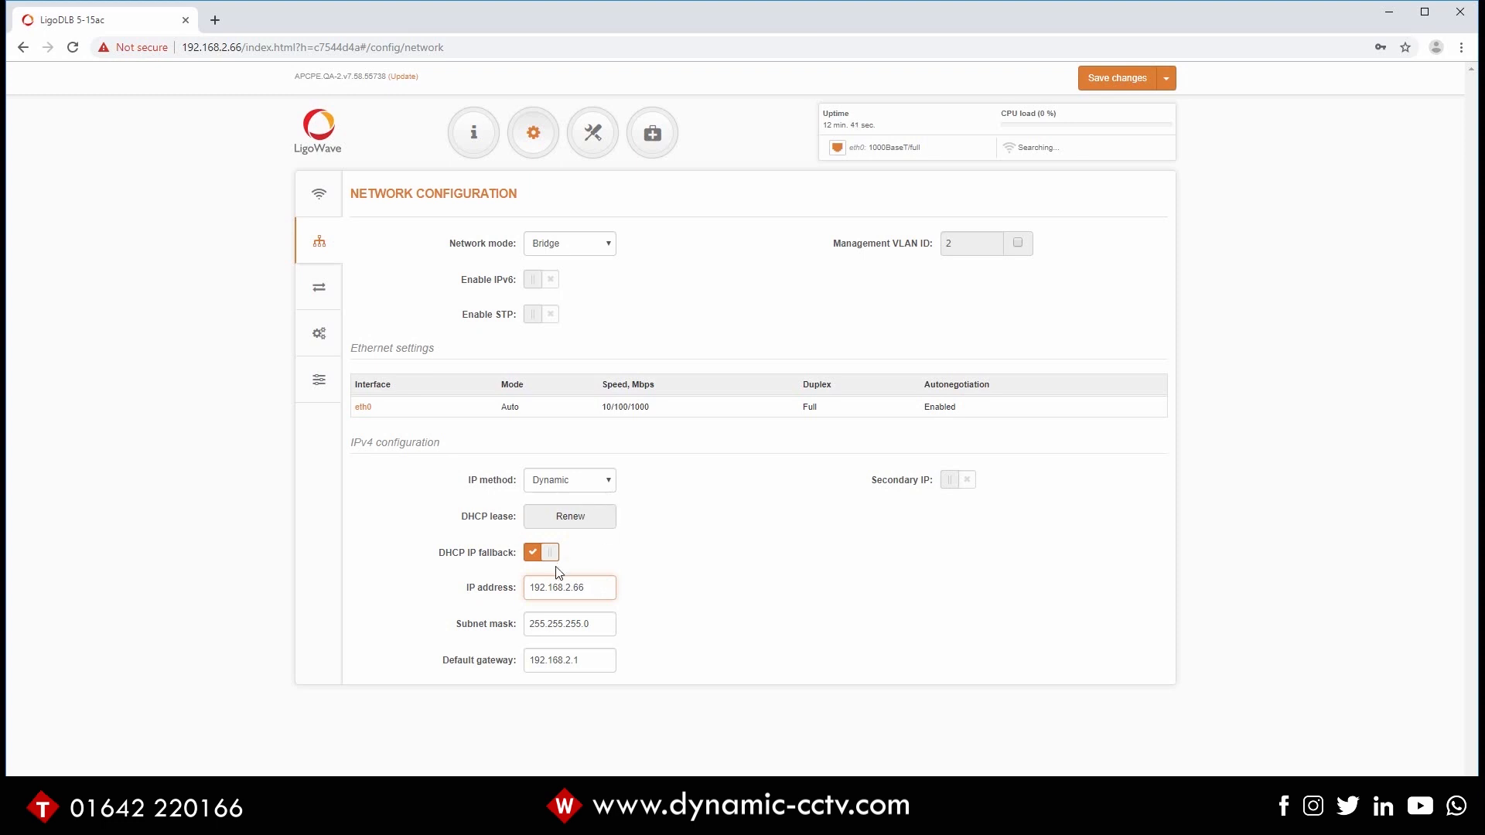
pyautogui.click(569, 480)
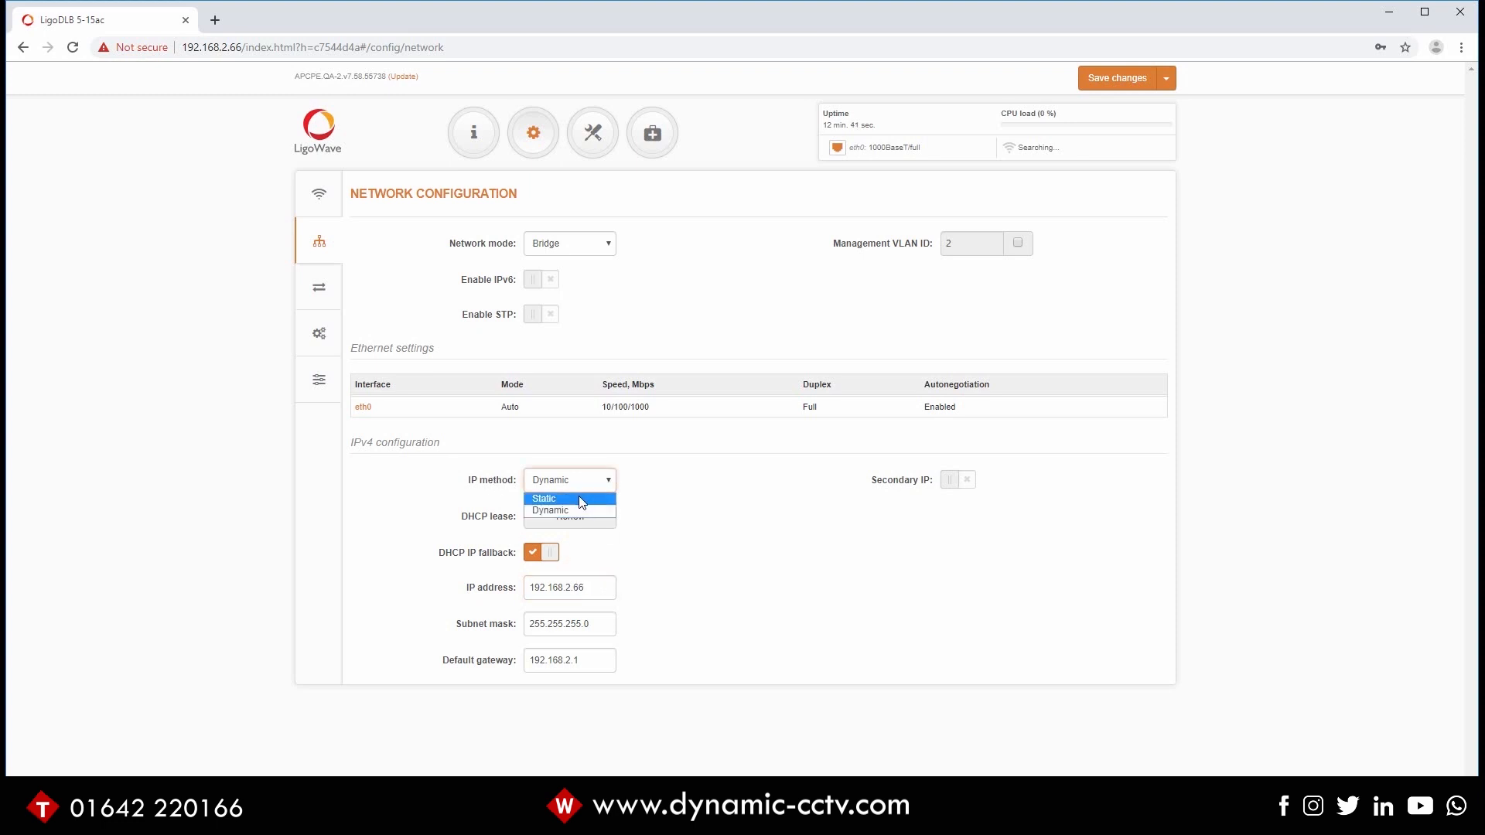
pyautogui.click(544, 498)
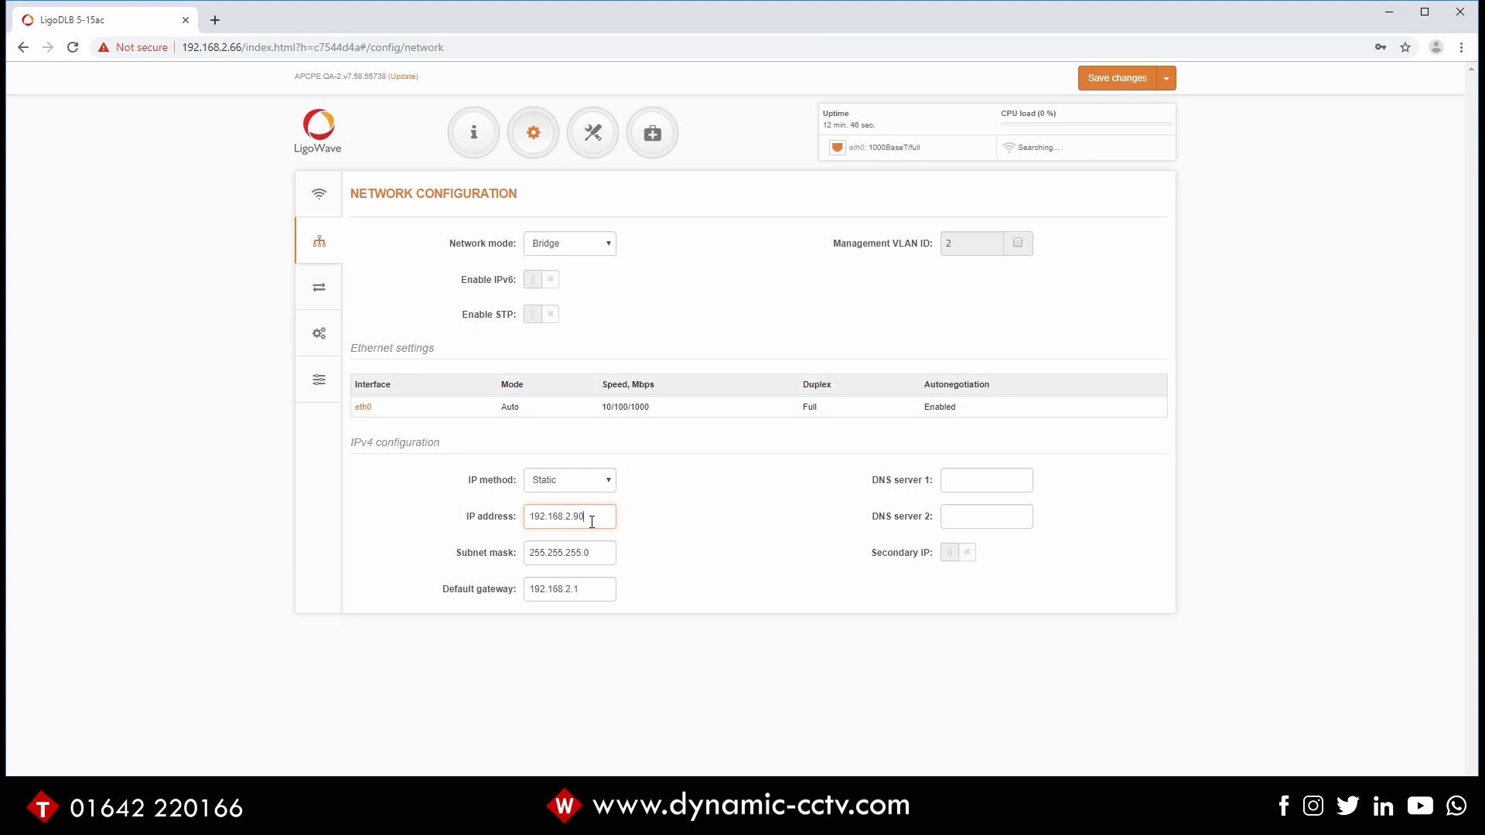
pyautogui.doubleClick(575, 515)
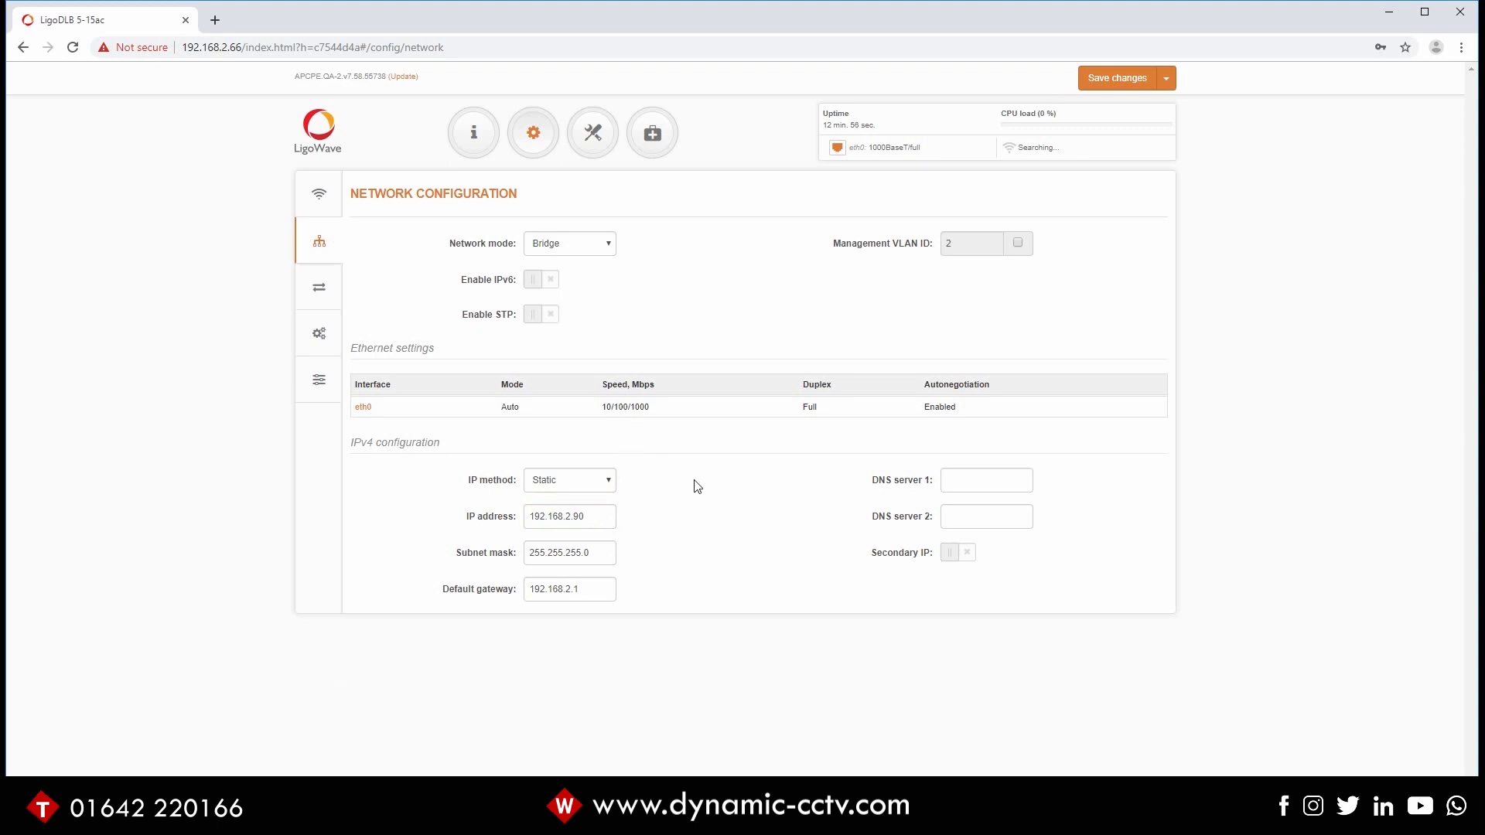
pyautogui.moveTo(319, 241)
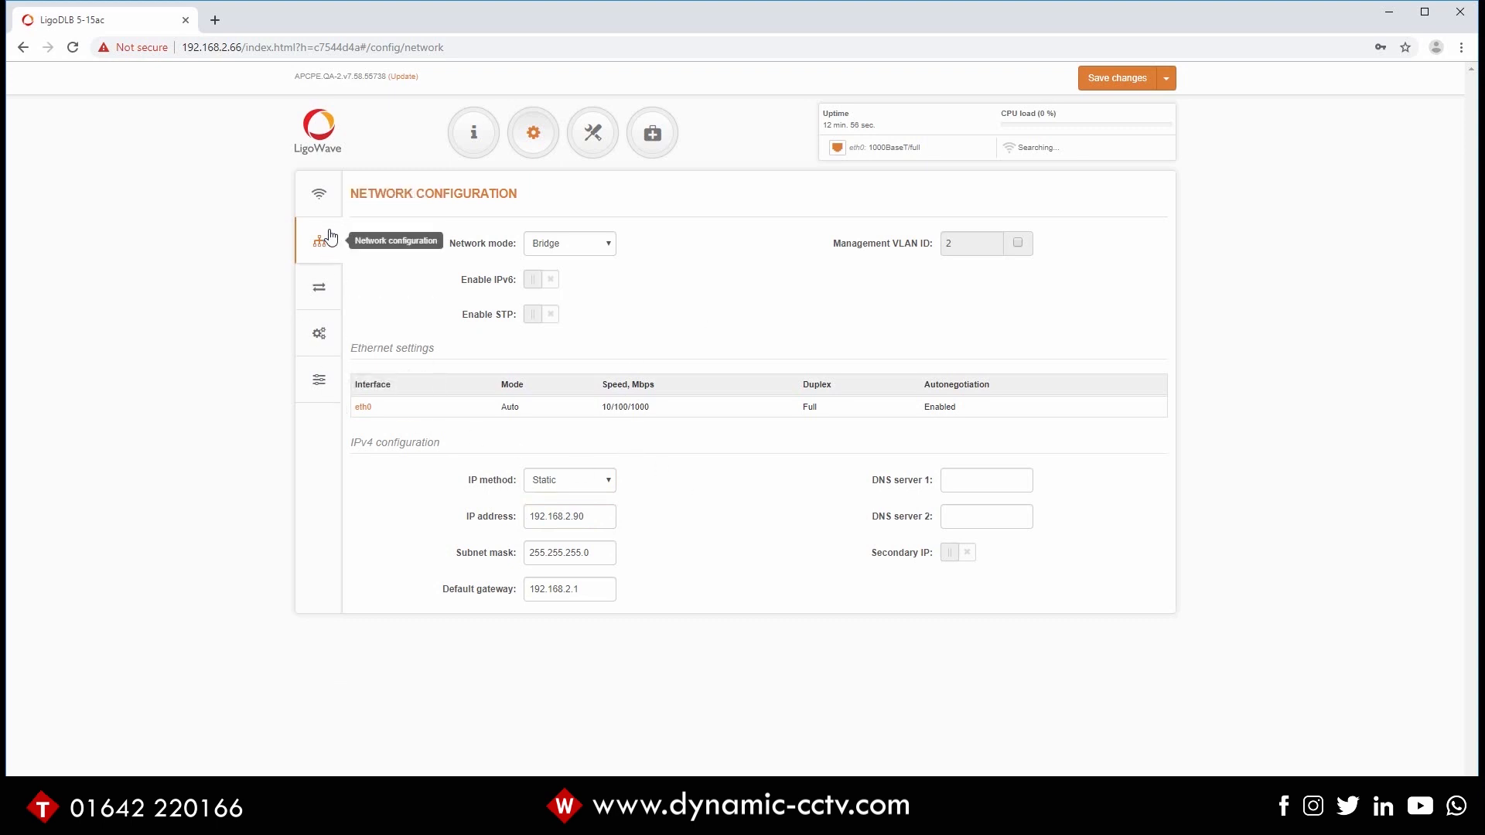
# - Select Access point (iPoll 3) operating mode and drag transmit power down to 3 dBm
pyautogui.click(317, 193)
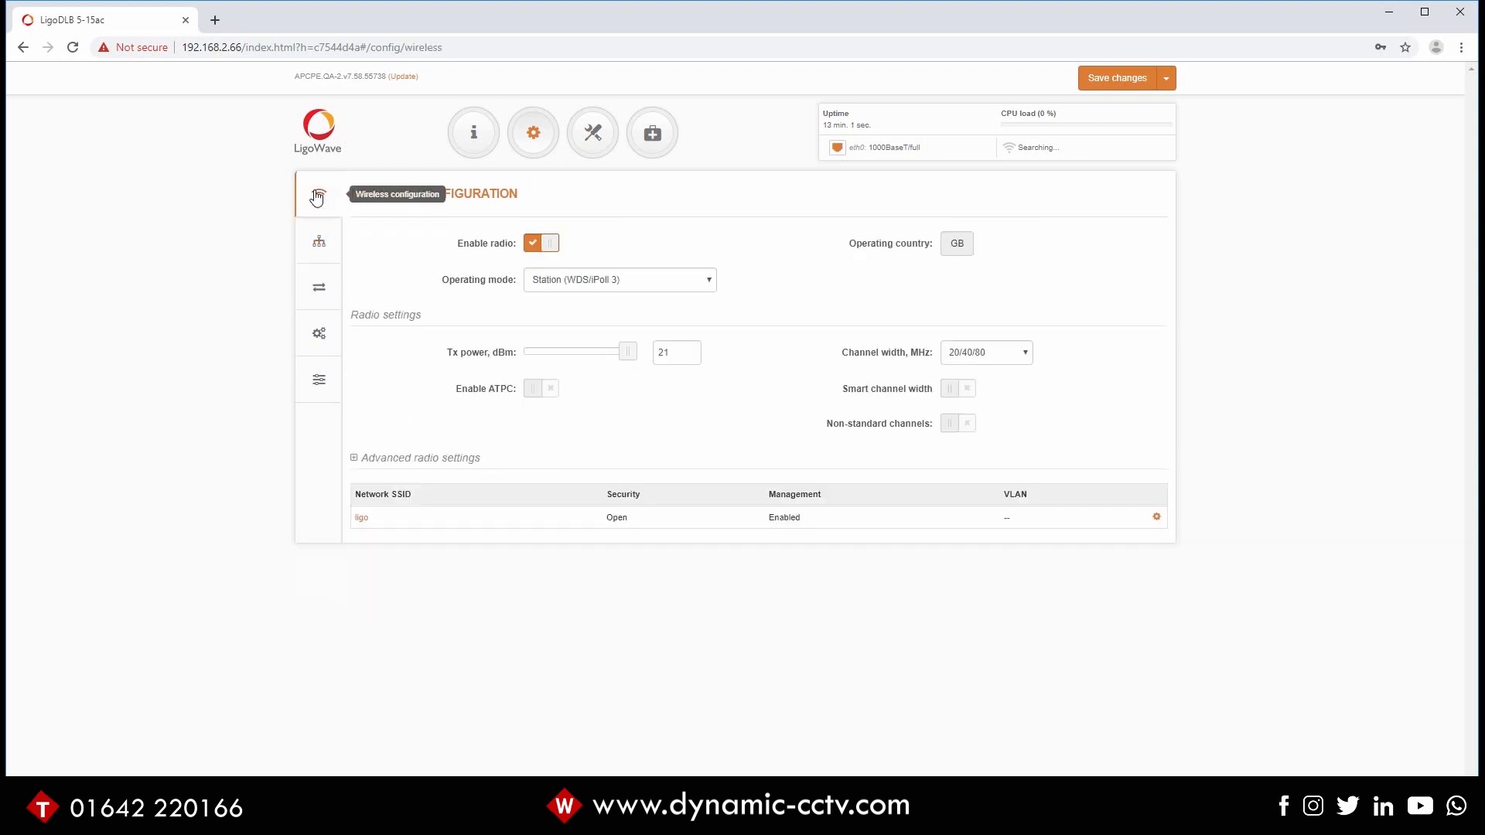
pyautogui.moveTo(670, 295)
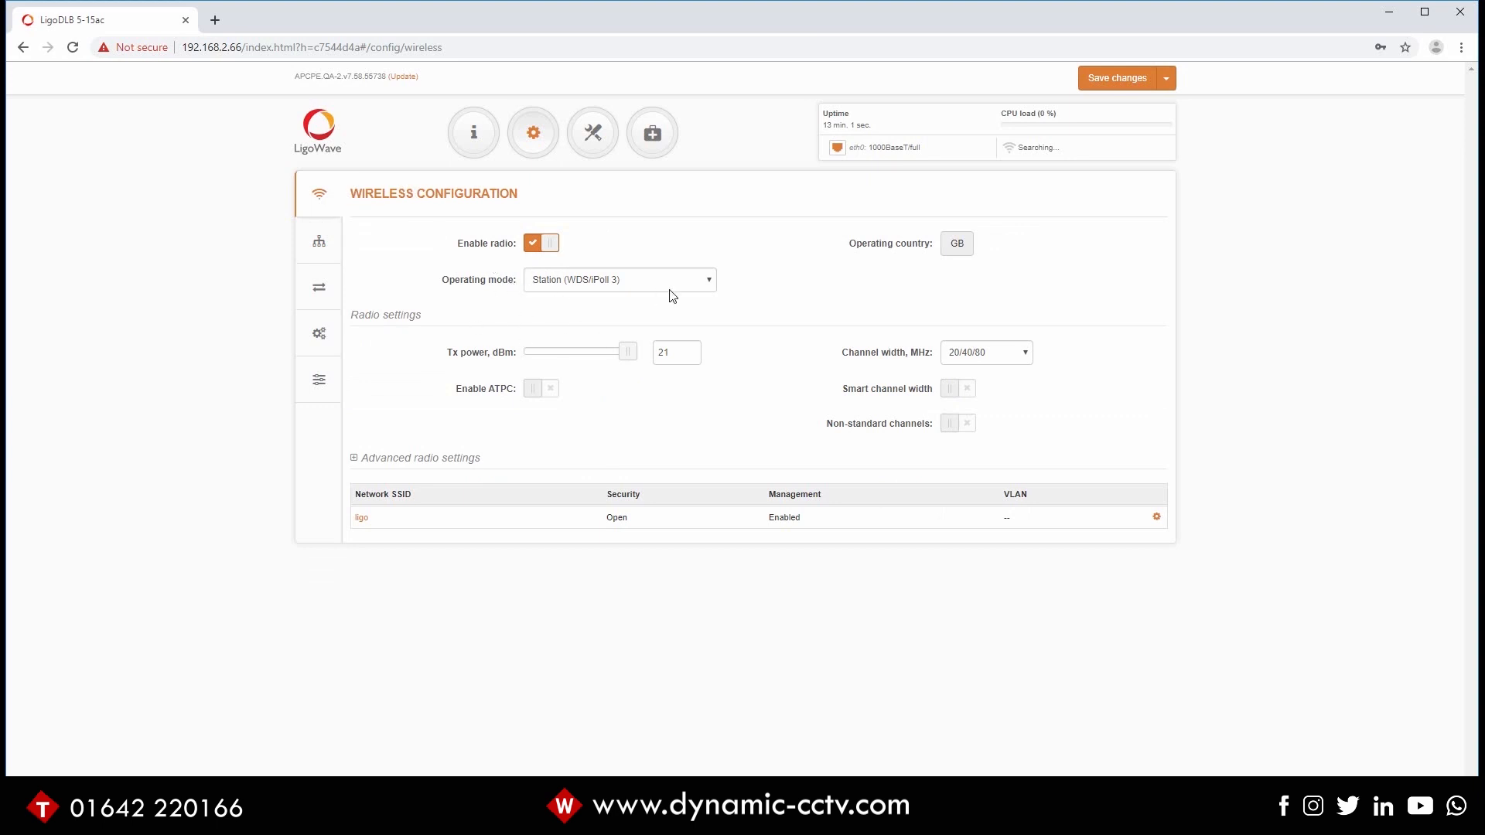
pyautogui.click(619, 278)
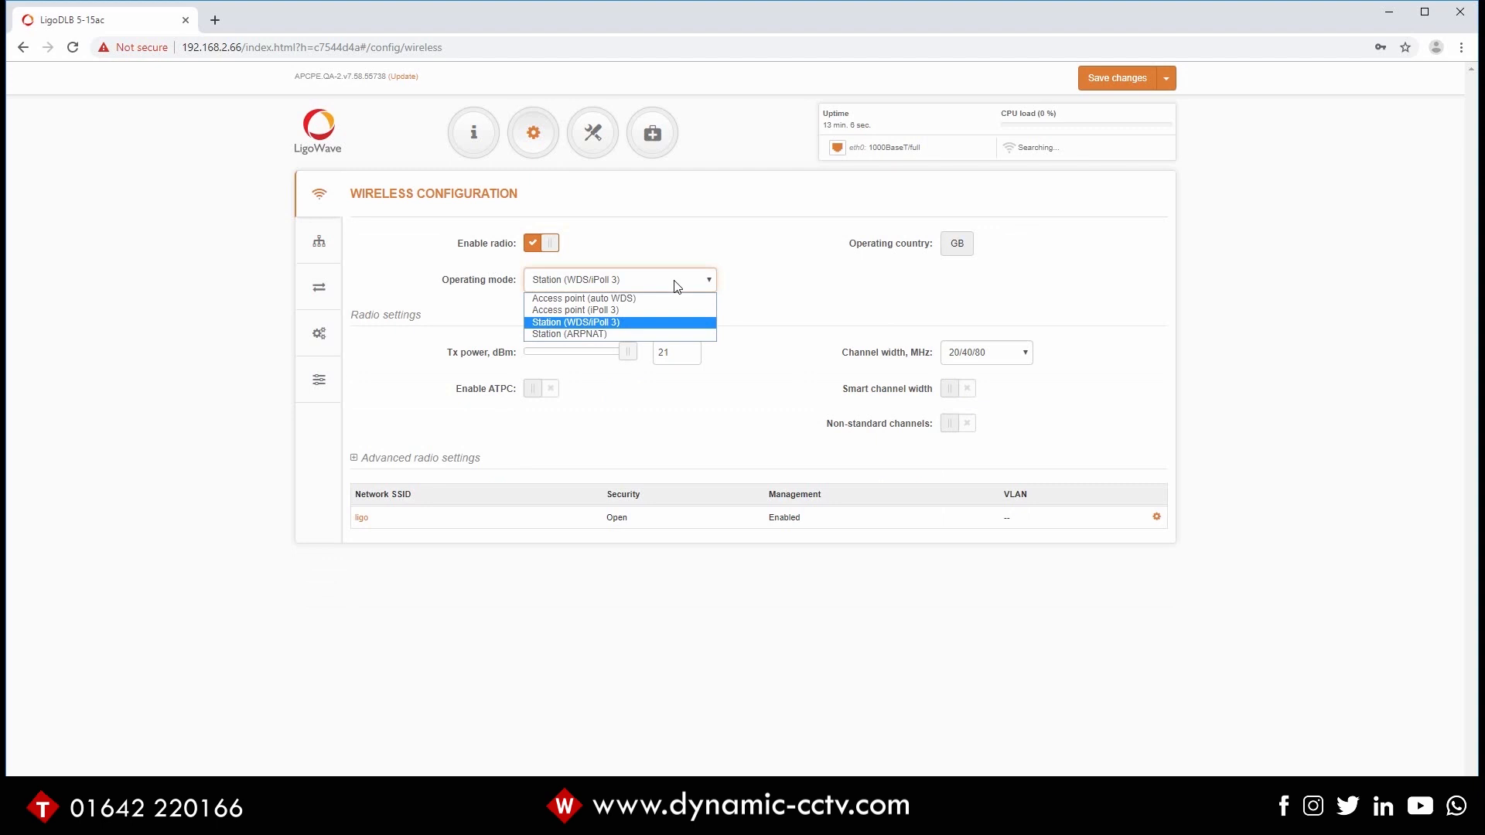
pyautogui.moveTo(583, 298)
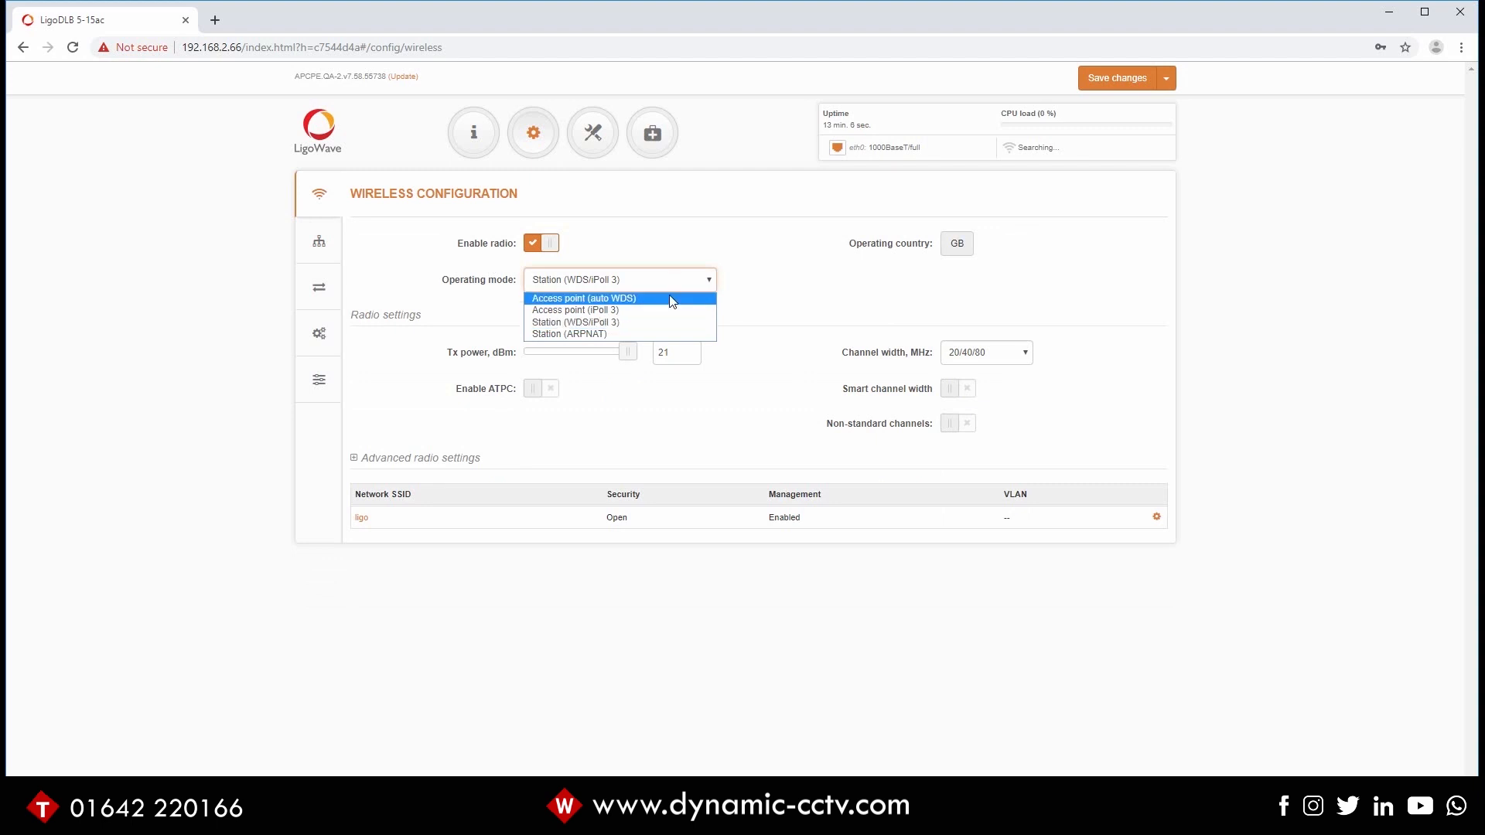
pyautogui.moveTo(666, 309)
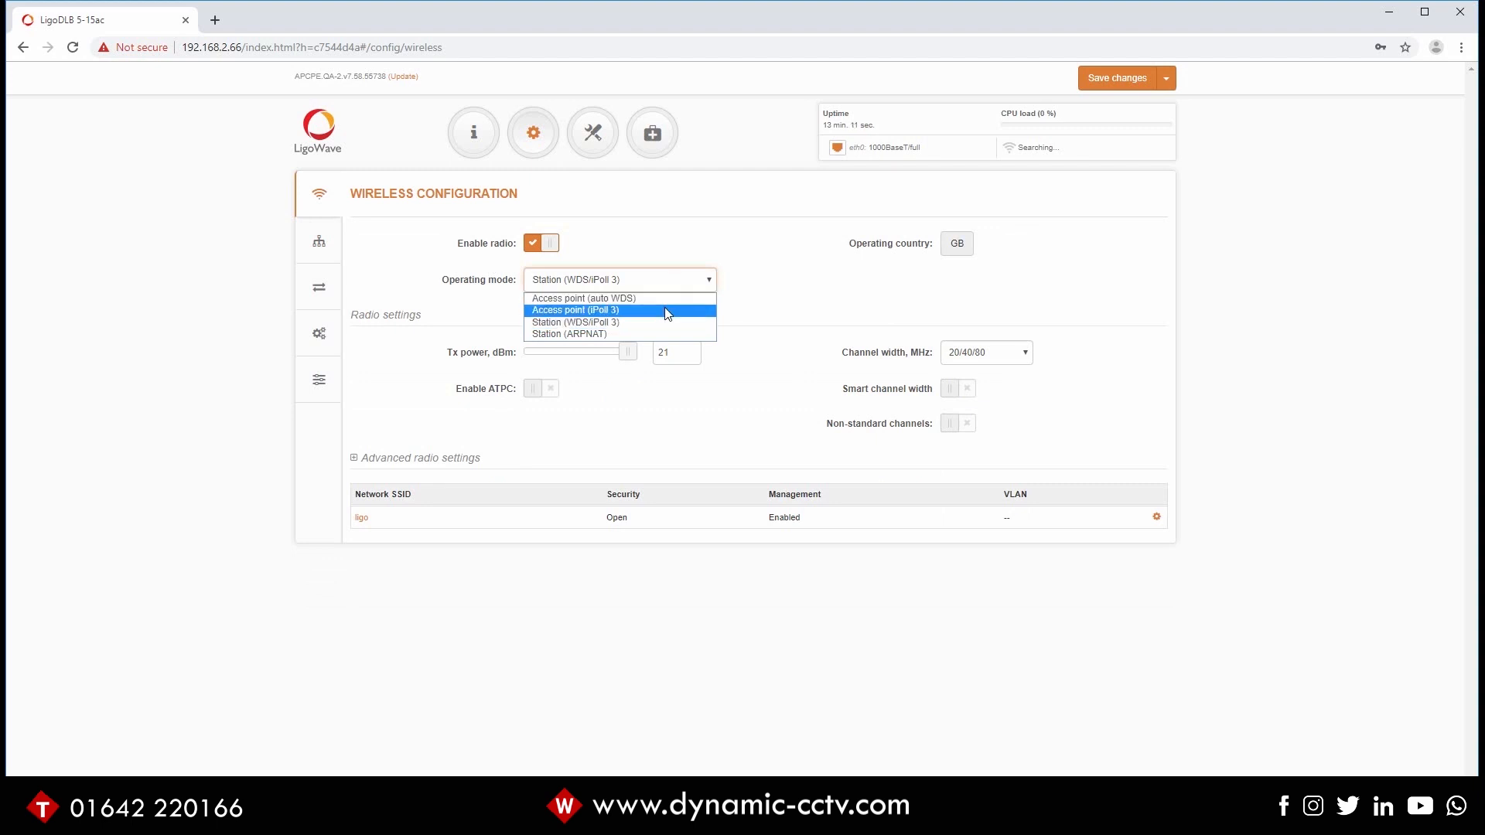
pyautogui.moveTo(547, 322)
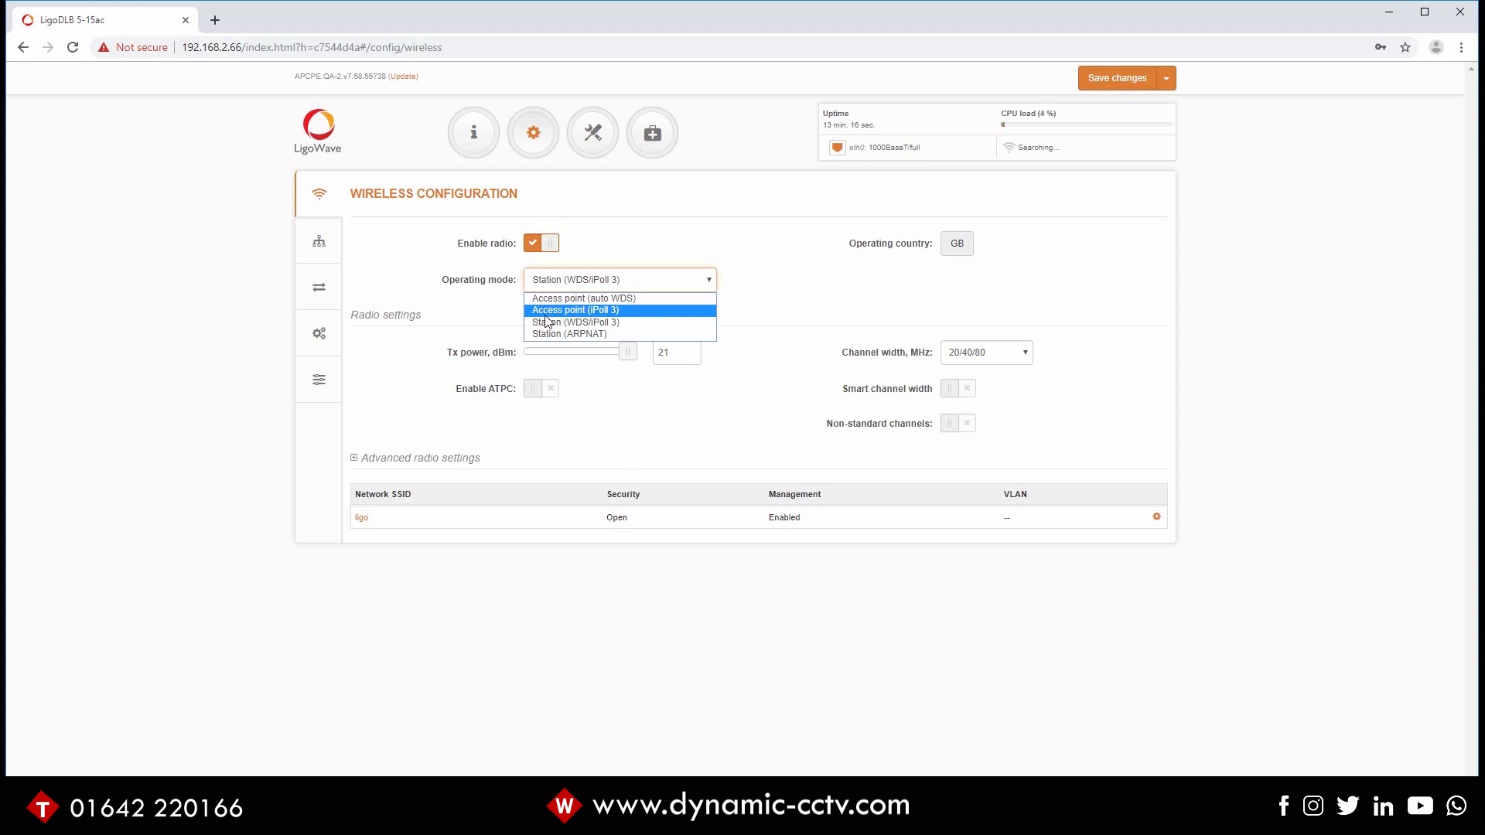
pyautogui.click(574, 310)
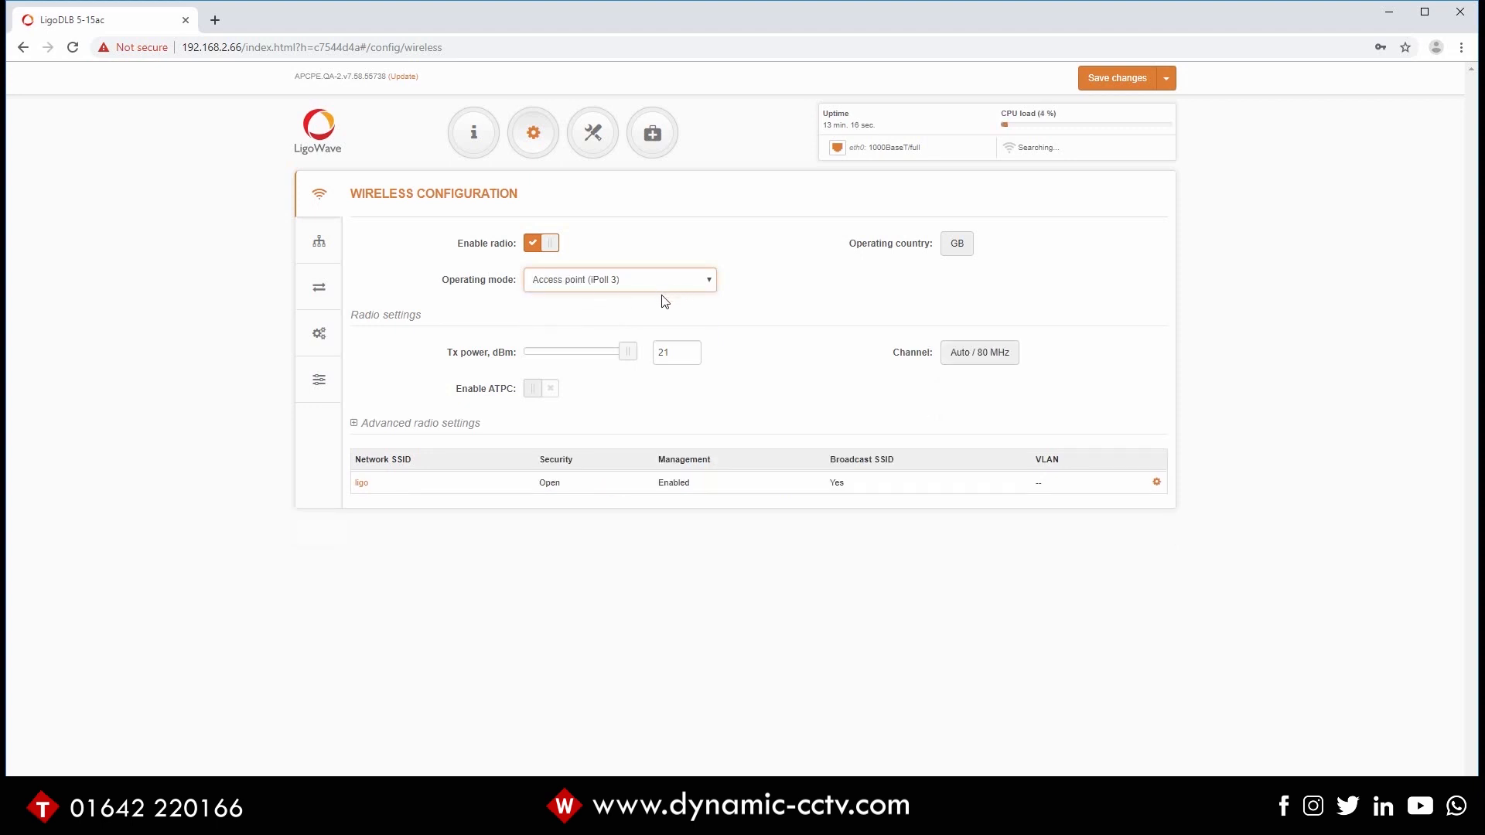
pyautogui.moveTo(632, 354)
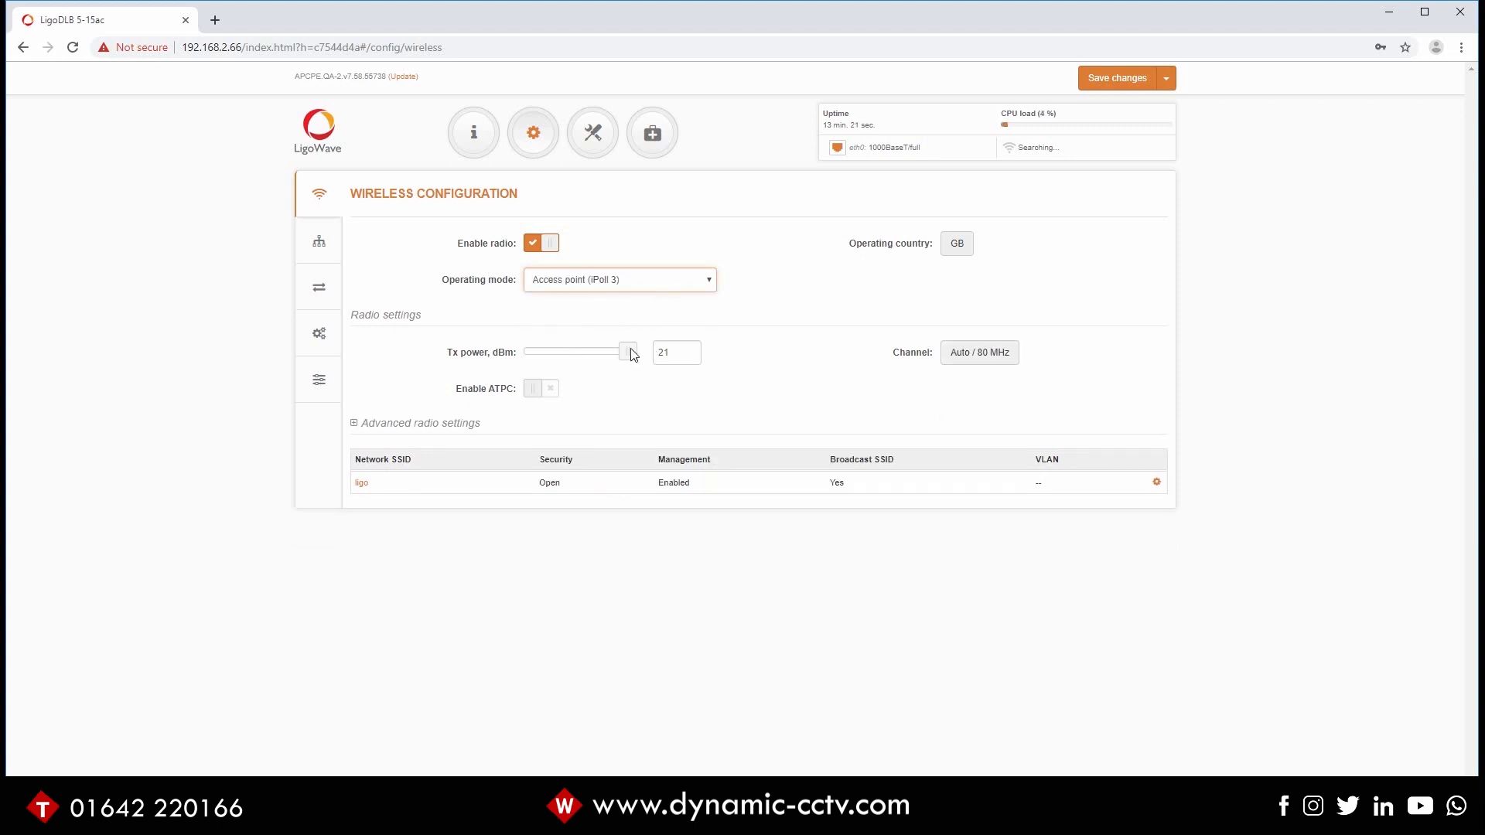
pyautogui.moveTo(621, 368)
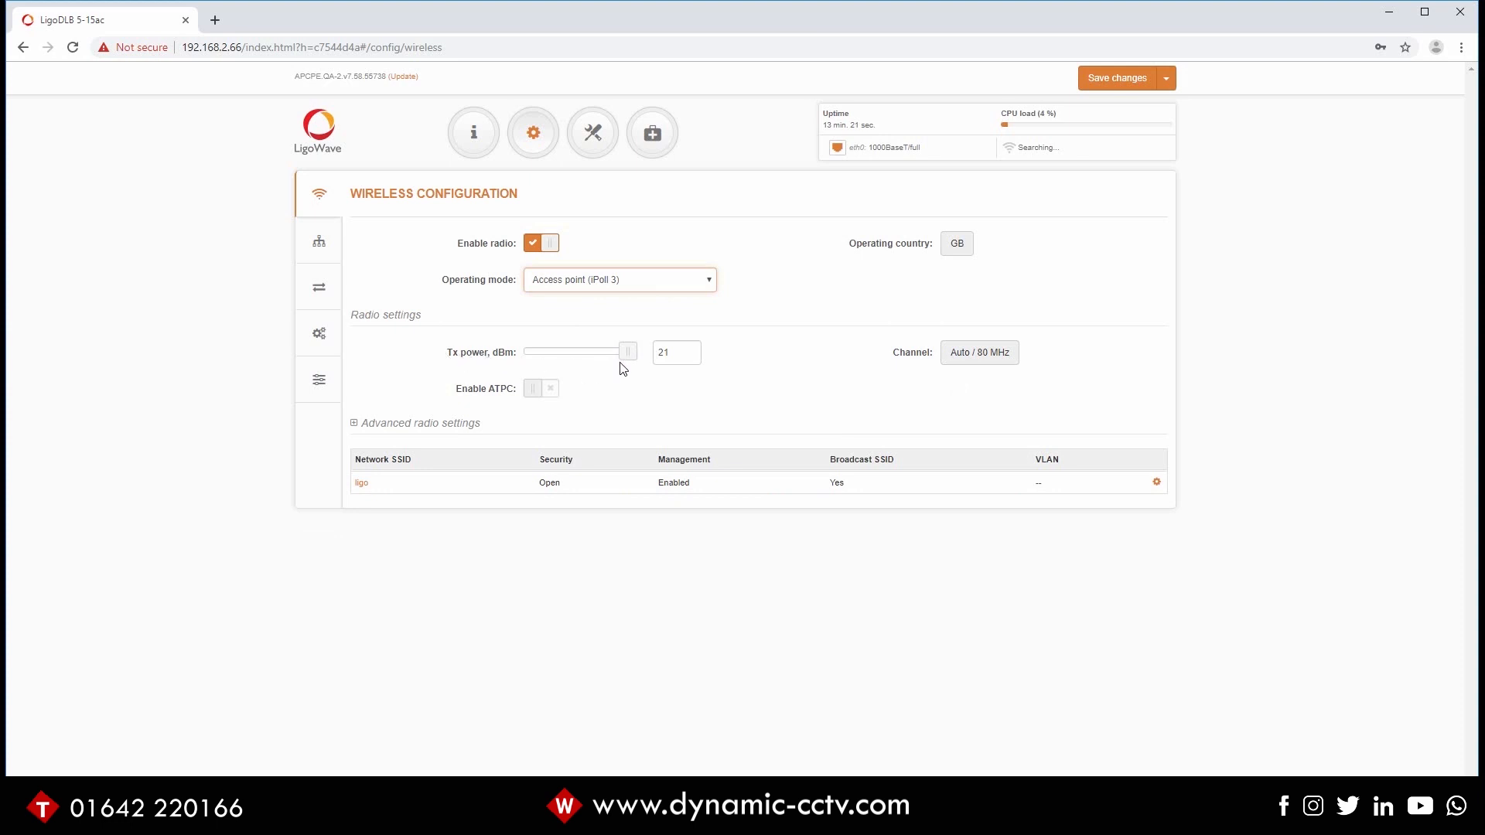
pyautogui.click(620, 279)
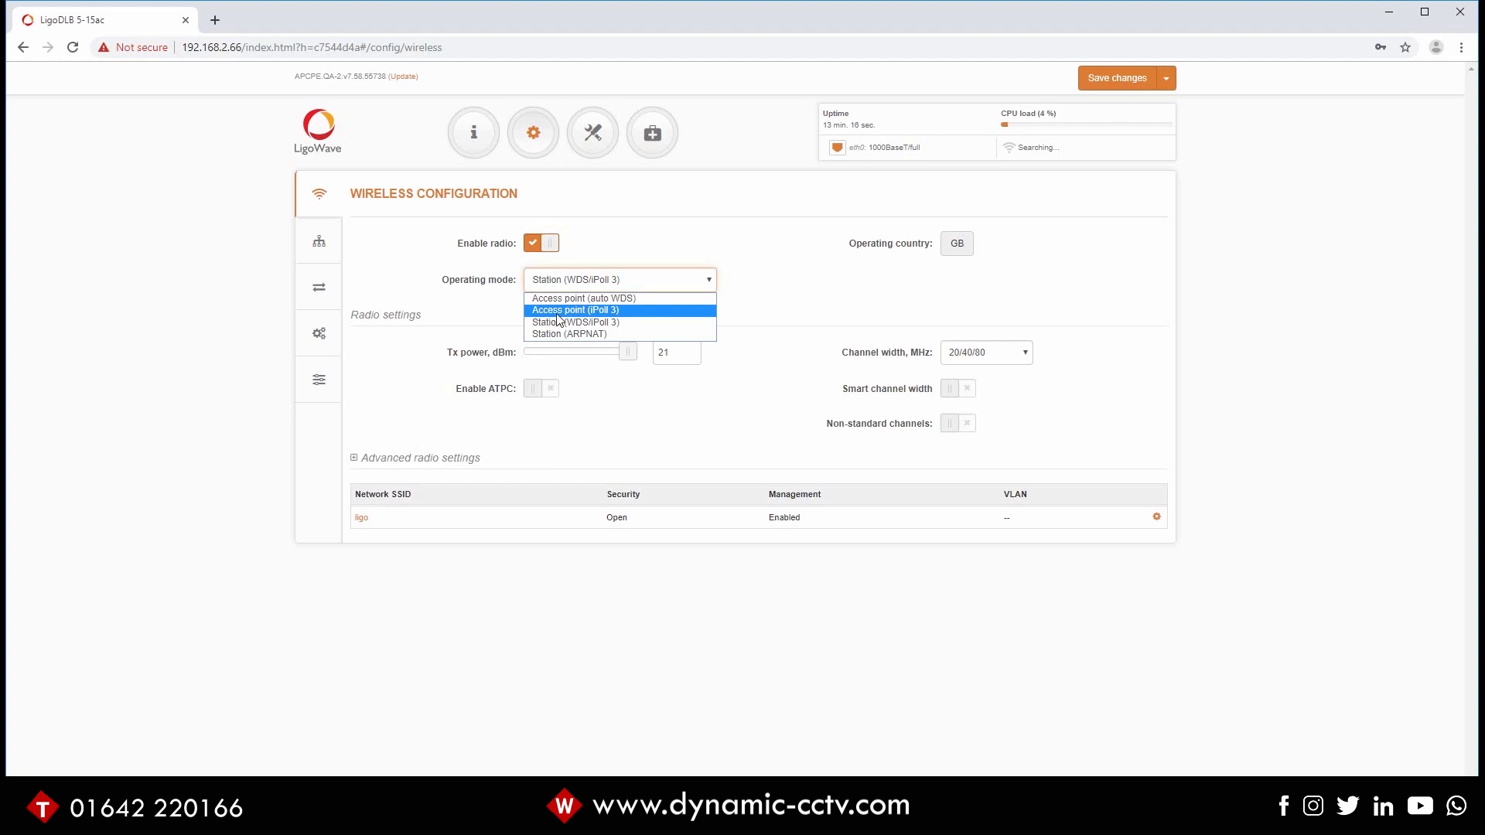
pyautogui.click(574, 309)
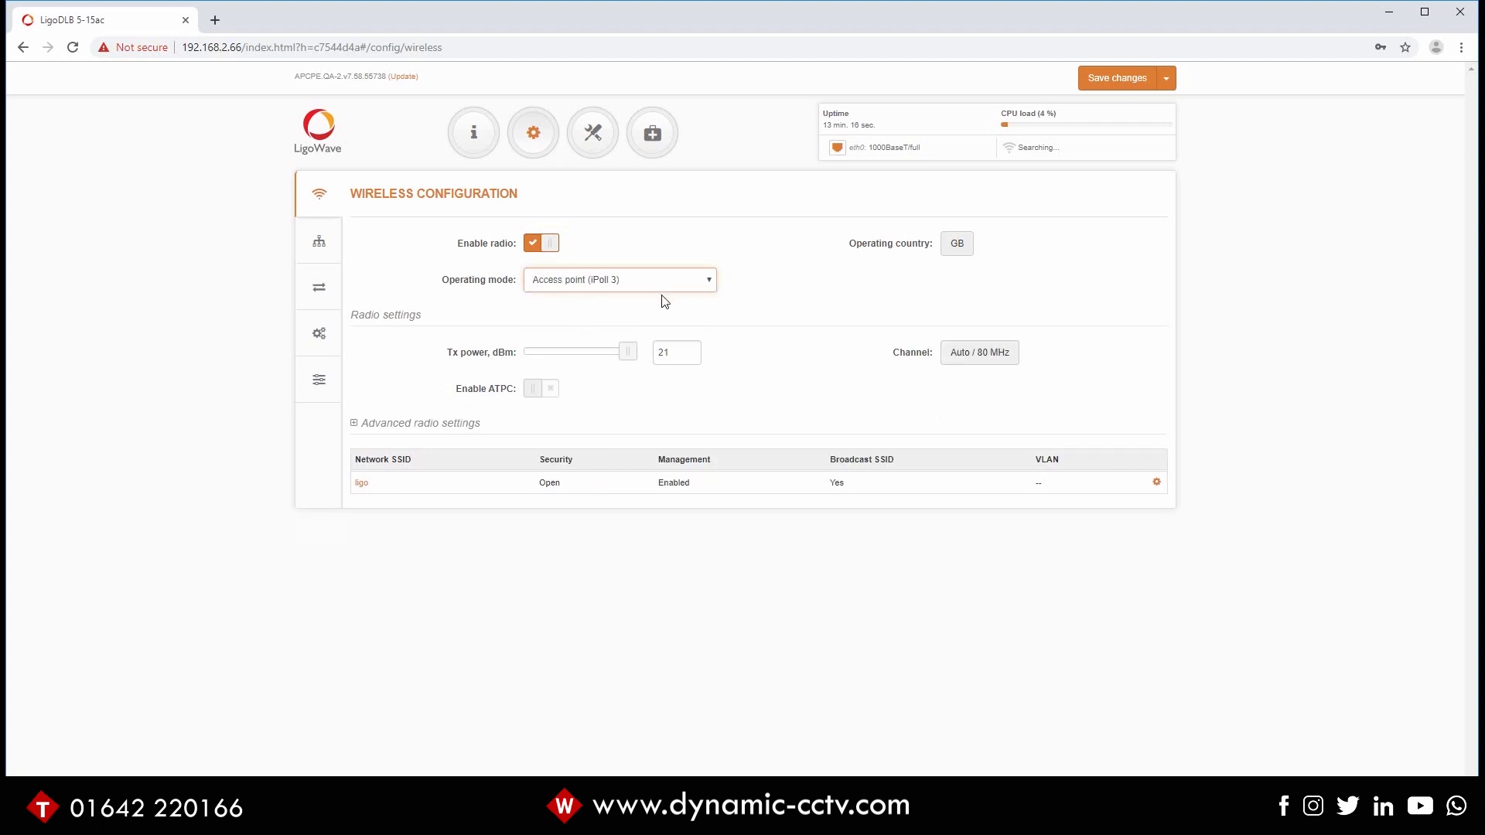
pyautogui.moveTo(460, 375)
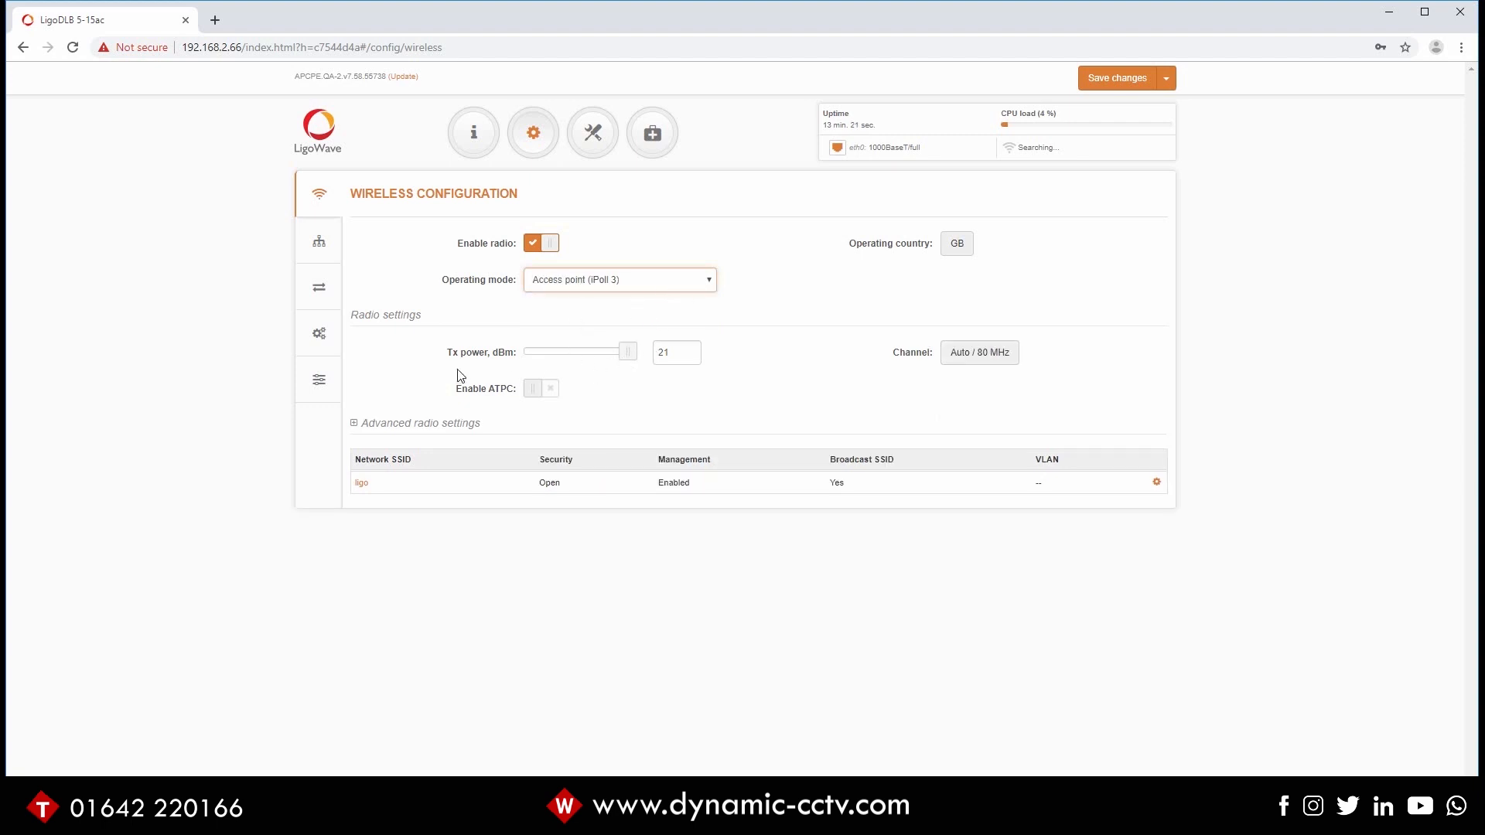
pyautogui.moveTo(624, 366)
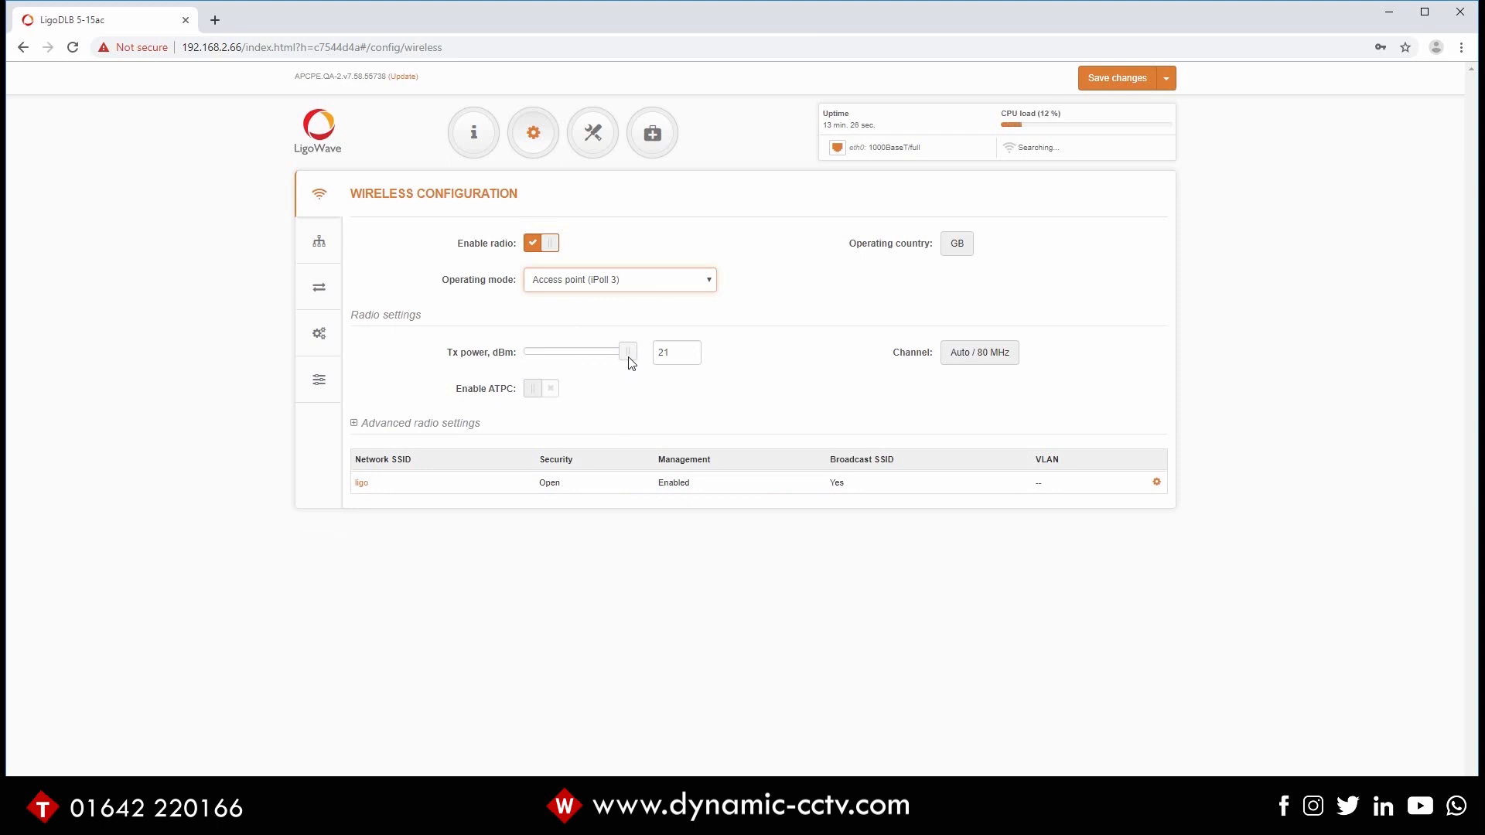
pyautogui.moveTo(628, 351); pyautogui.dragTo(533, 351)
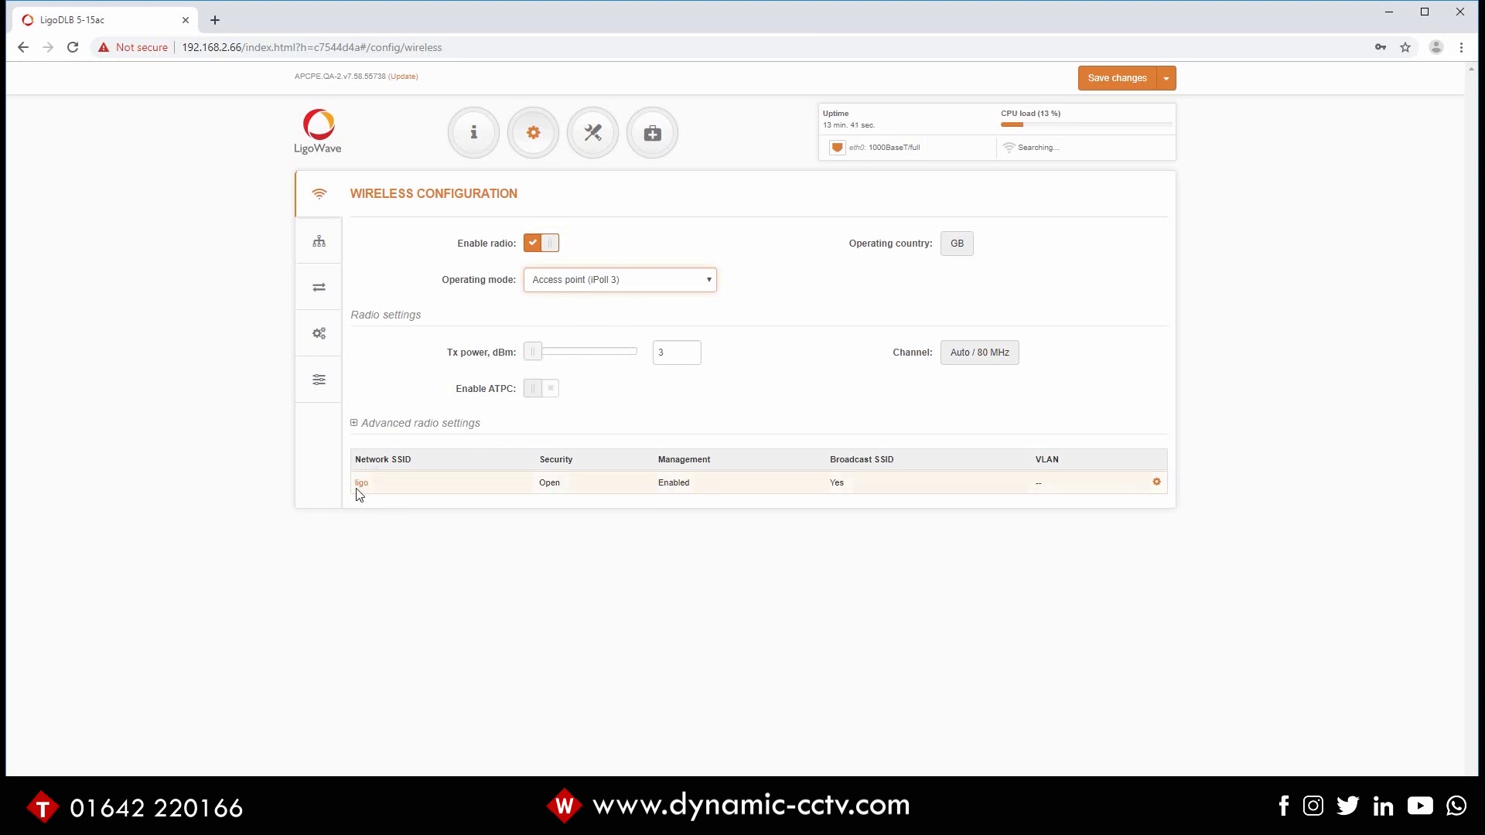
pyautogui.moveTo(591, 361)
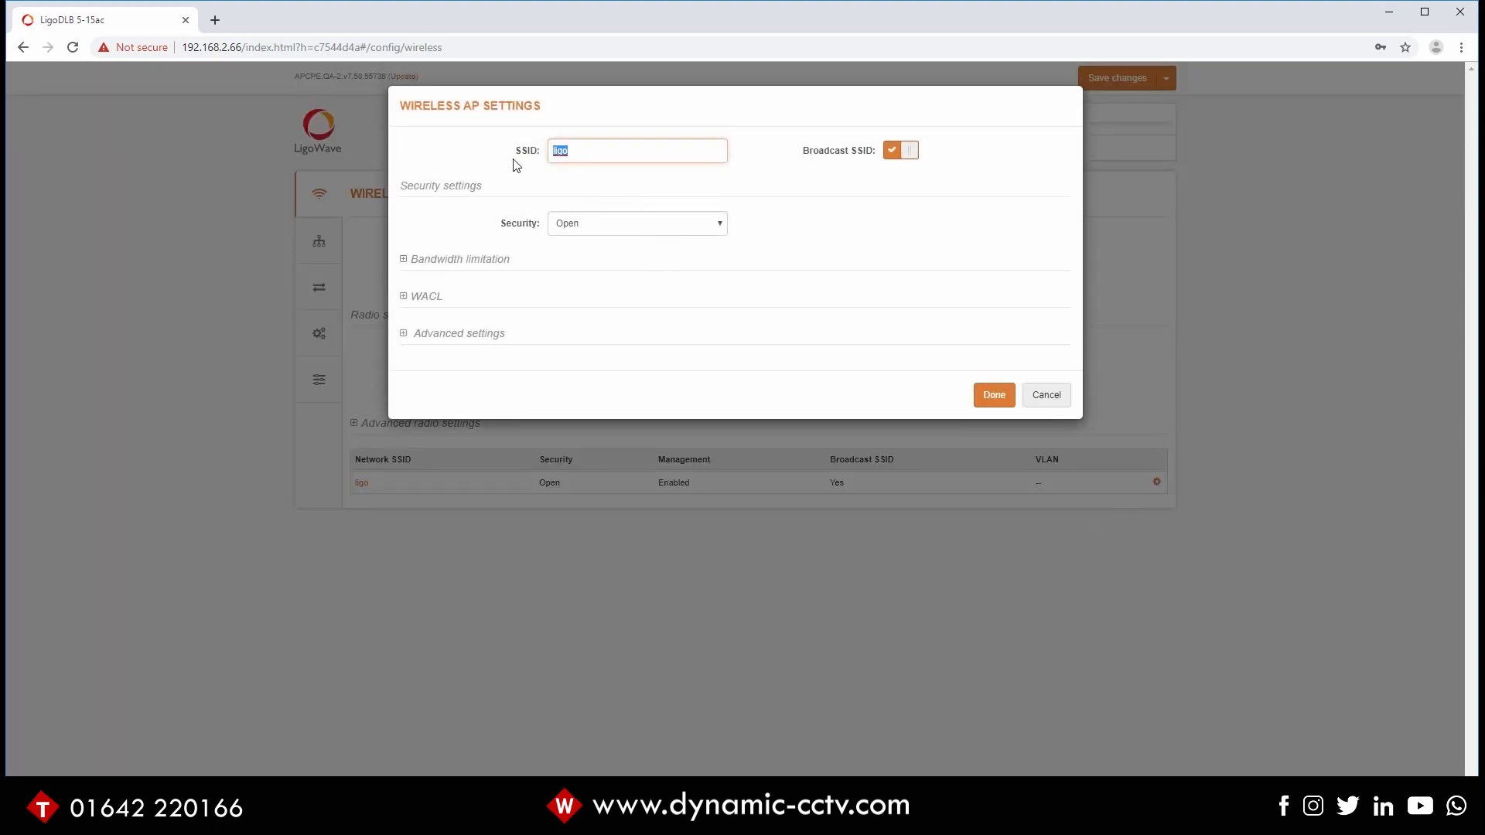
# - Name the SSID 'DEmo Bridge' and choose WPA/WPA2 Personal security
pyautogui.write('DEmo')
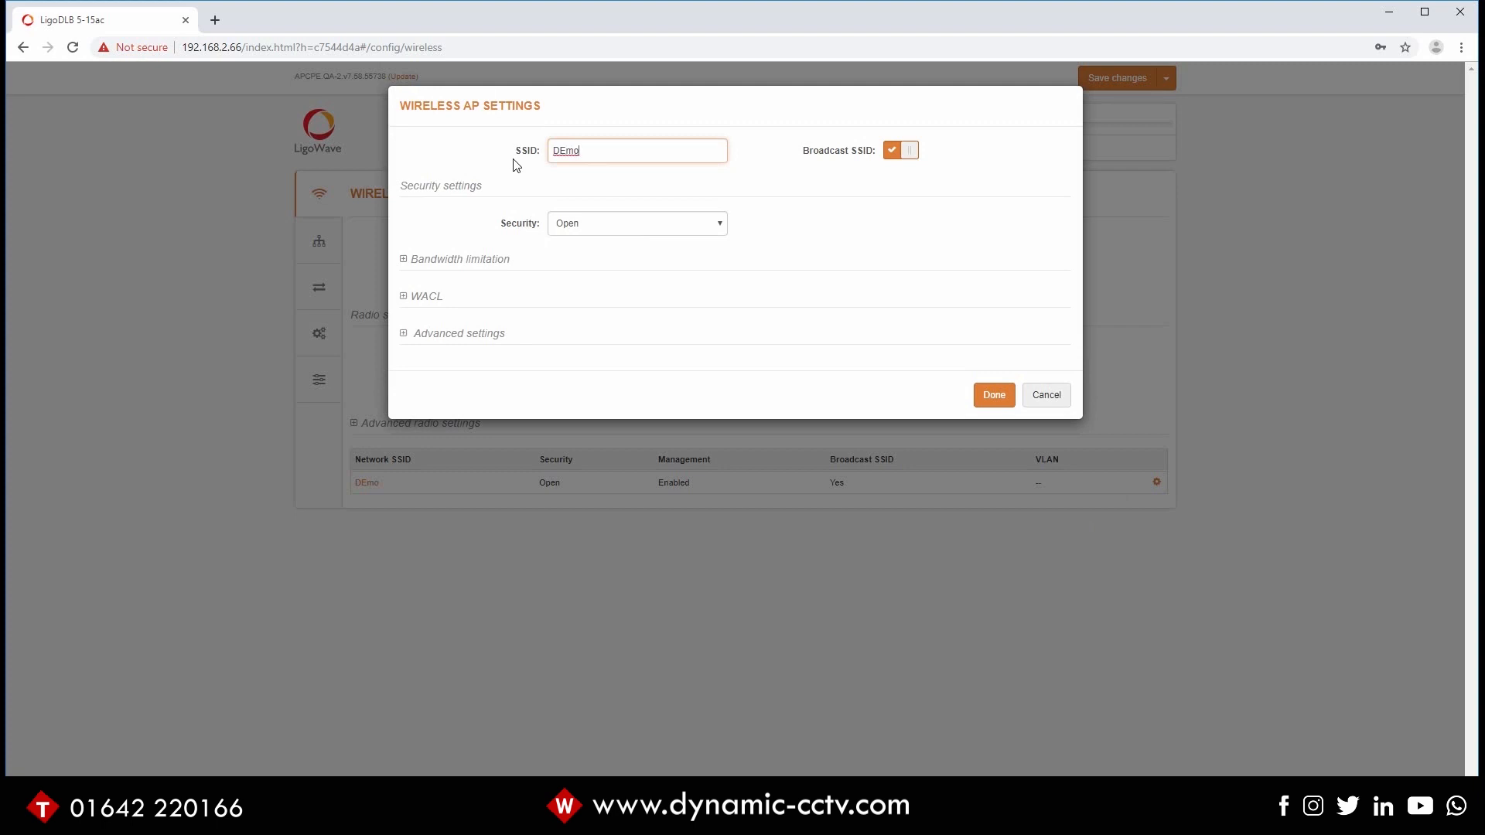
pyautogui.write('Bri')
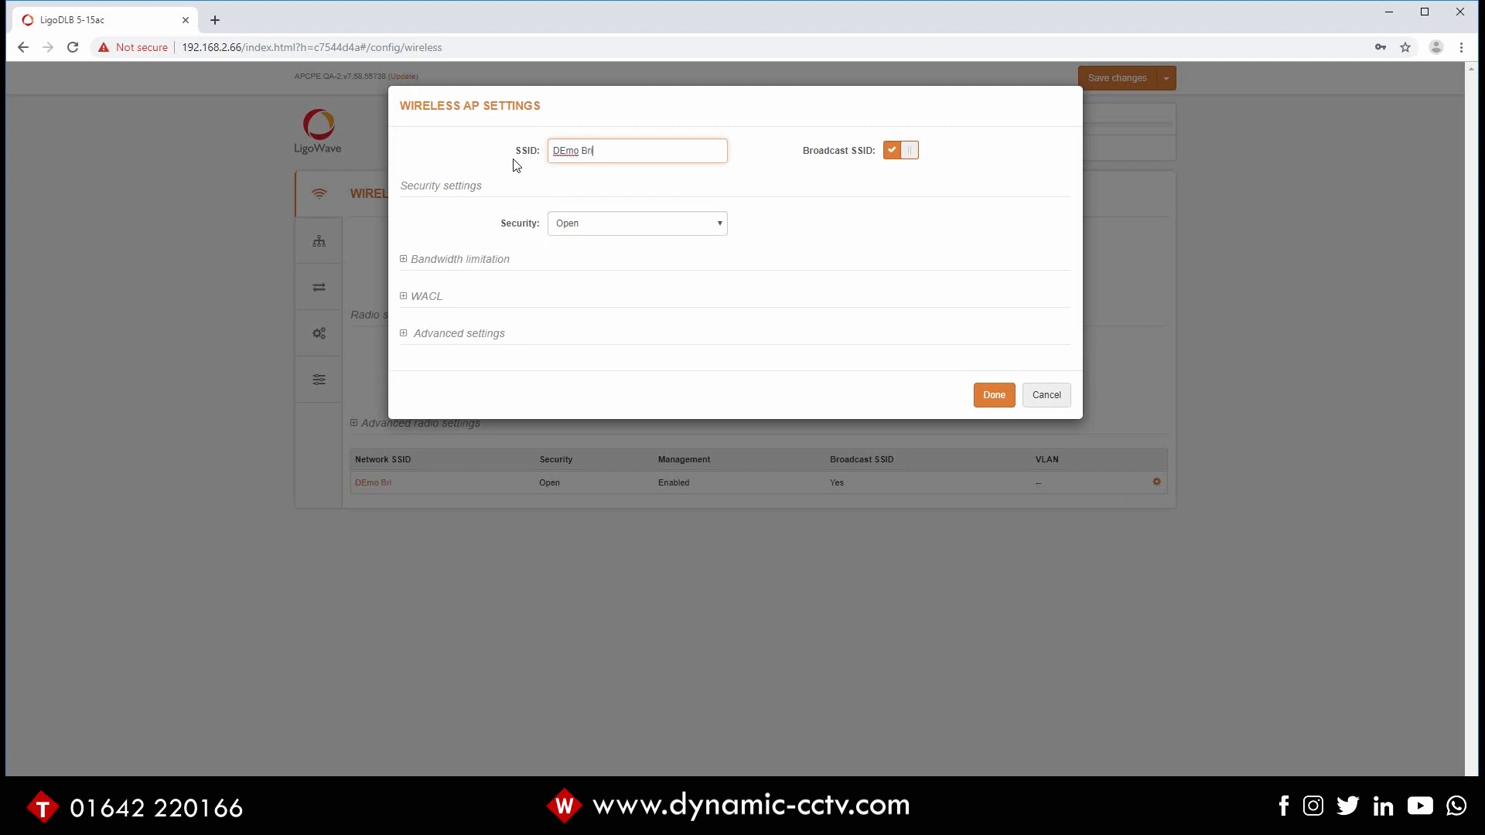
pyautogui.write('dge')
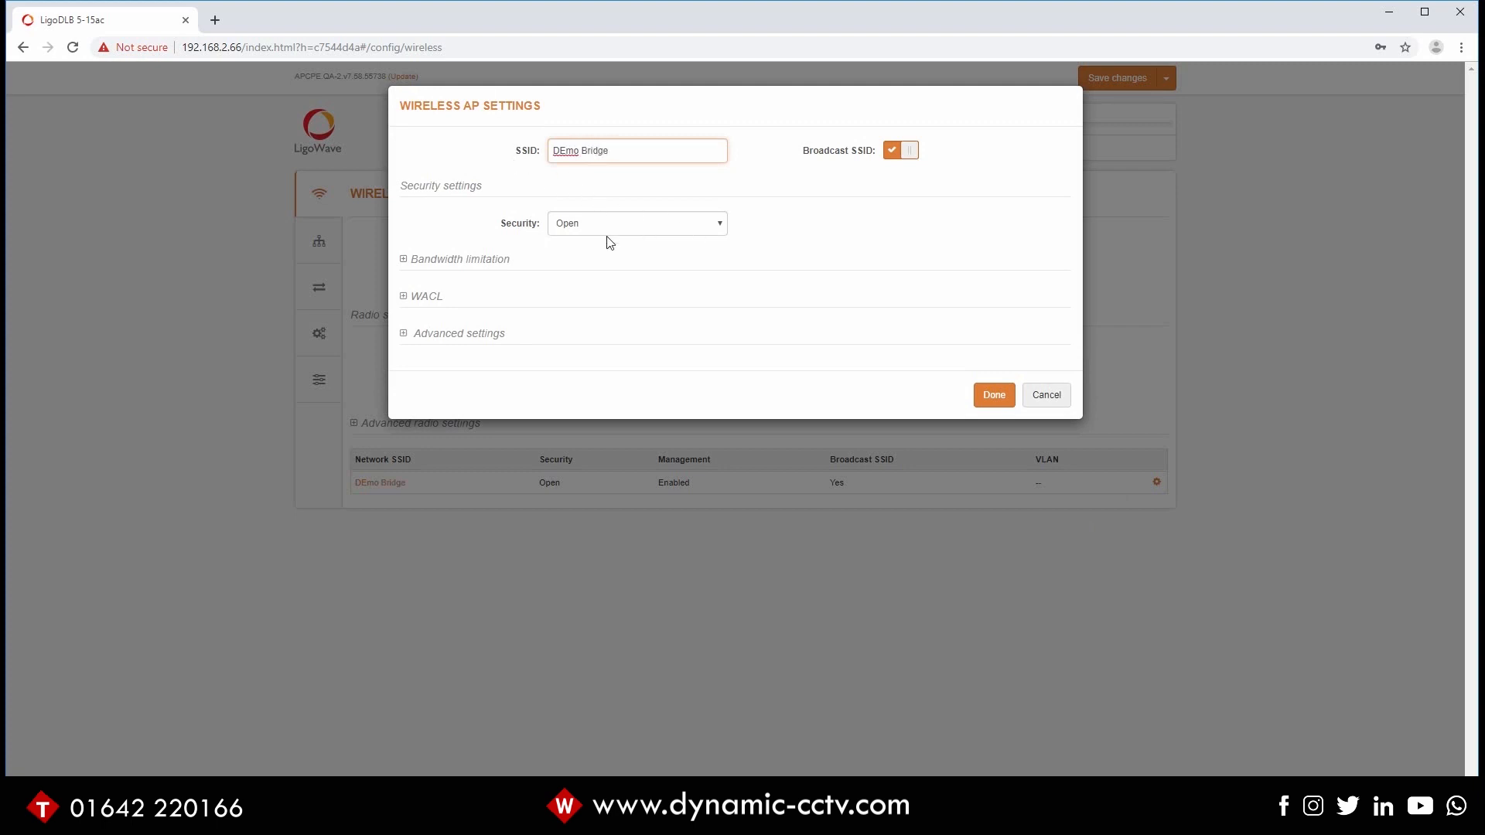
pyautogui.click(637, 223)
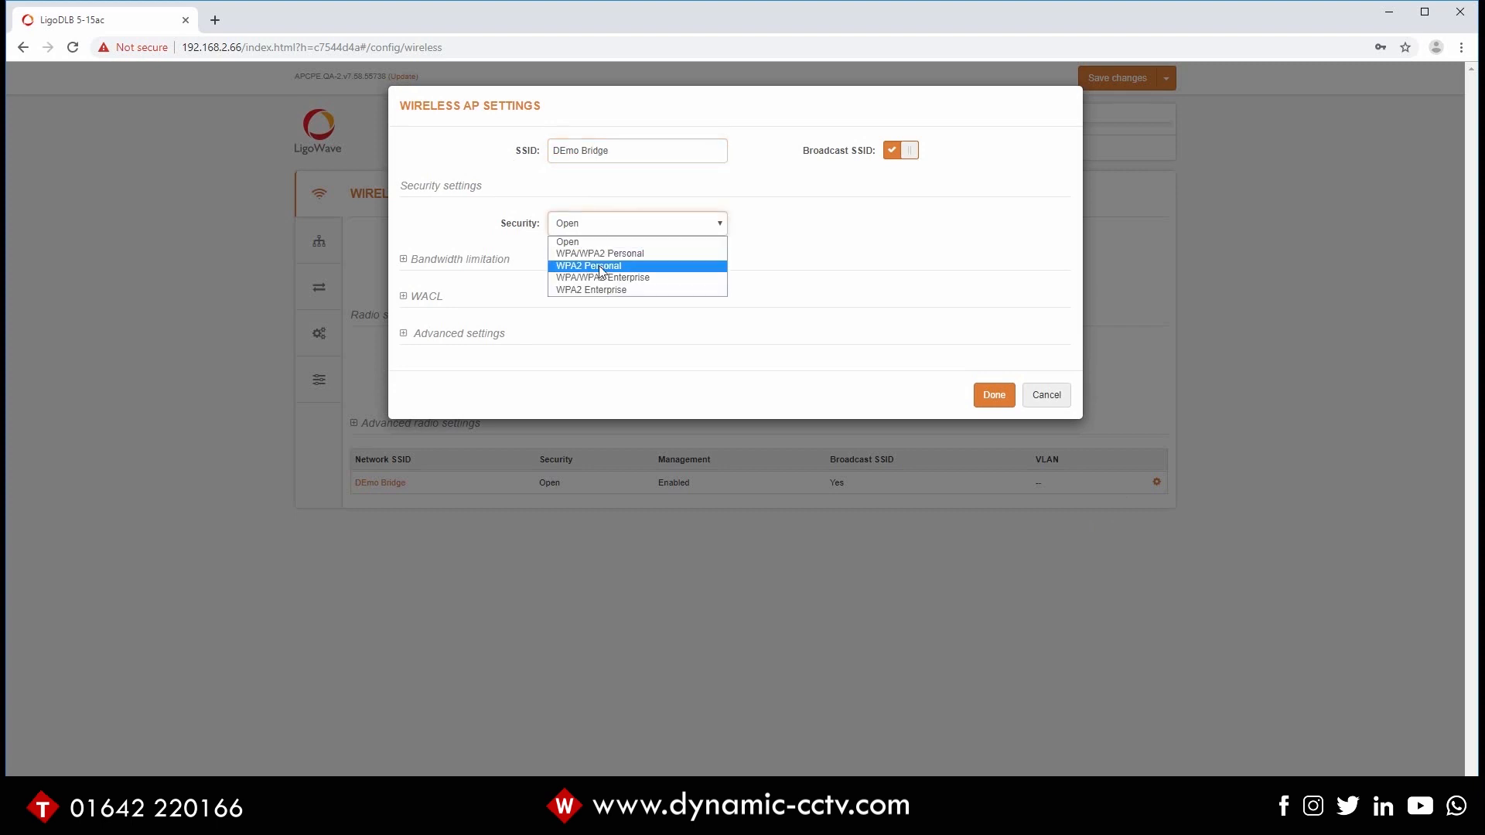
pyautogui.click(599, 253)
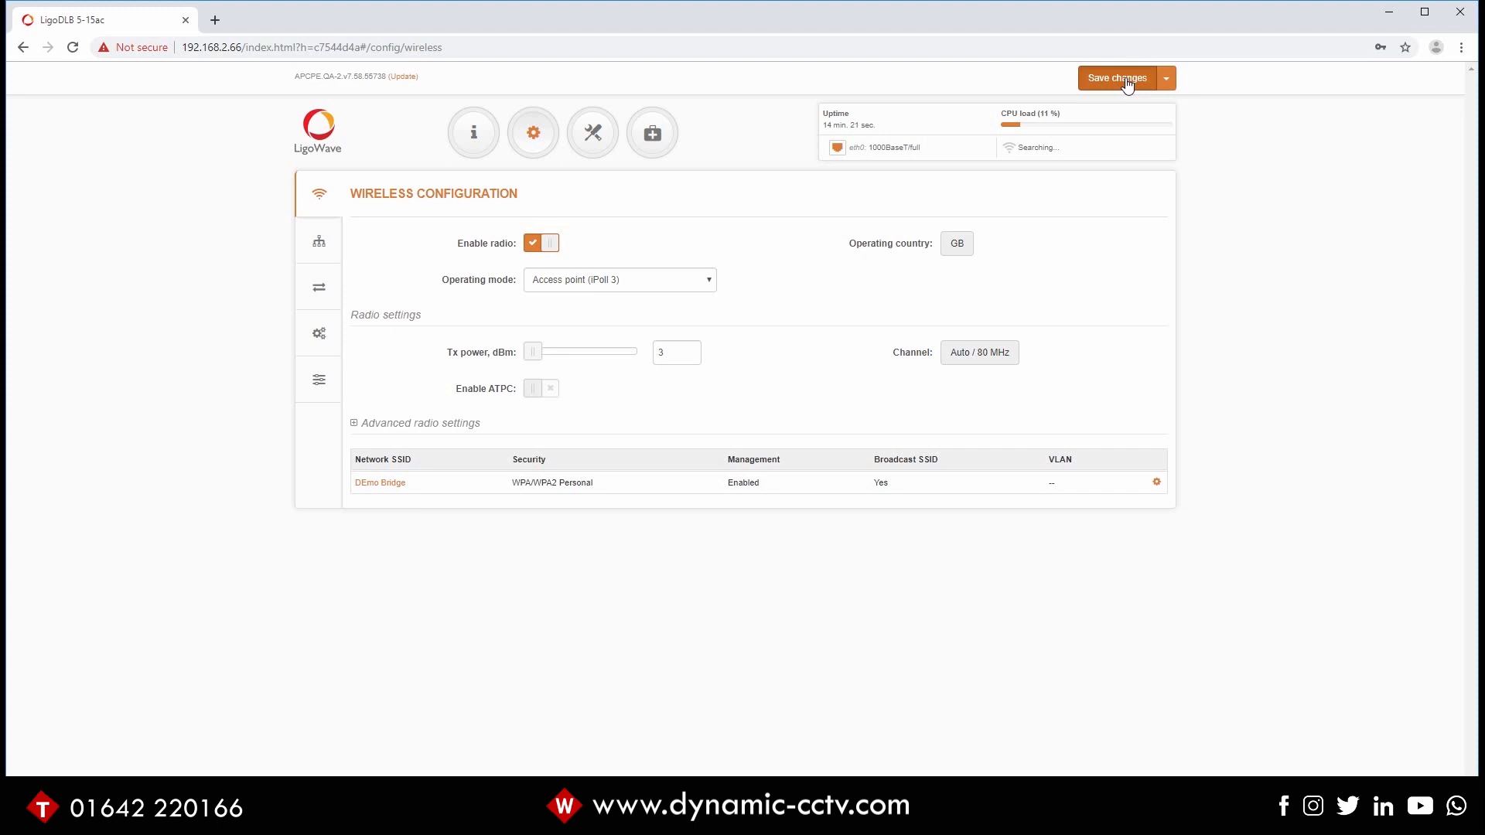
# - Review the pending changes in the Changes dialog and save them to the device
pyautogui.click(1116, 78)
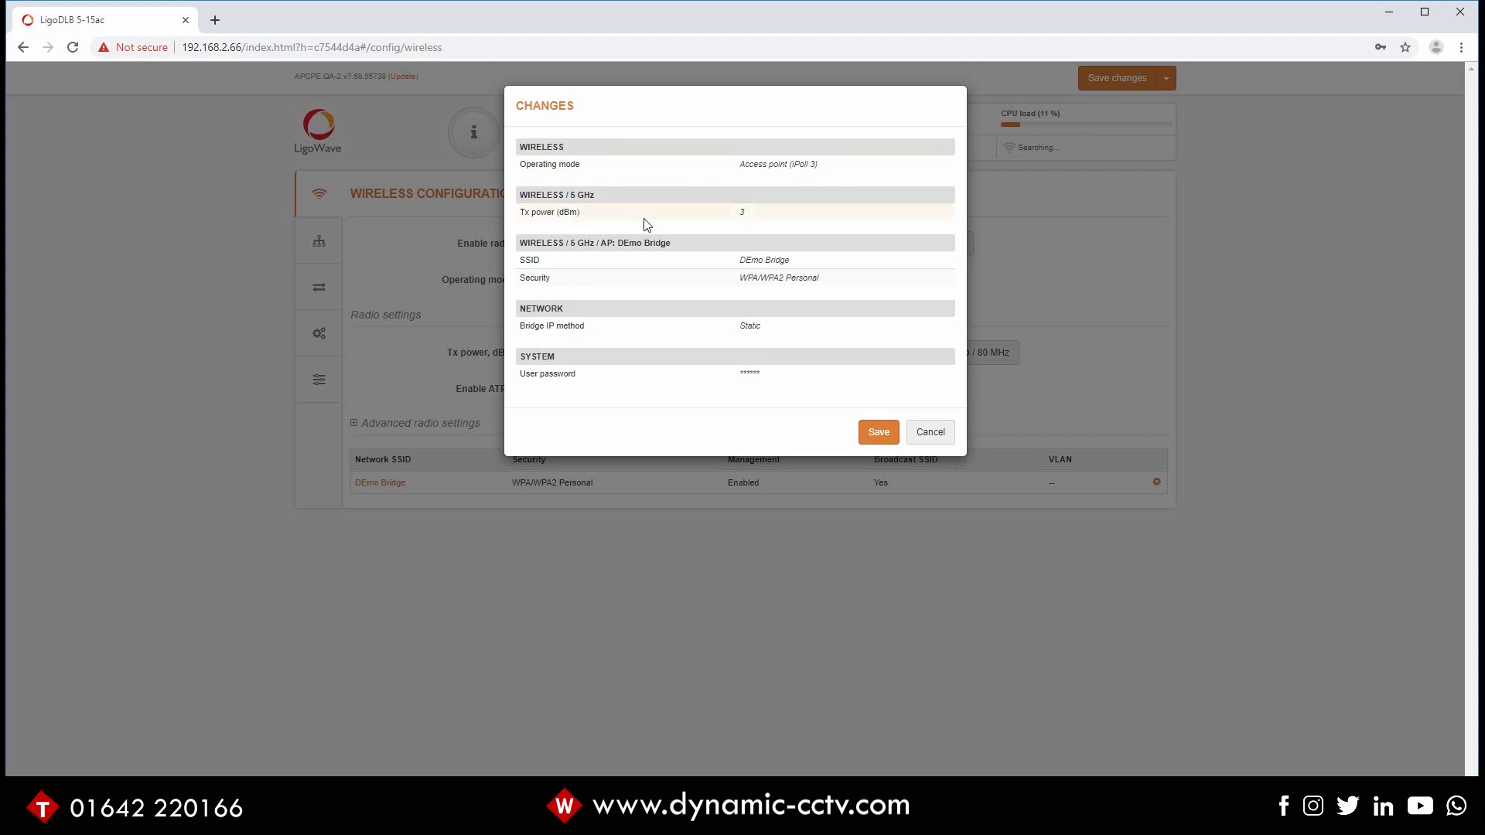
pyautogui.moveTo(581, 172)
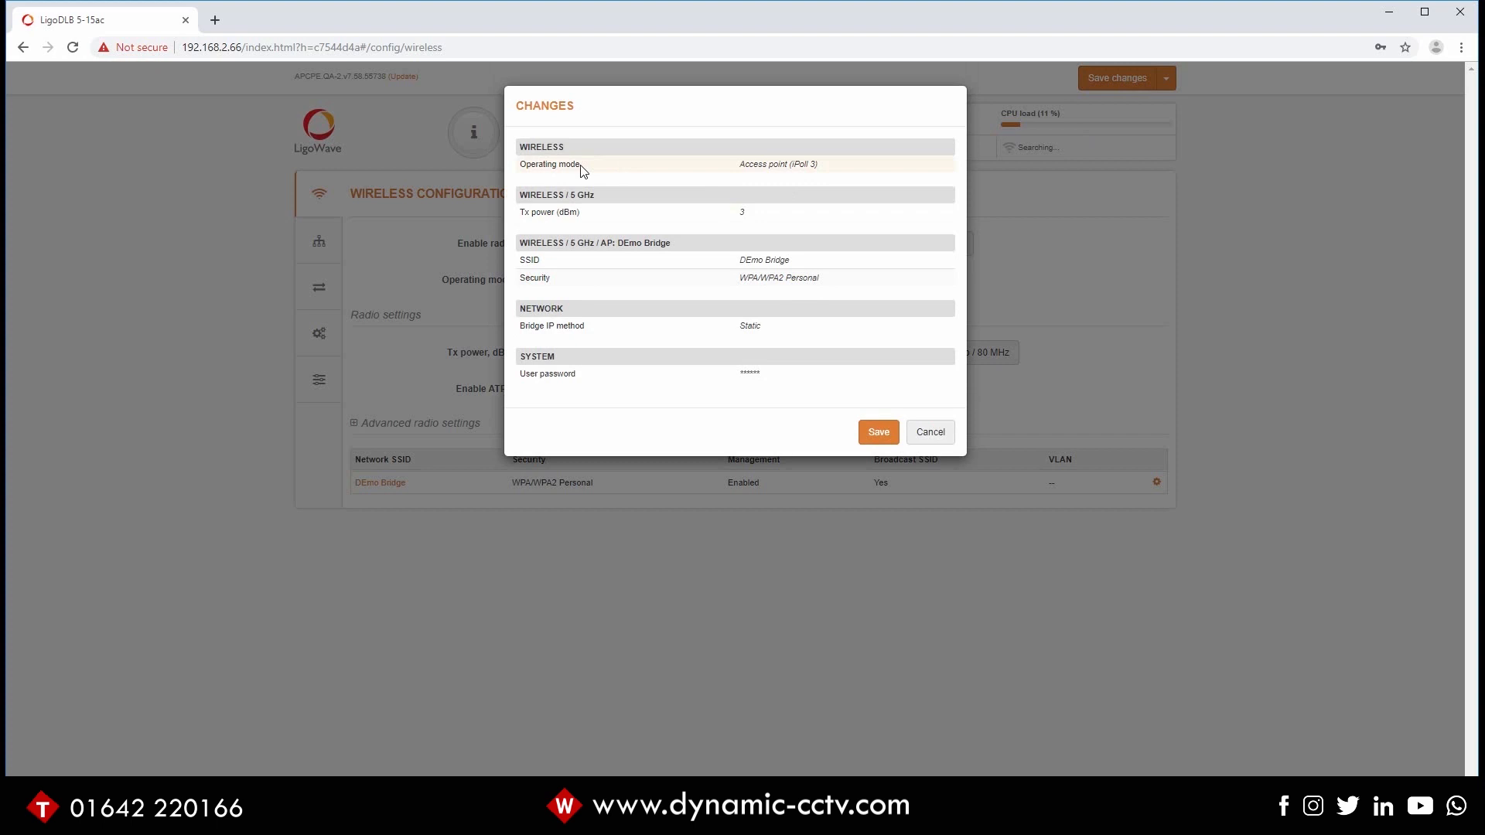
pyautogui.moveTo(801, 260)
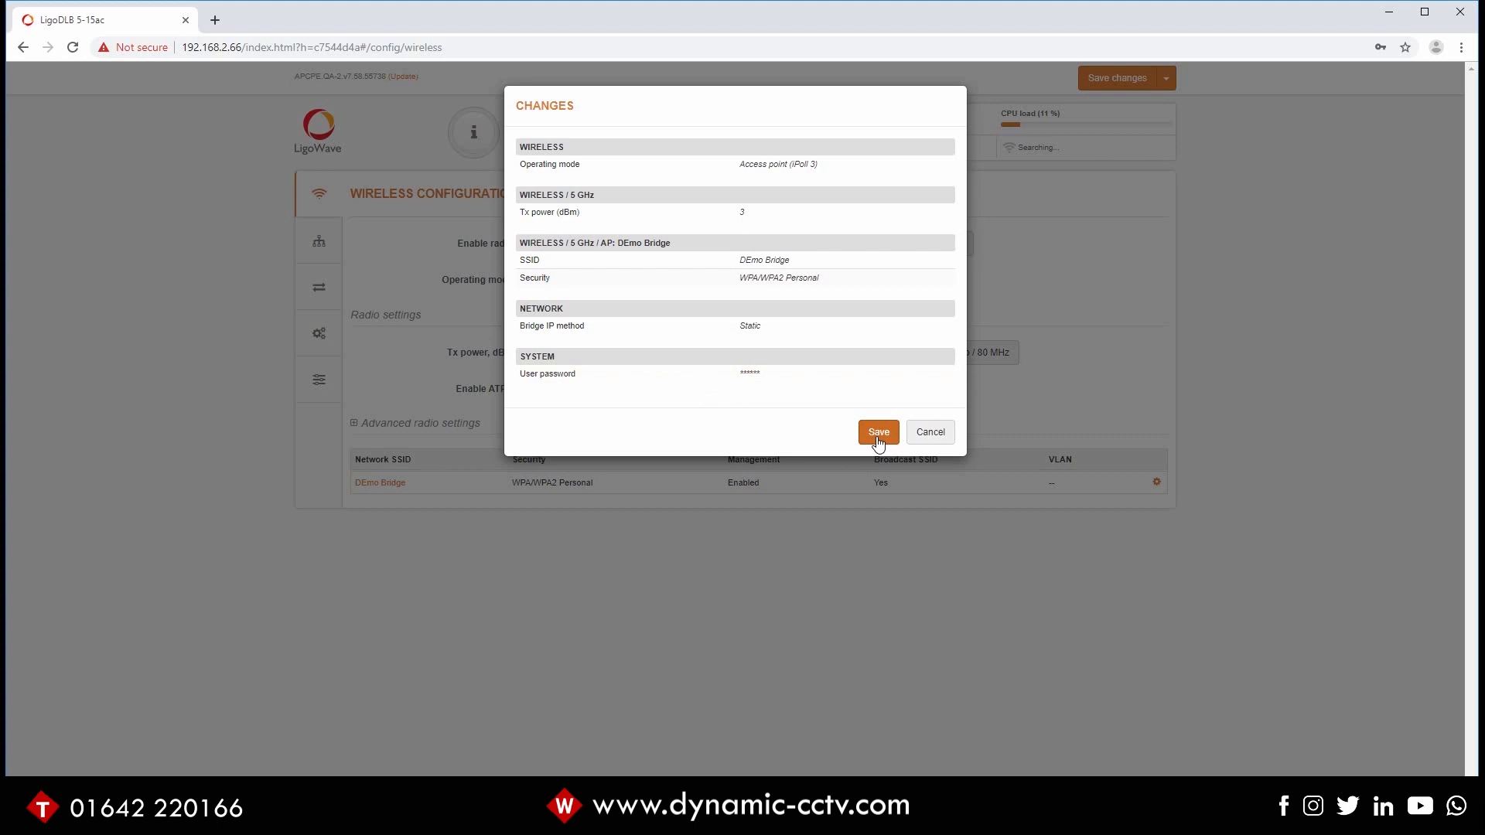
pyautogui.click(878, 432)
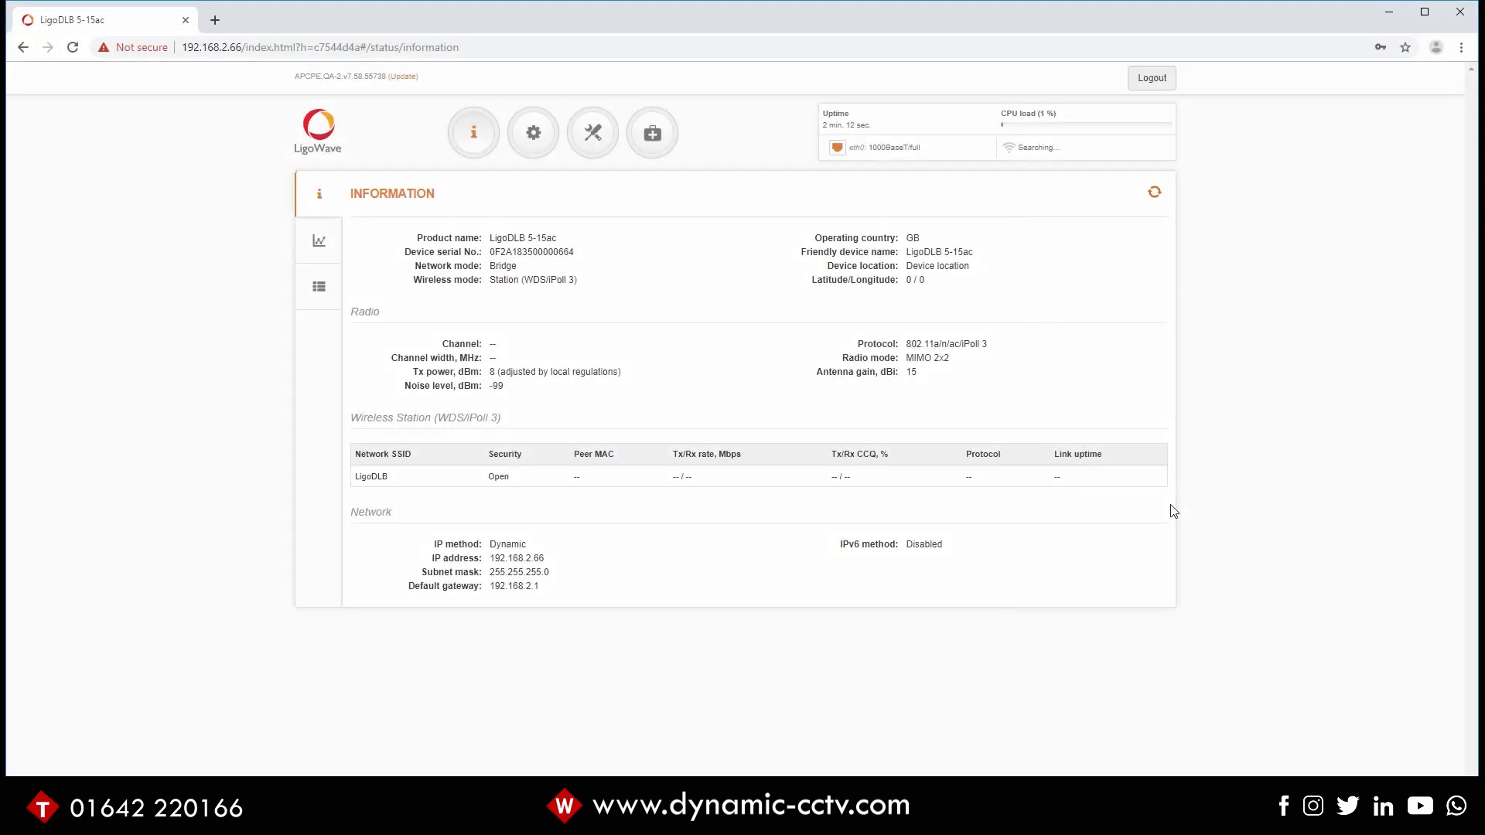
pyautogui.moveTo(416, 269)
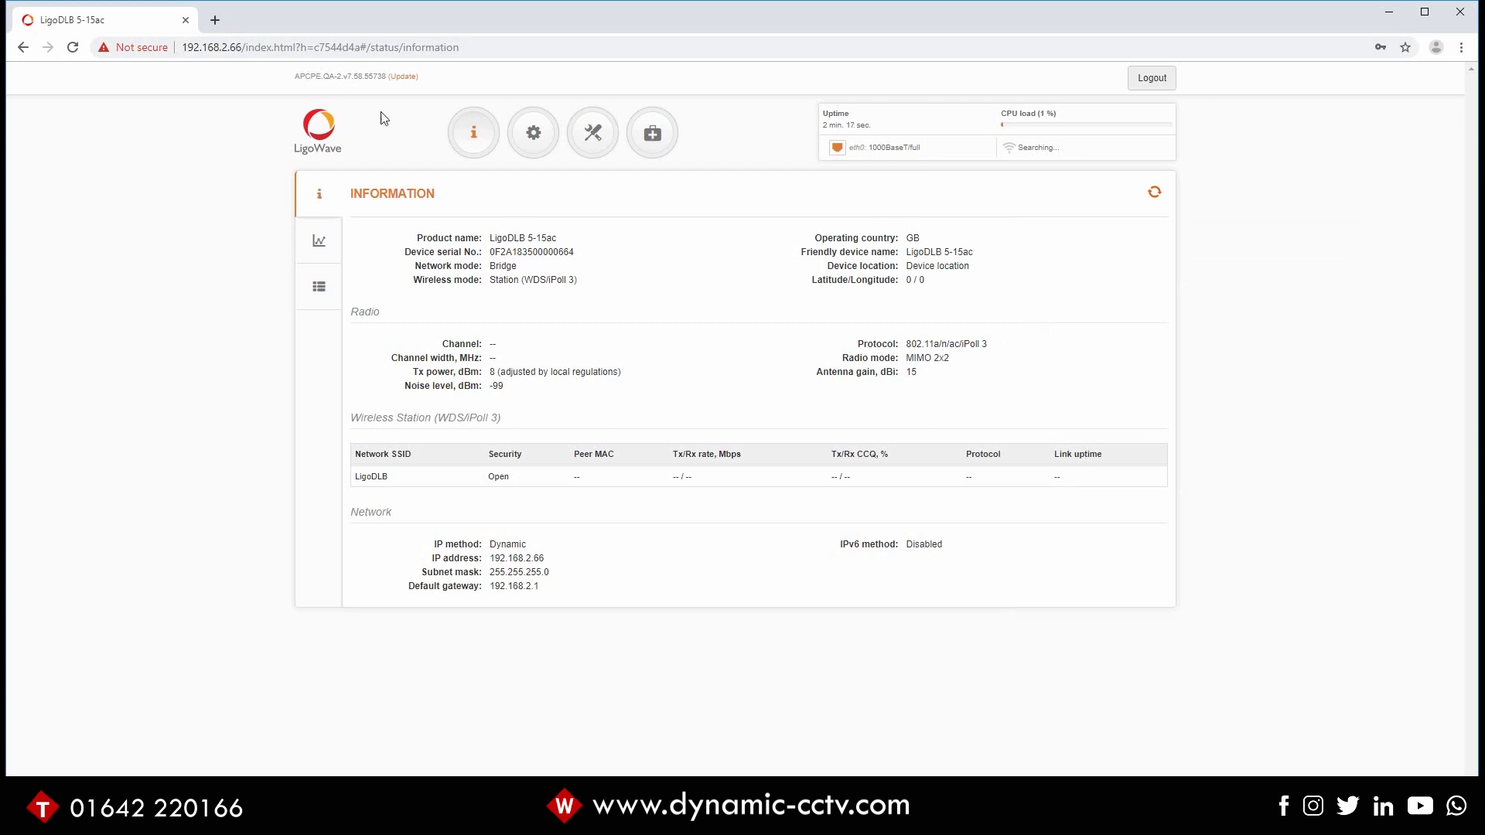
pyautogui.moveTo(545, 266)
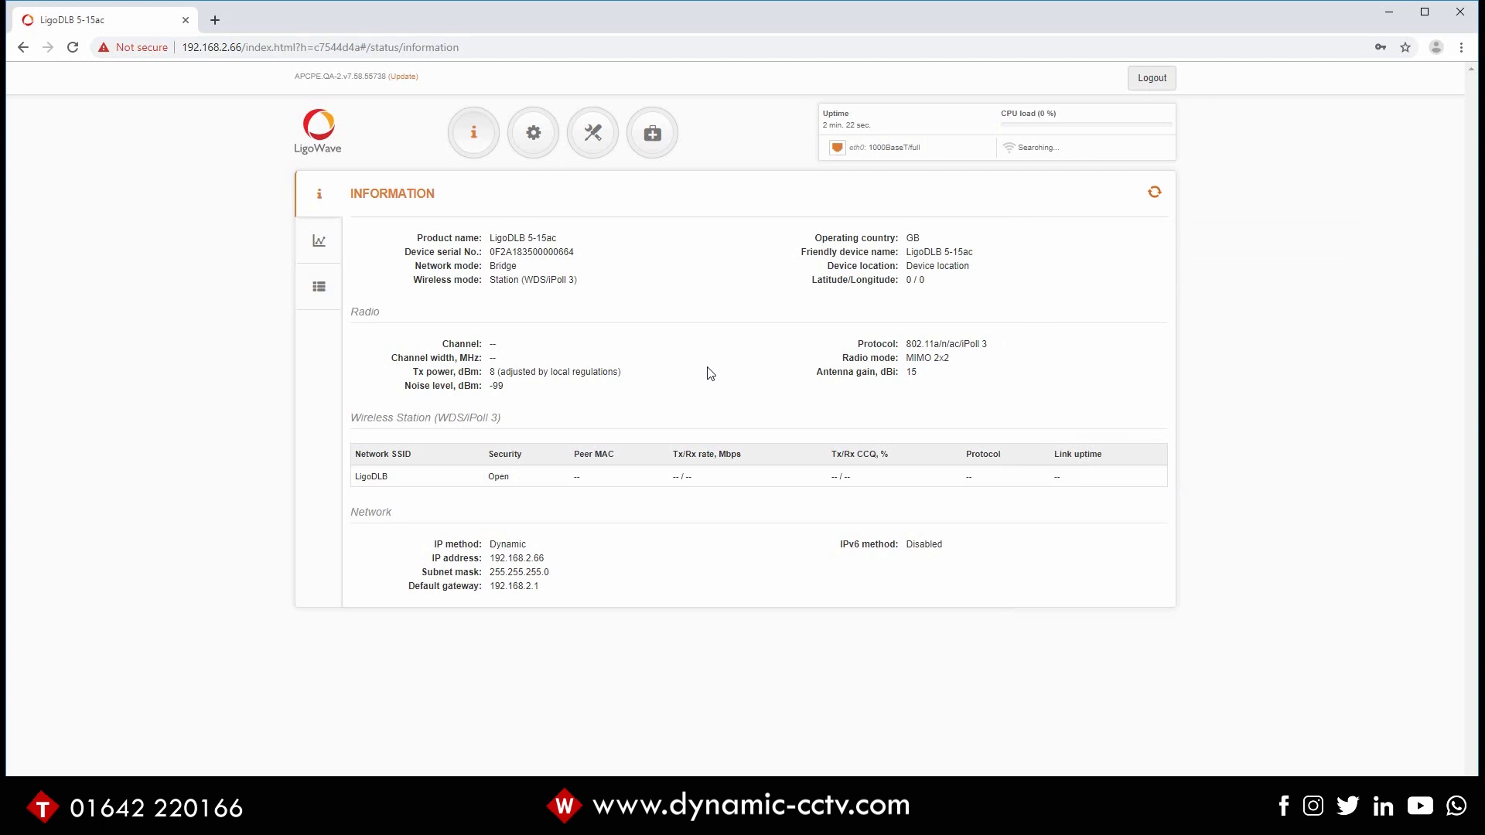
pyautogui.moveTo(533, 214)
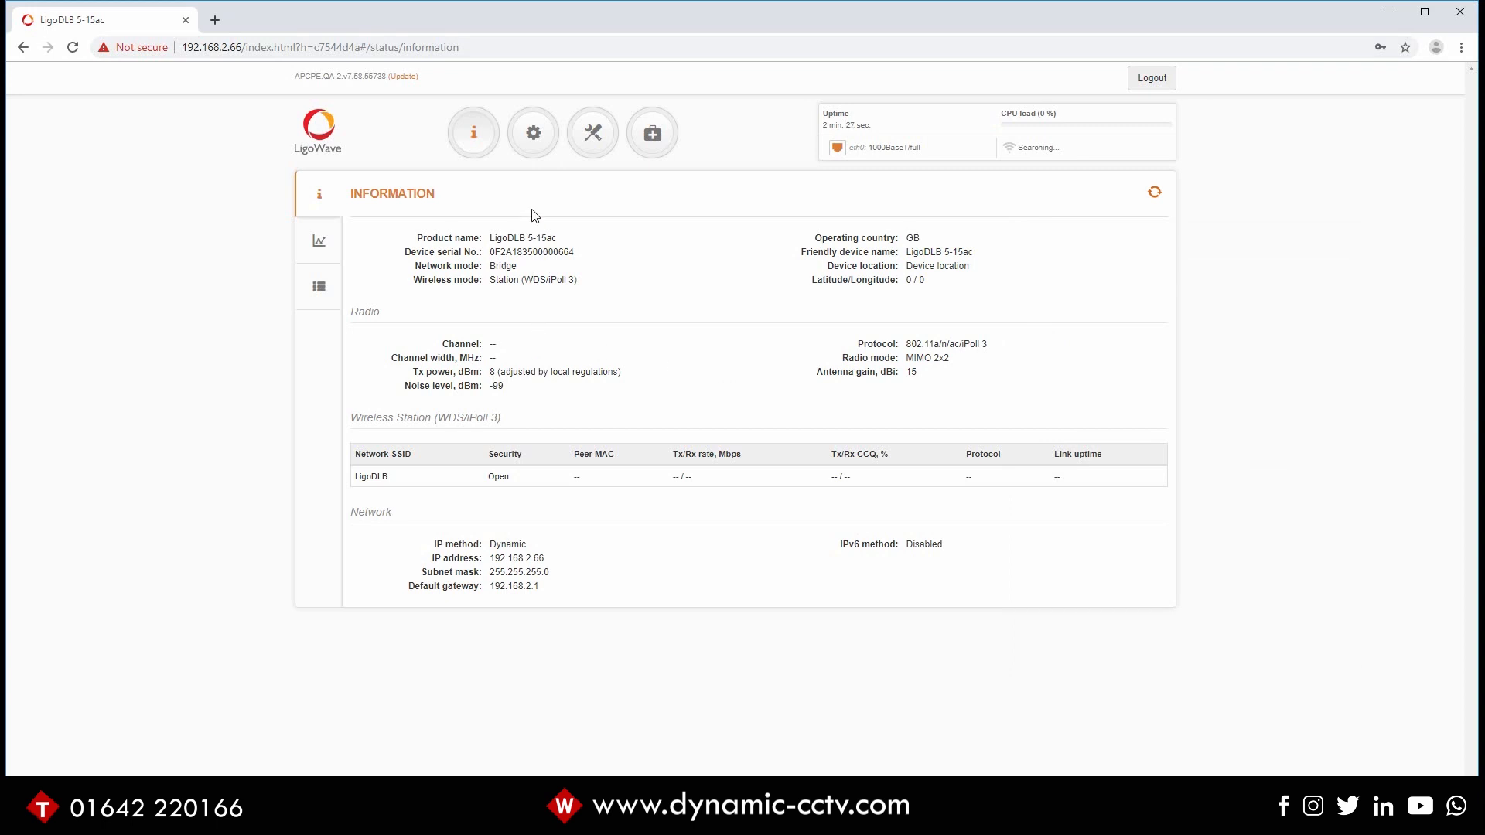
# - Use the gear icon on the Information page to reach Wireless configuration
pyautogui.click(532, 132)
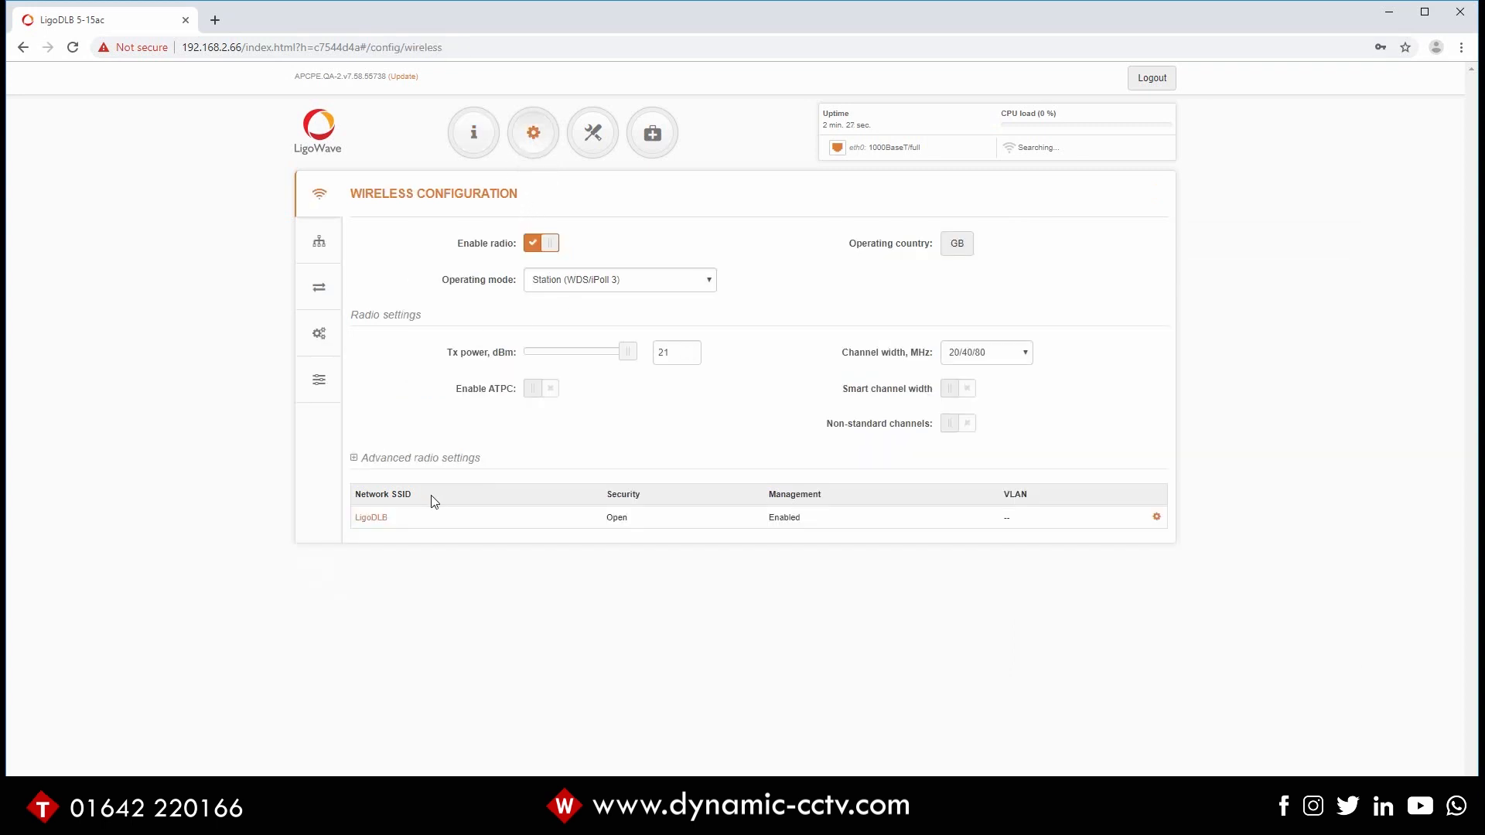
pyautogui.moveTo(376, 437)
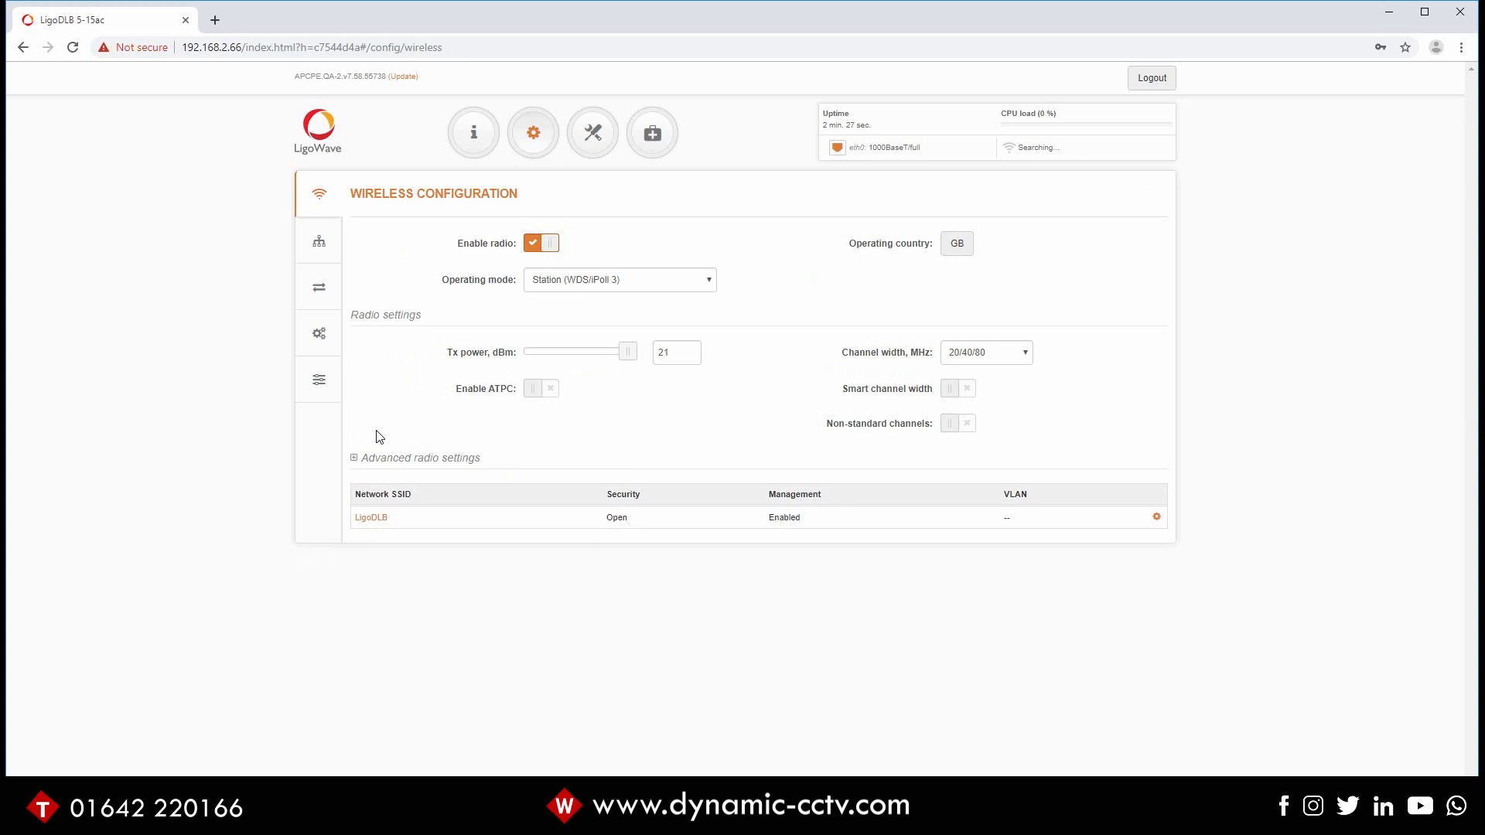
pyautogui.moveTo(320, 380)
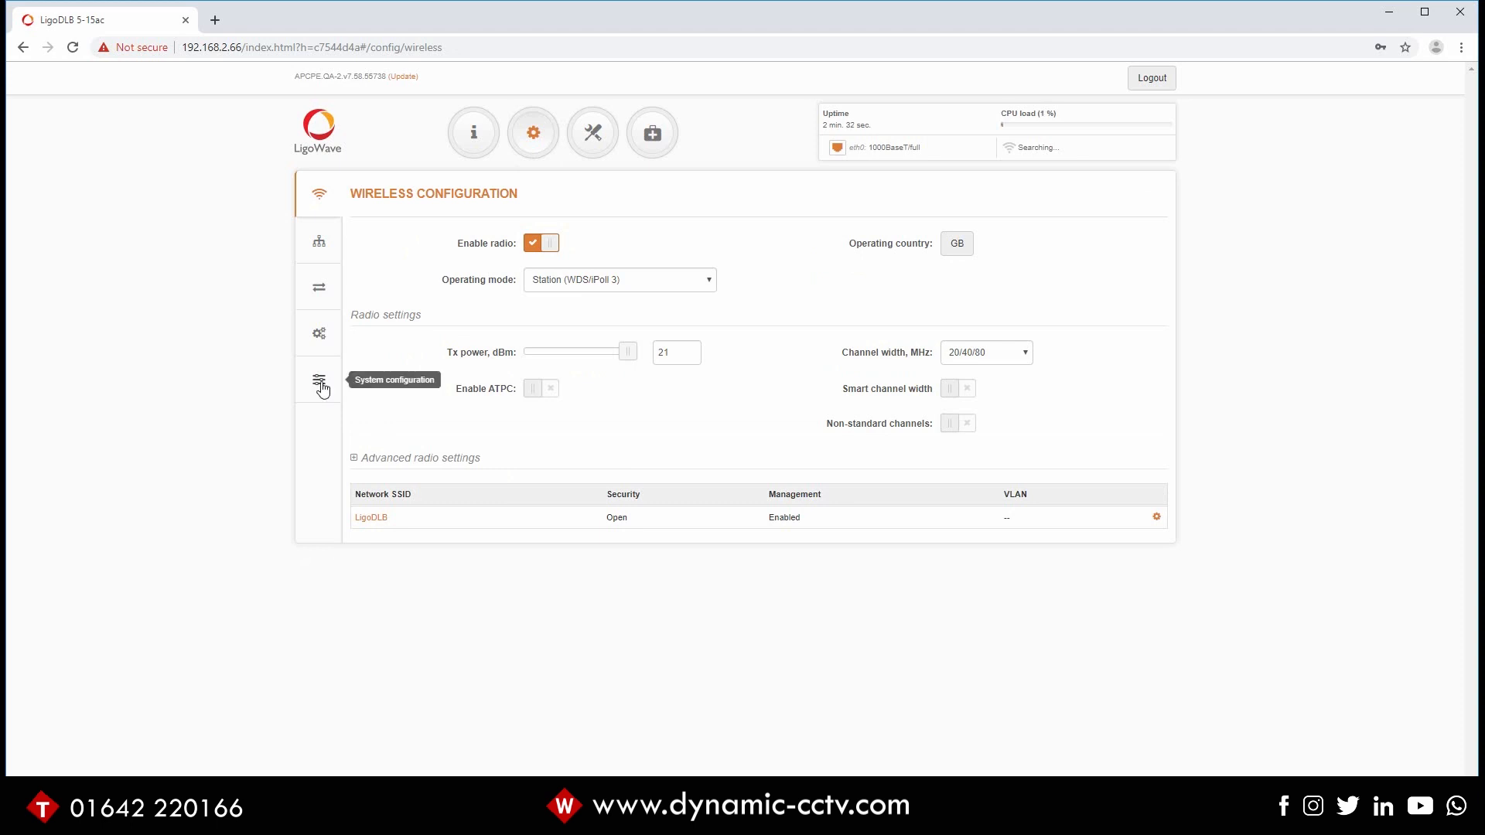
pyautogui.click(318, 380)
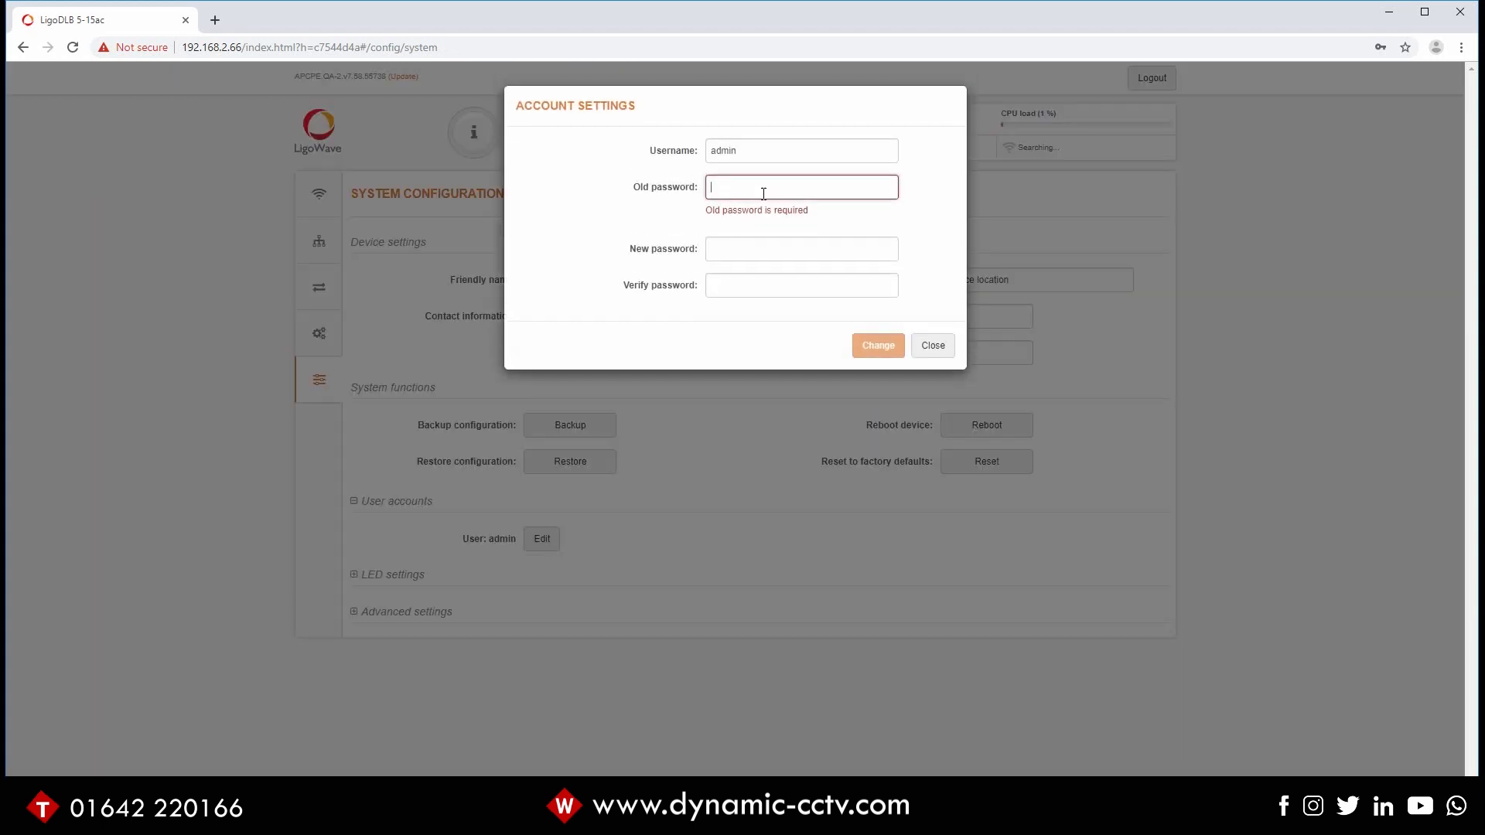
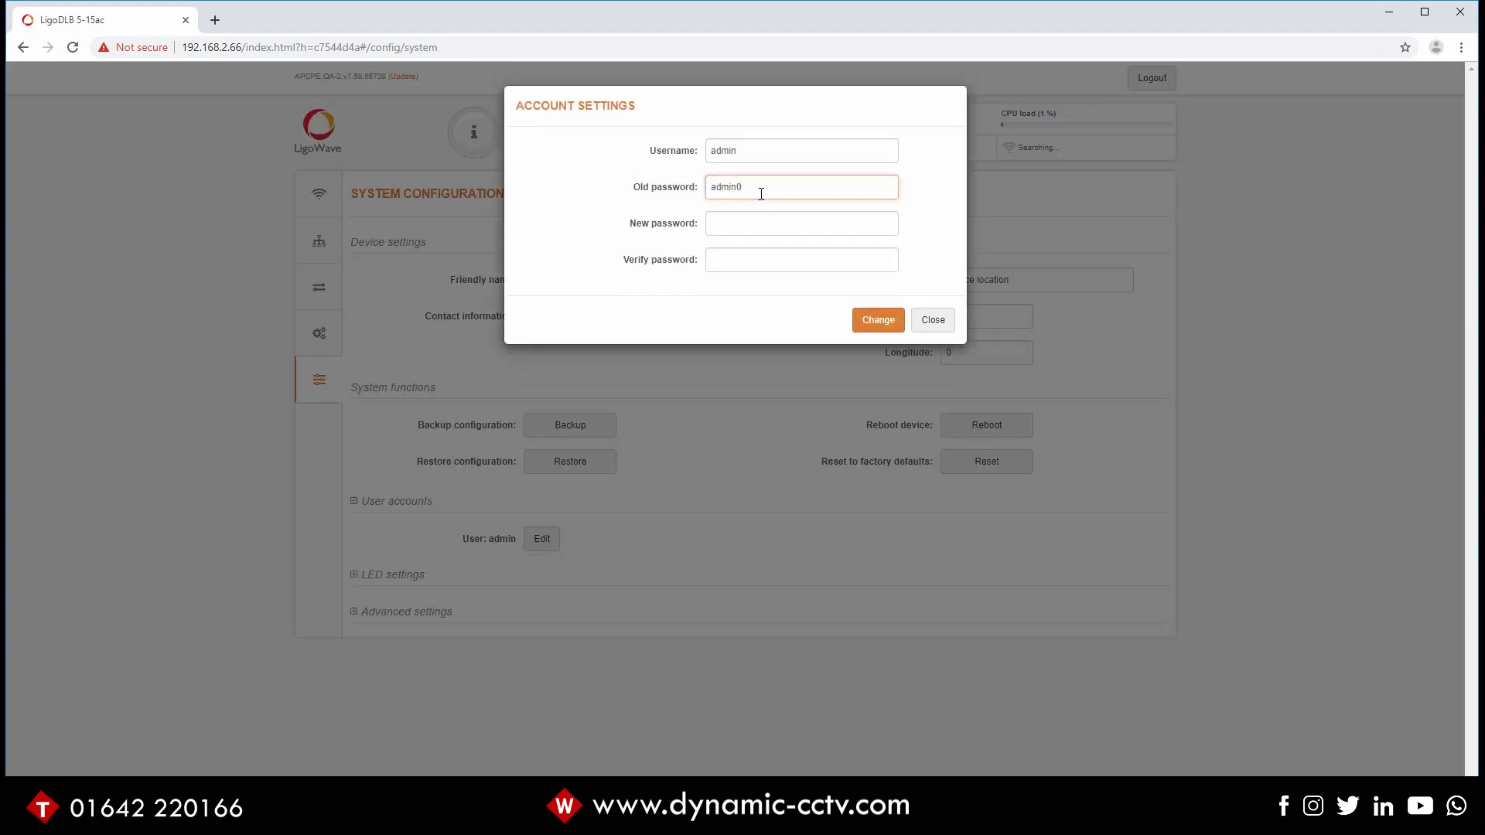
pyautogui.click(801, 223)
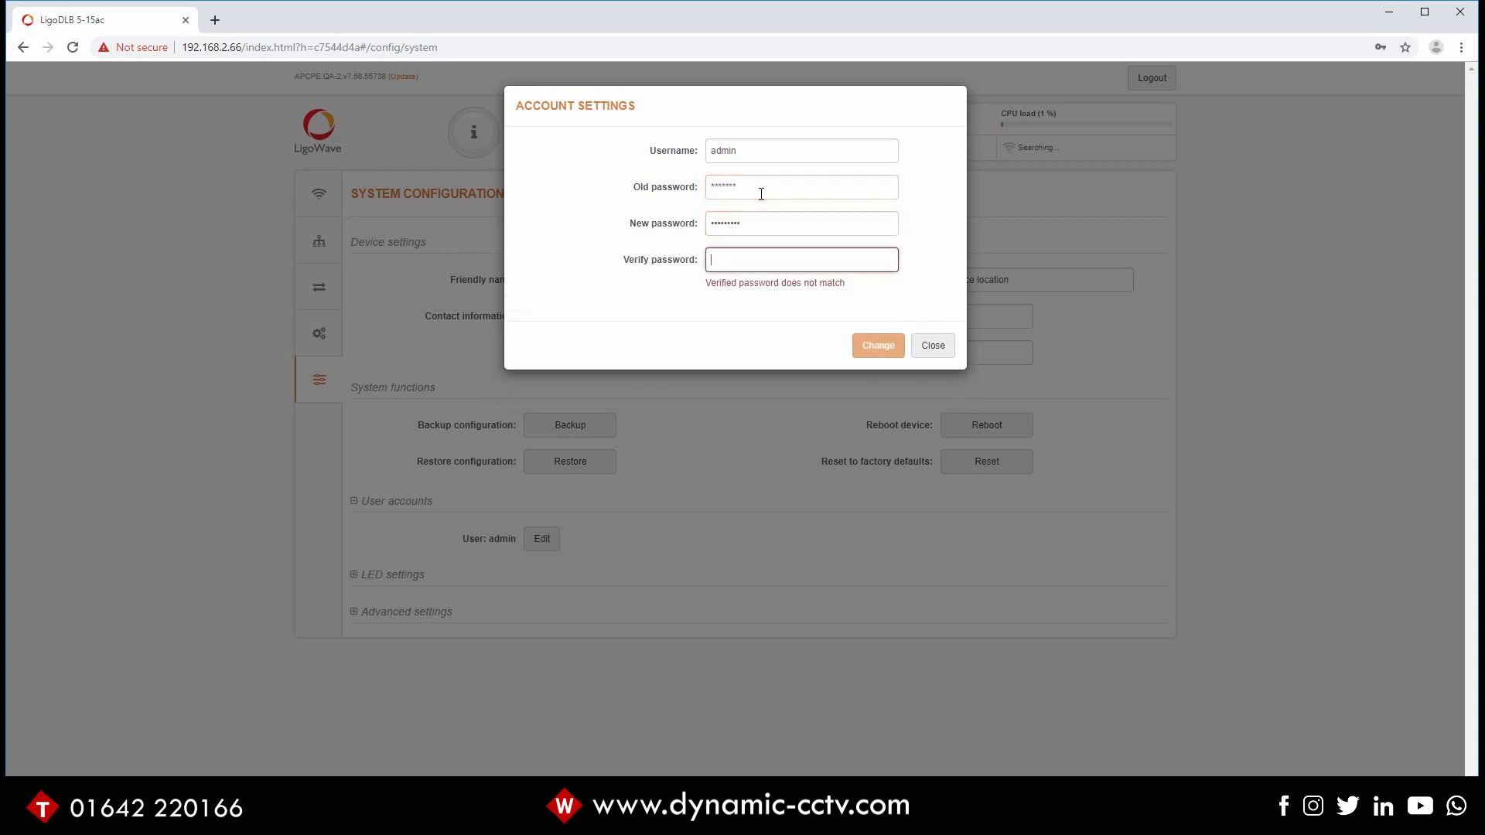
pyautogui.write('••••••••')
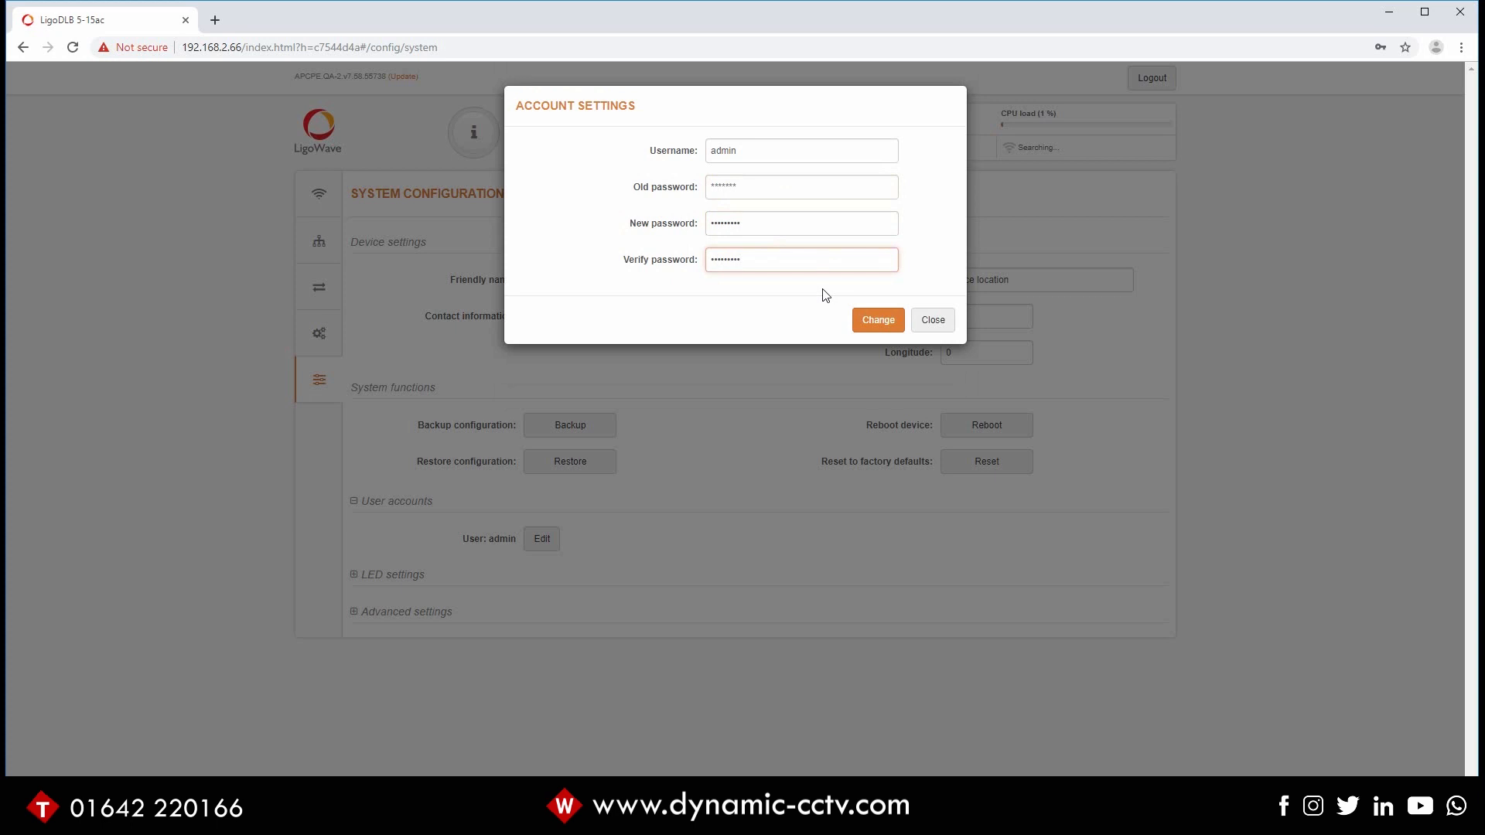
pyautogui.click(877, 320)
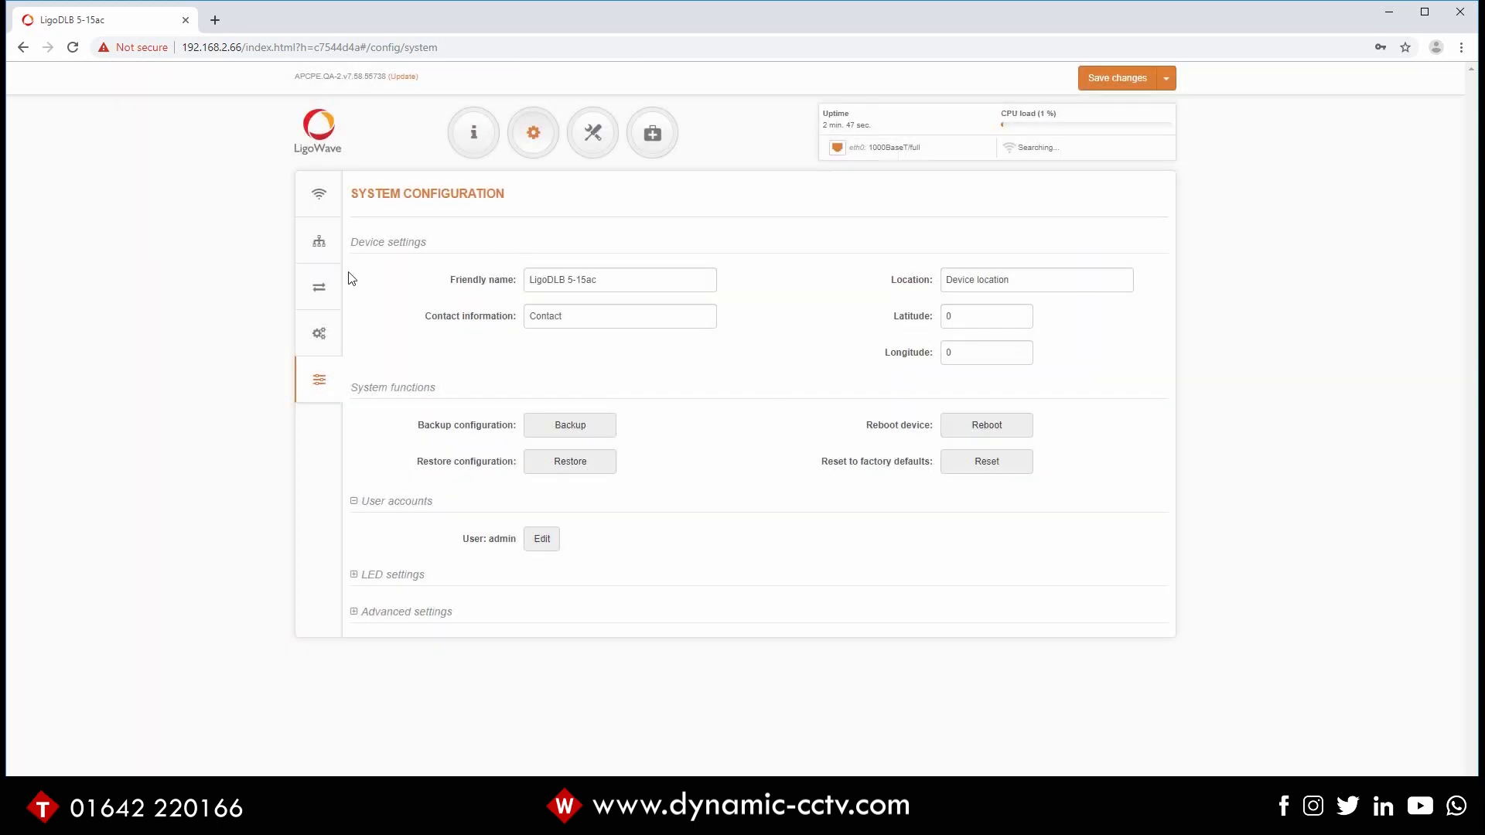
# - Switch the unit's IP assignment to Static with address 192.168.2.91
pyautogui.click(318, 240)
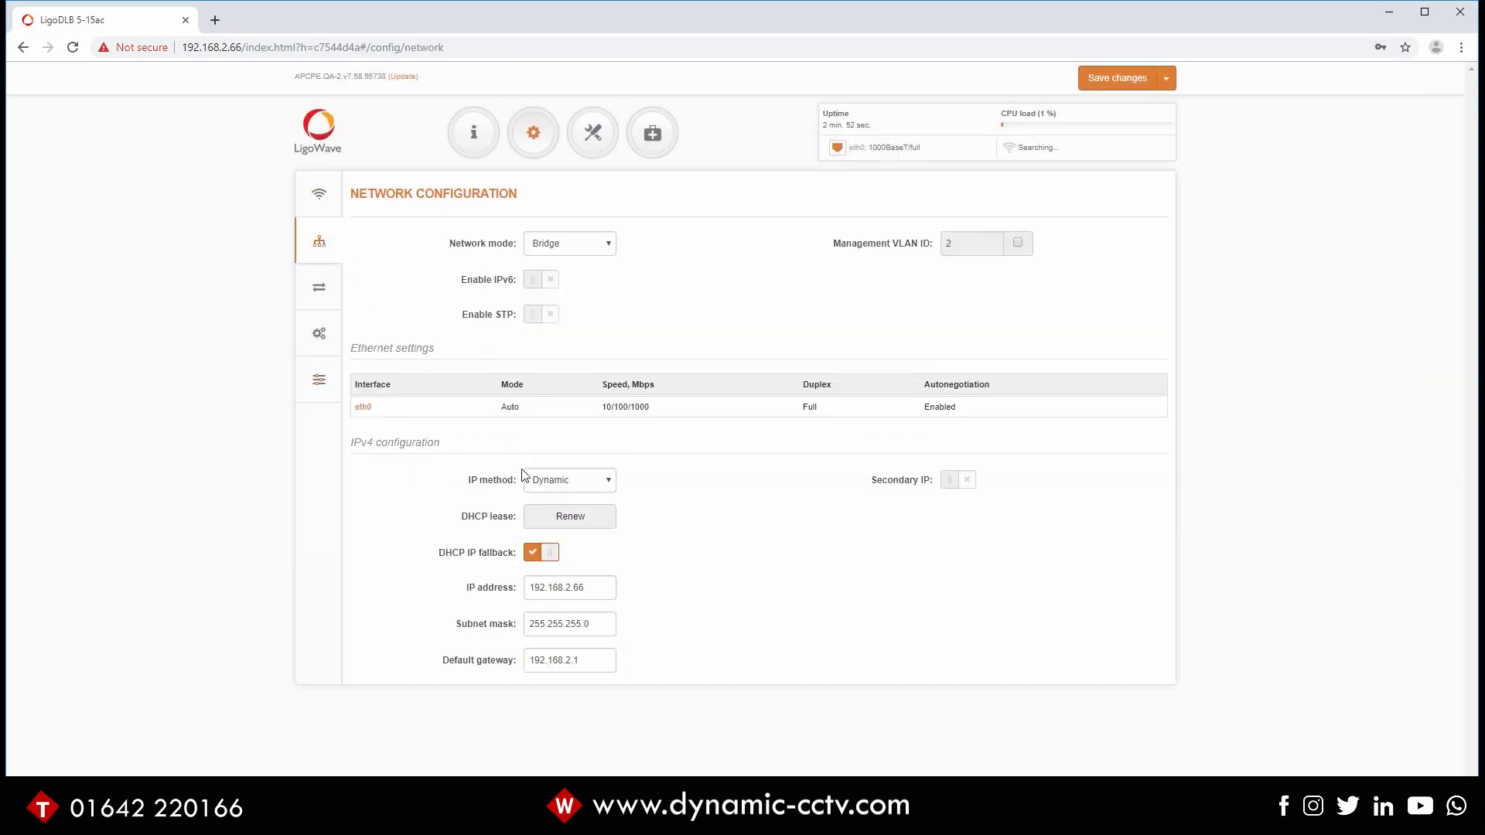
pyautogui.click(568, 479)
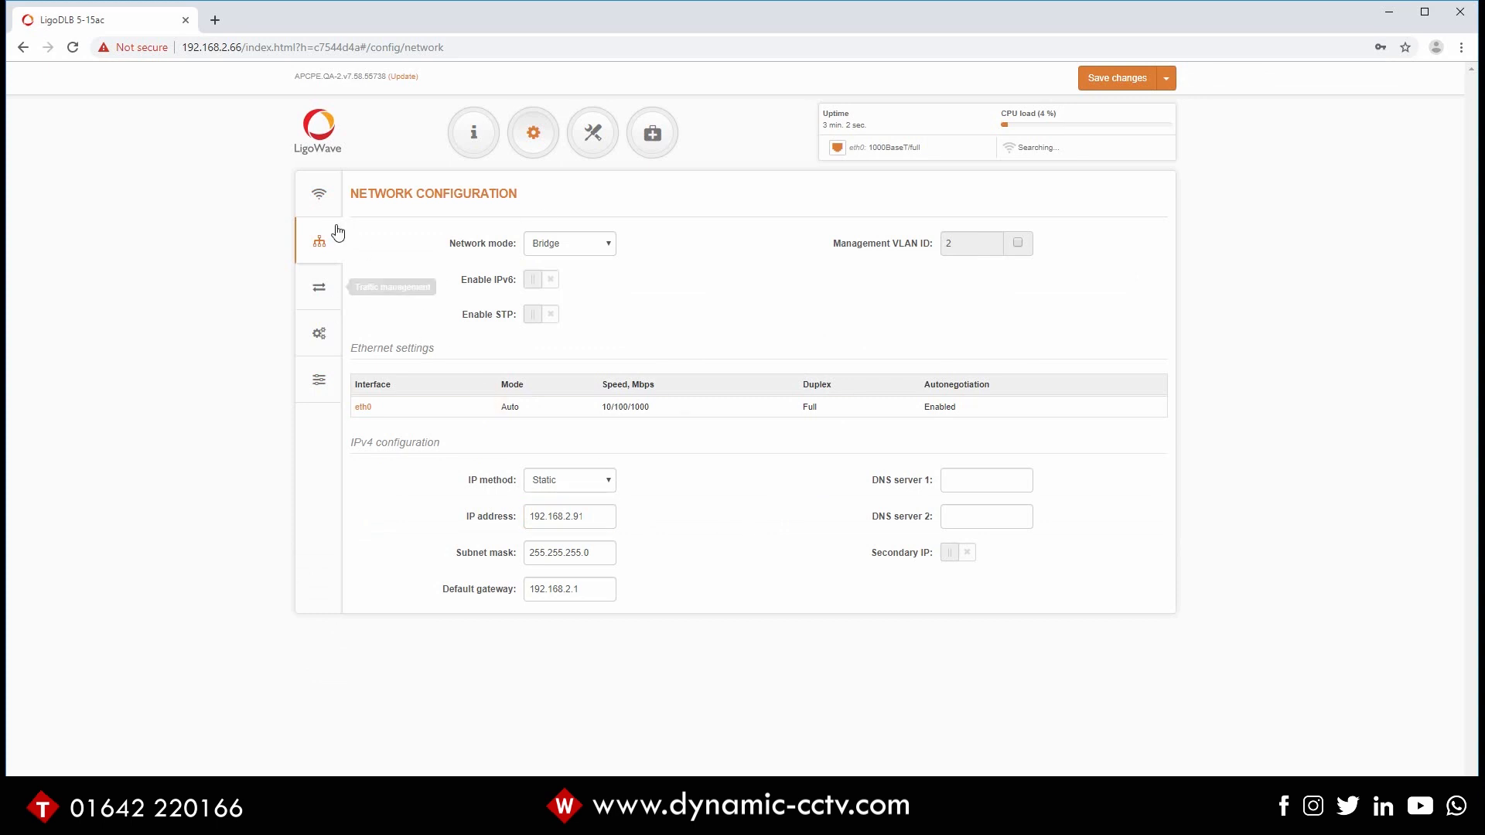
pyautogui.click(318, 194)
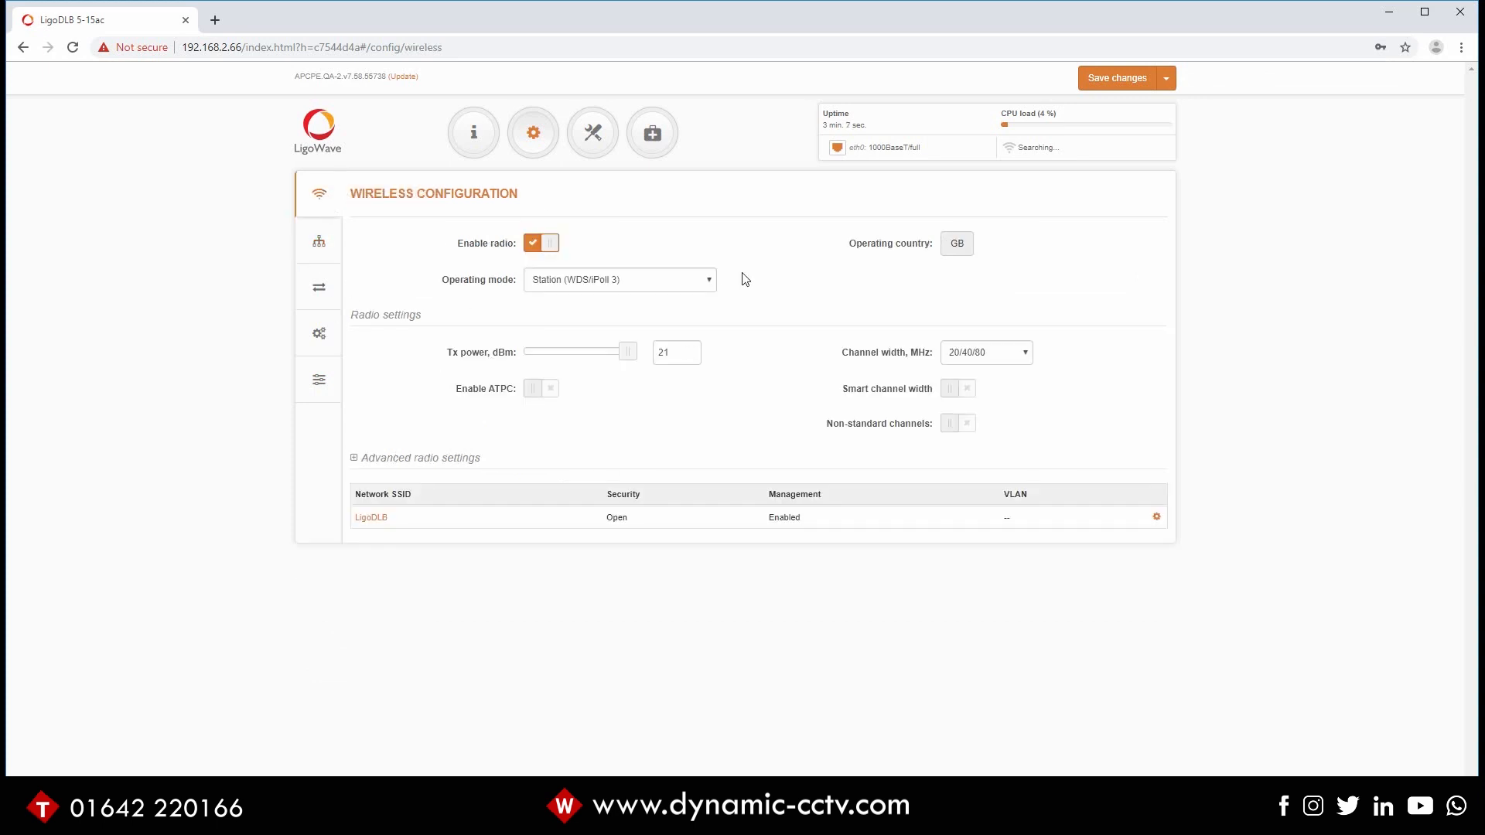
pyautogui.moveTo(554, 294)
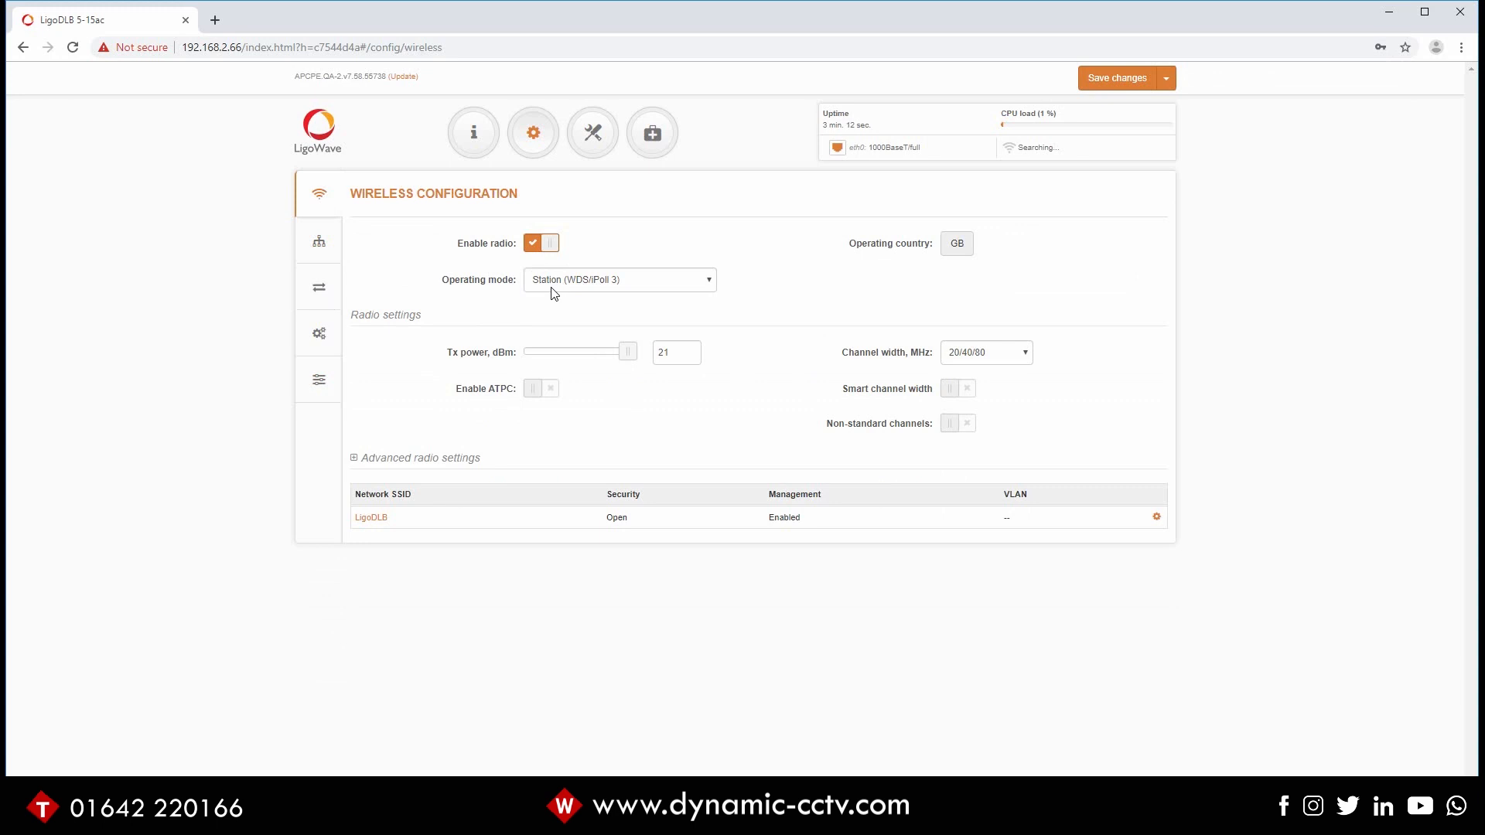
pyautogui.moveTo(627, 299)
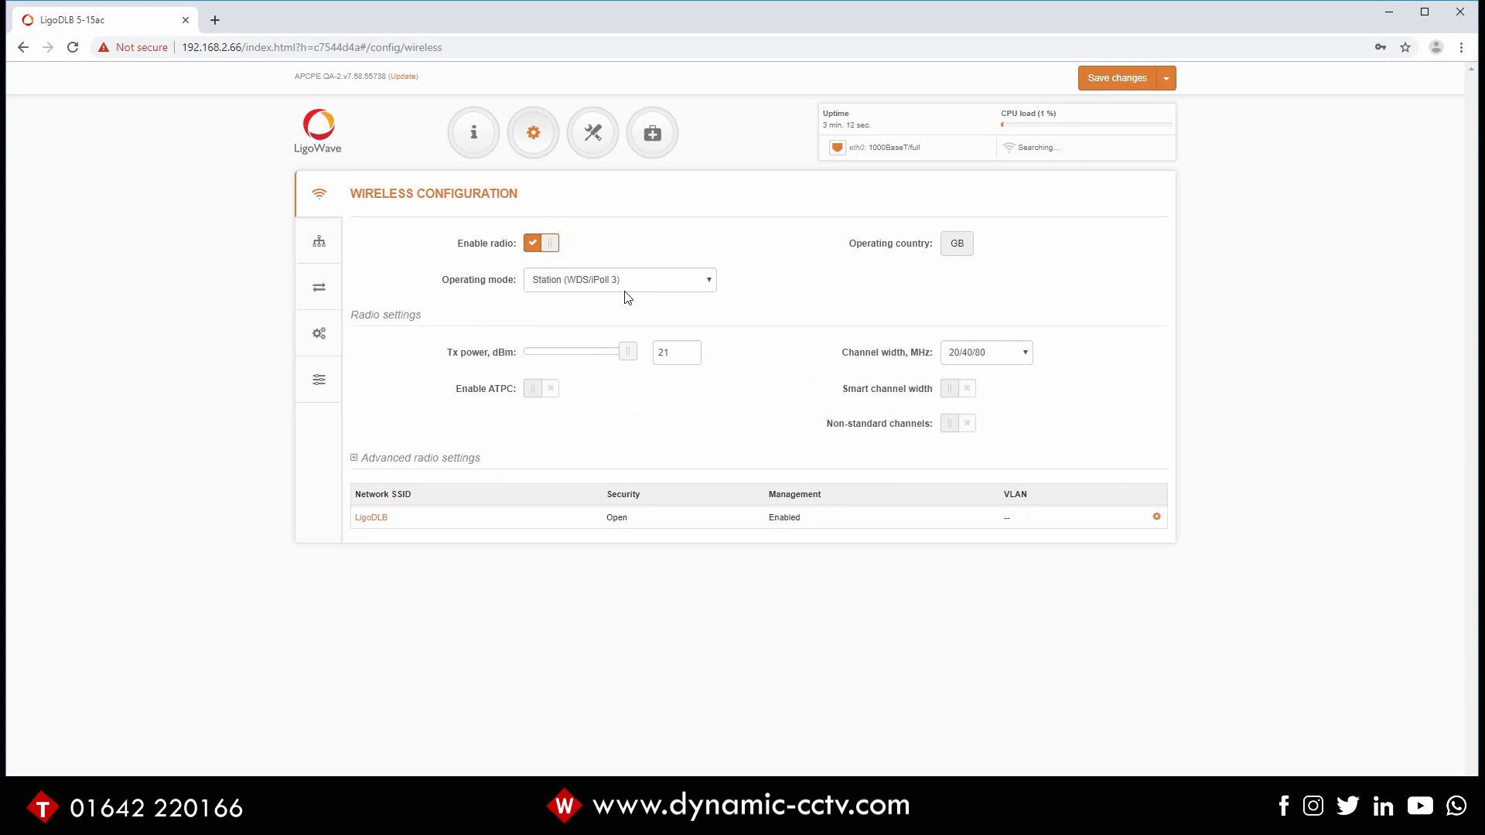
pyautogui.moveTo(714, 415)
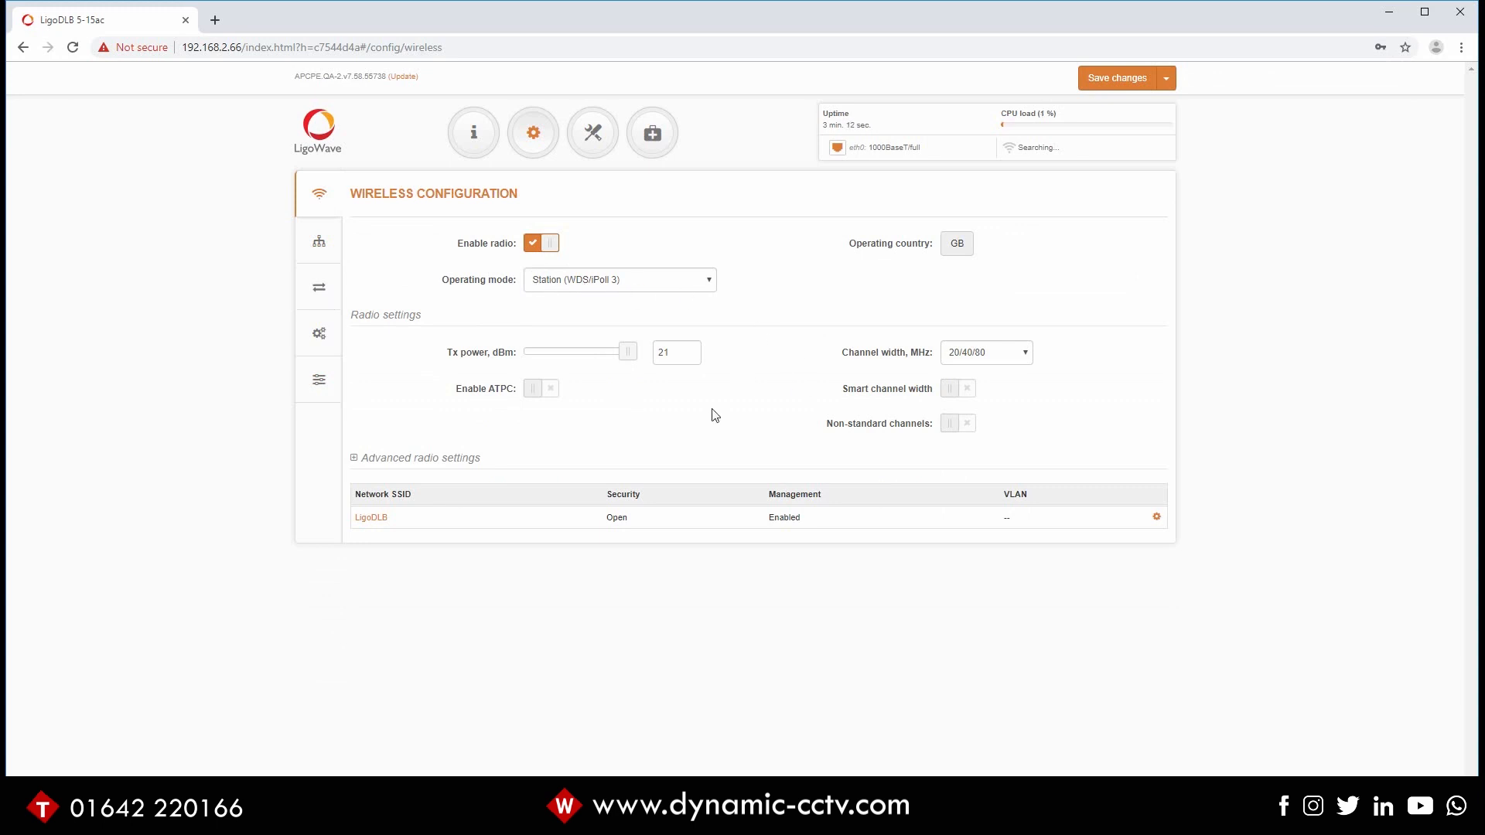
# - Lower transmit power from 21 to 3 dBm and open the LigoDLB network's station settings
pyautogui.moveTo(628, 353); pyautogui.dragTo(532, 353)
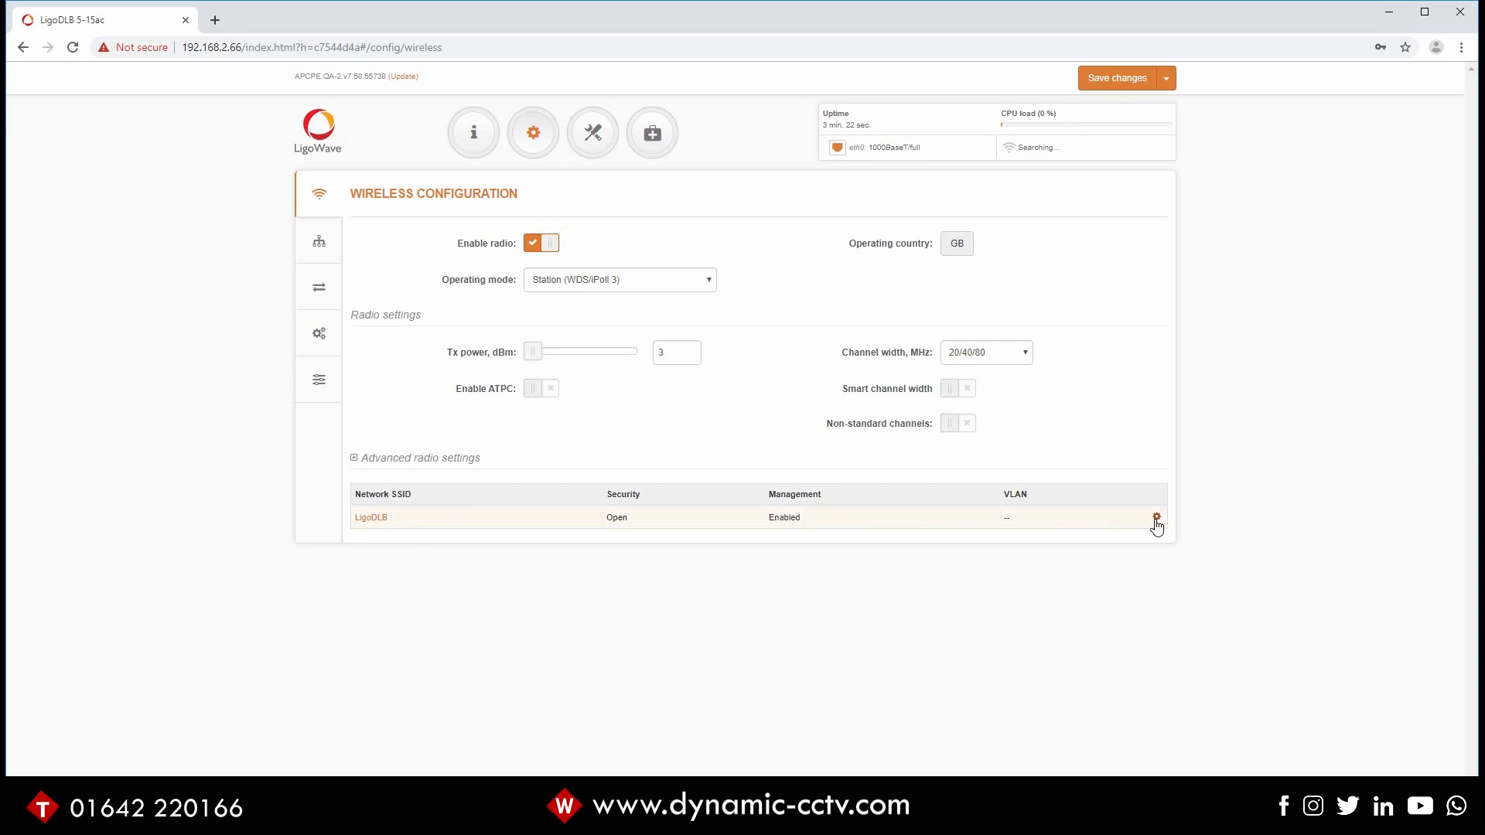
pyautogui.click(1156, 518)
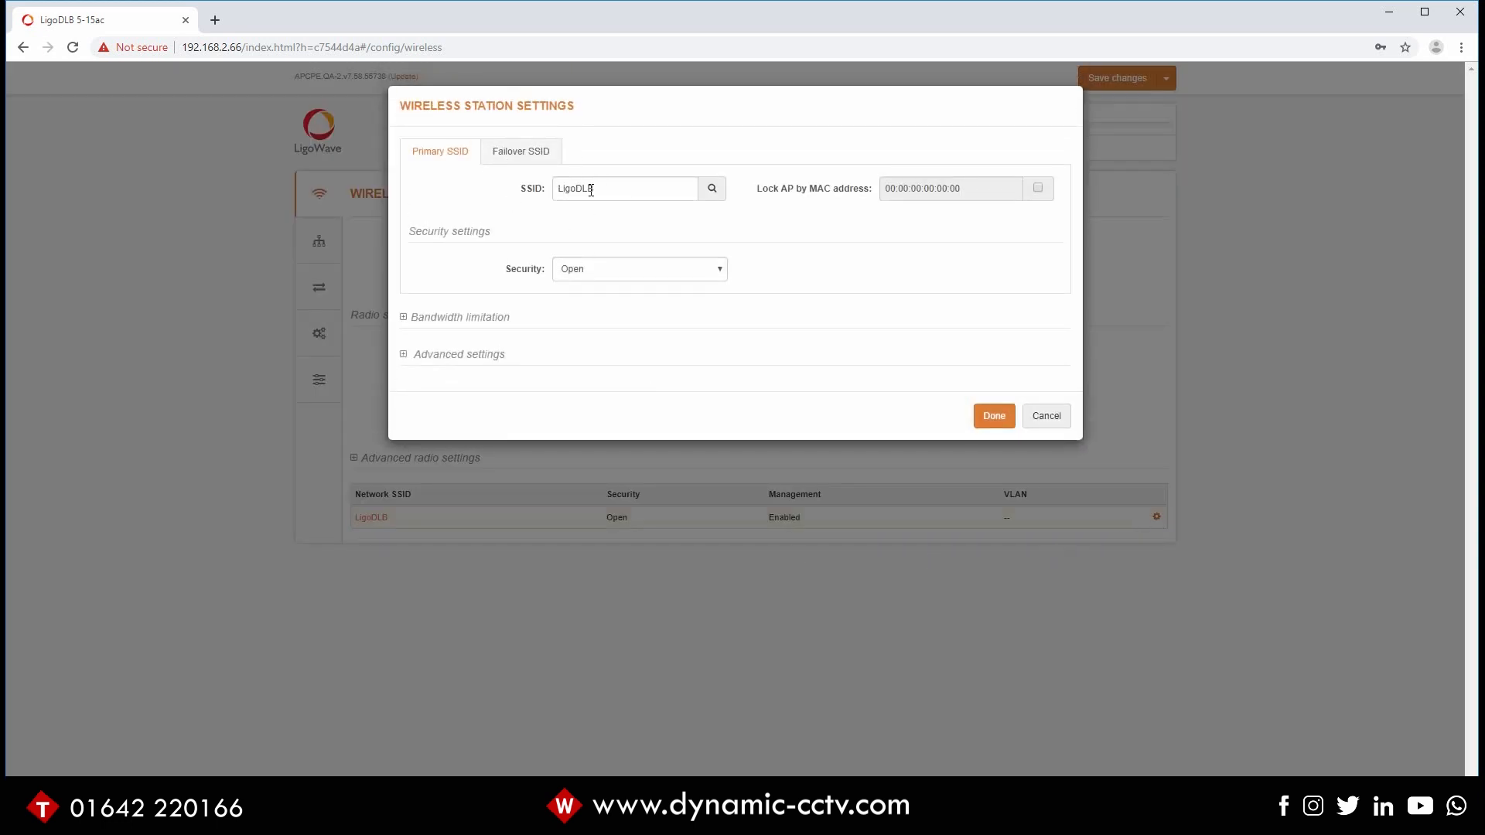
# - Scan for access points and pick DEmo Bridge (WPA/WPA2 Personal) as the station's network
pyautogui.click(712, 187)
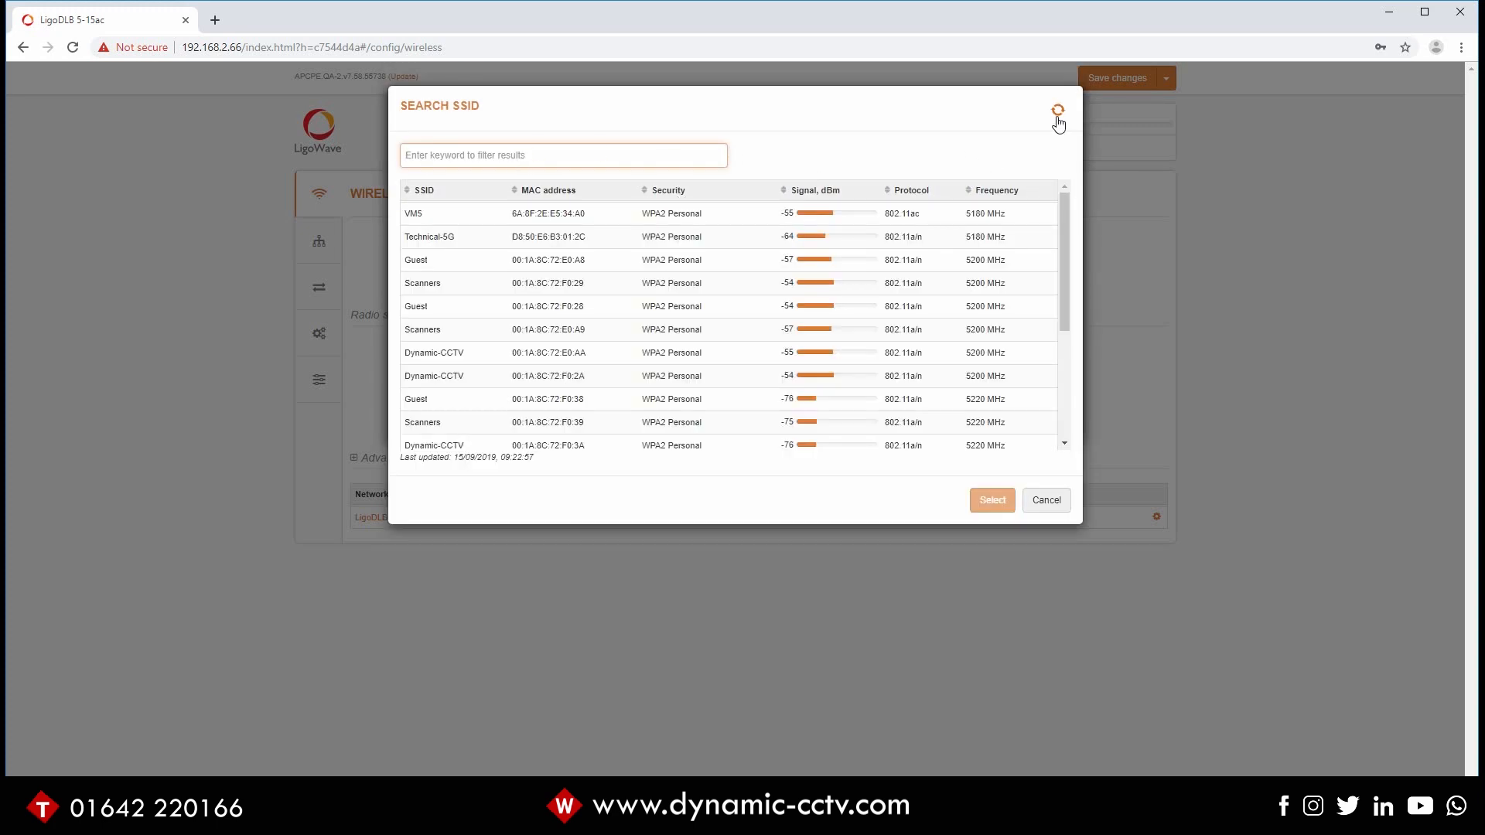
pyautogui.scroll(-3)
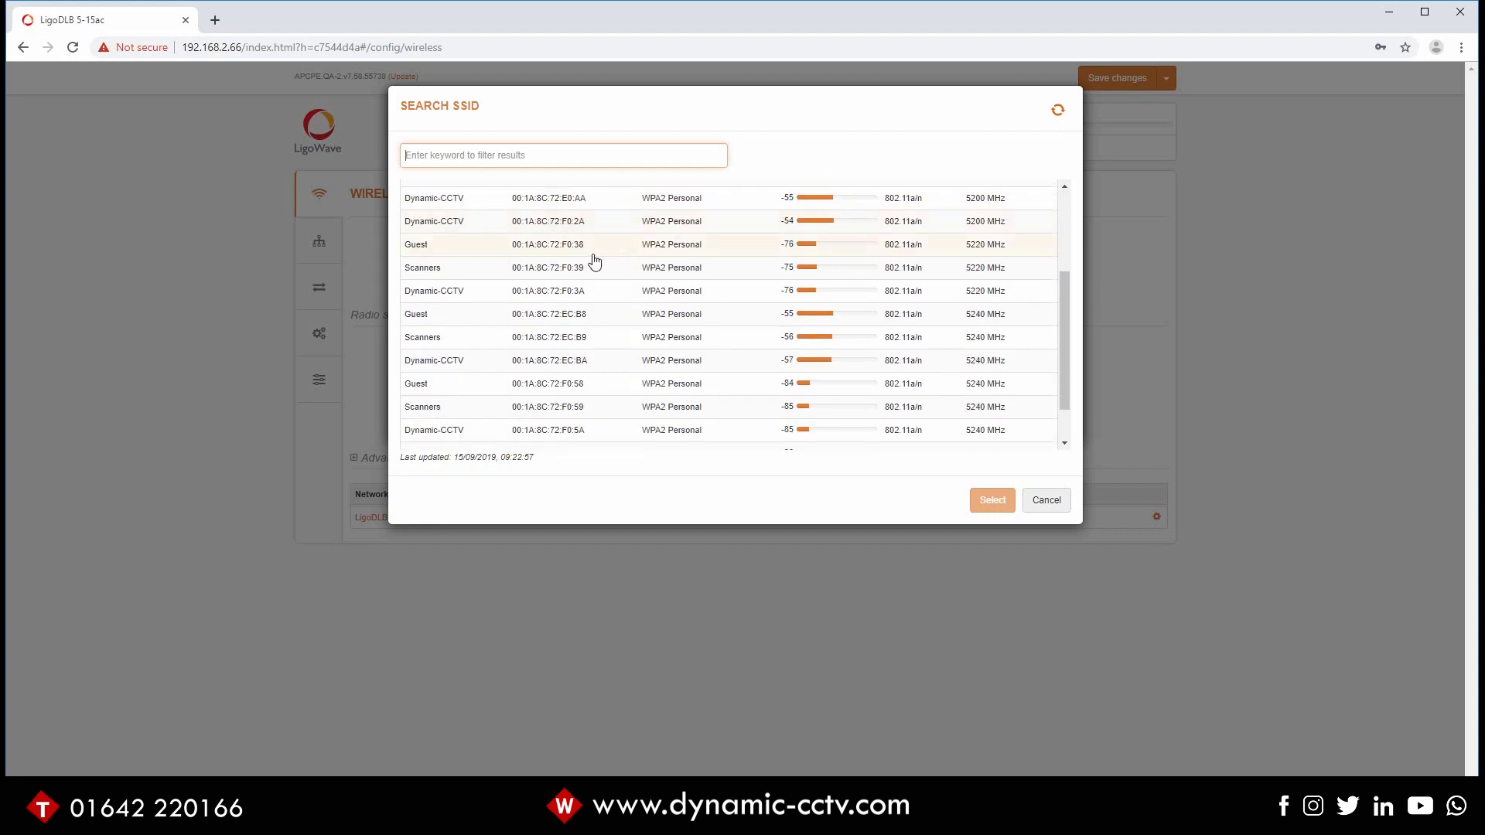
pyautogui.scroll(-3)
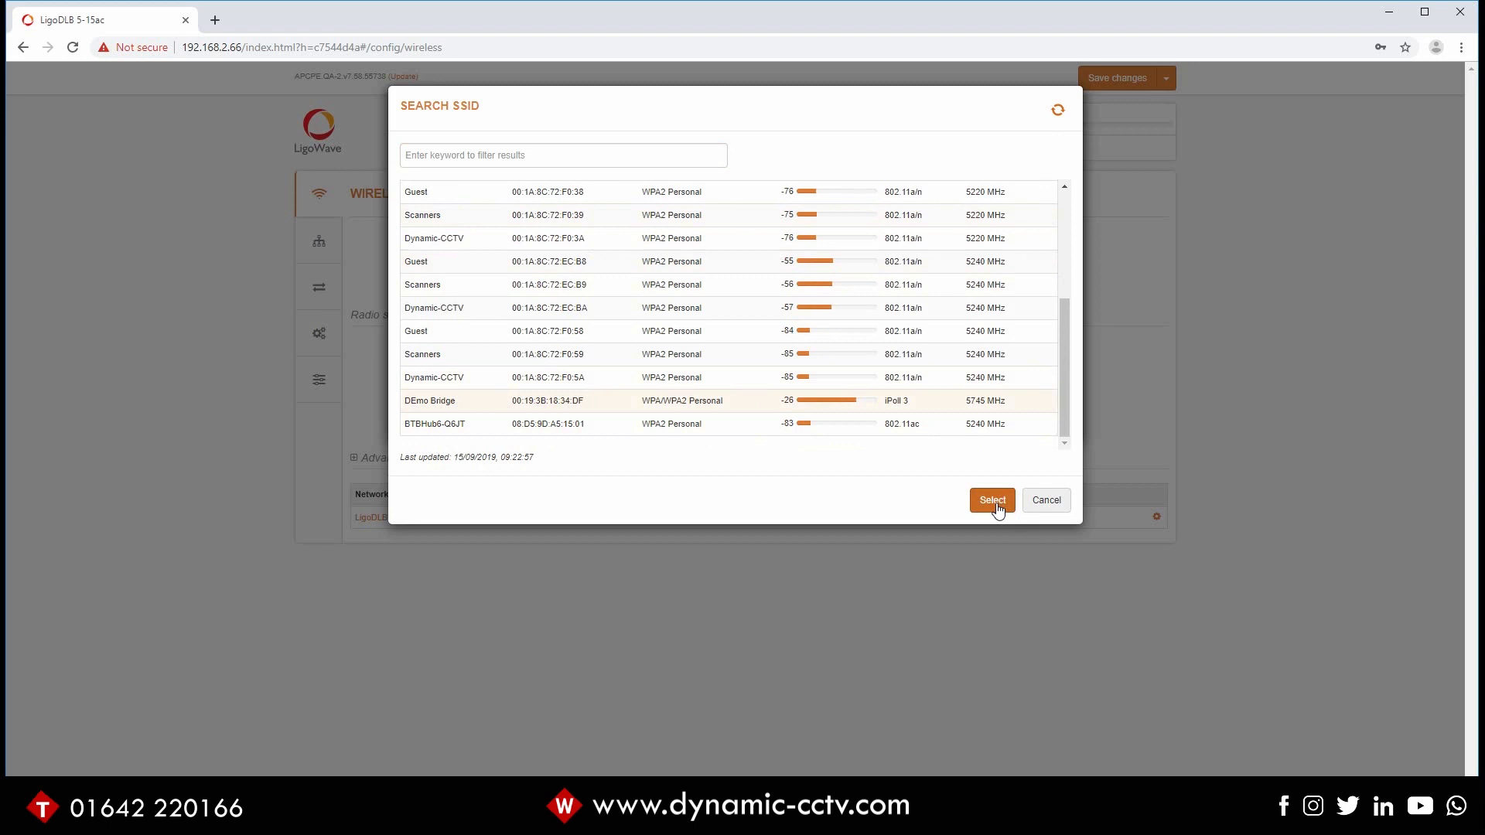
pyautogui.click(992, 500)
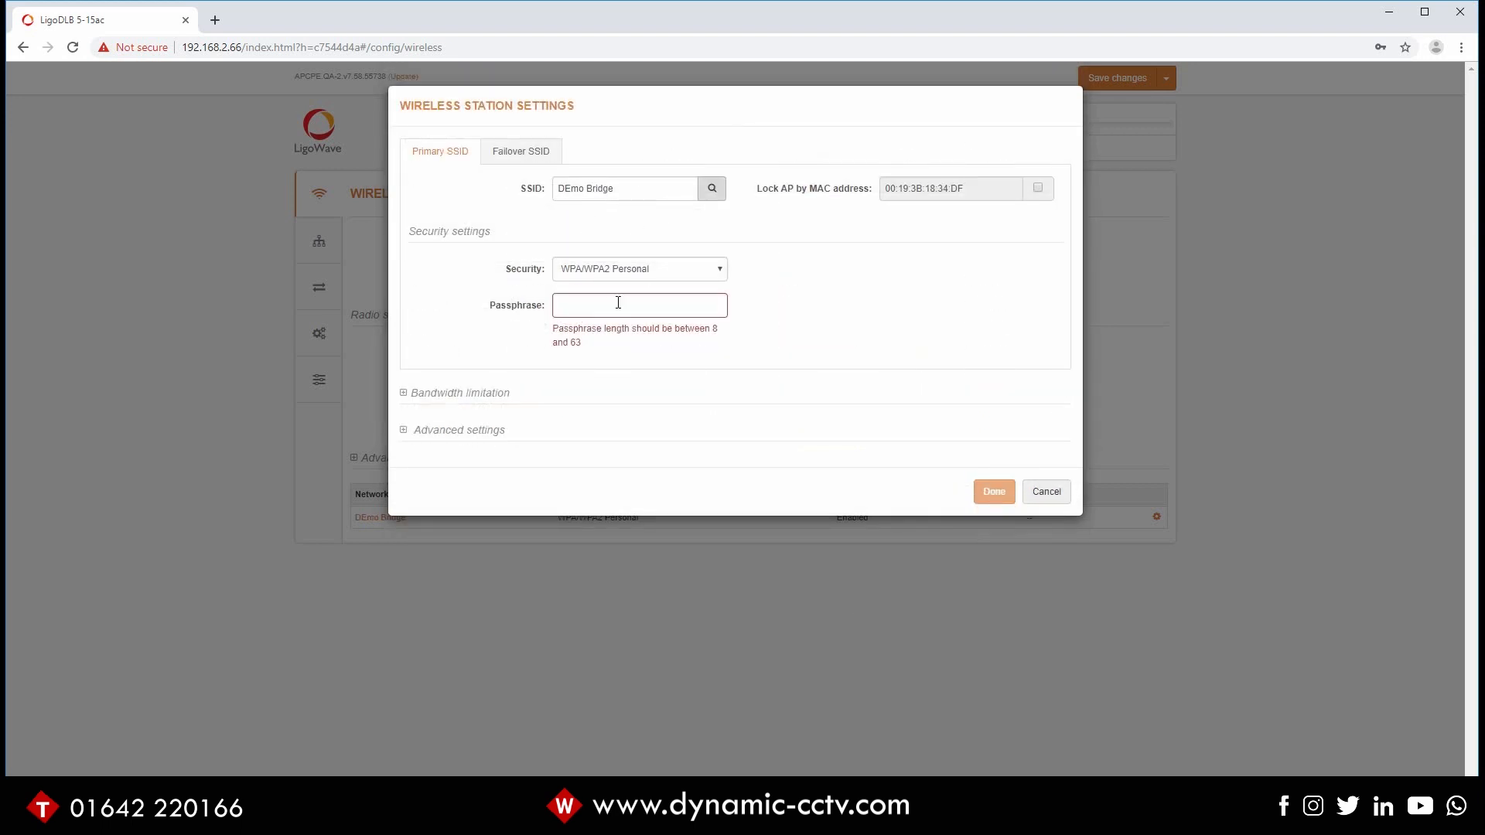
# - Enter the DEmo Bridge WPA2 passphrase and confirm the station settings
pyautogui.click(640, 305)
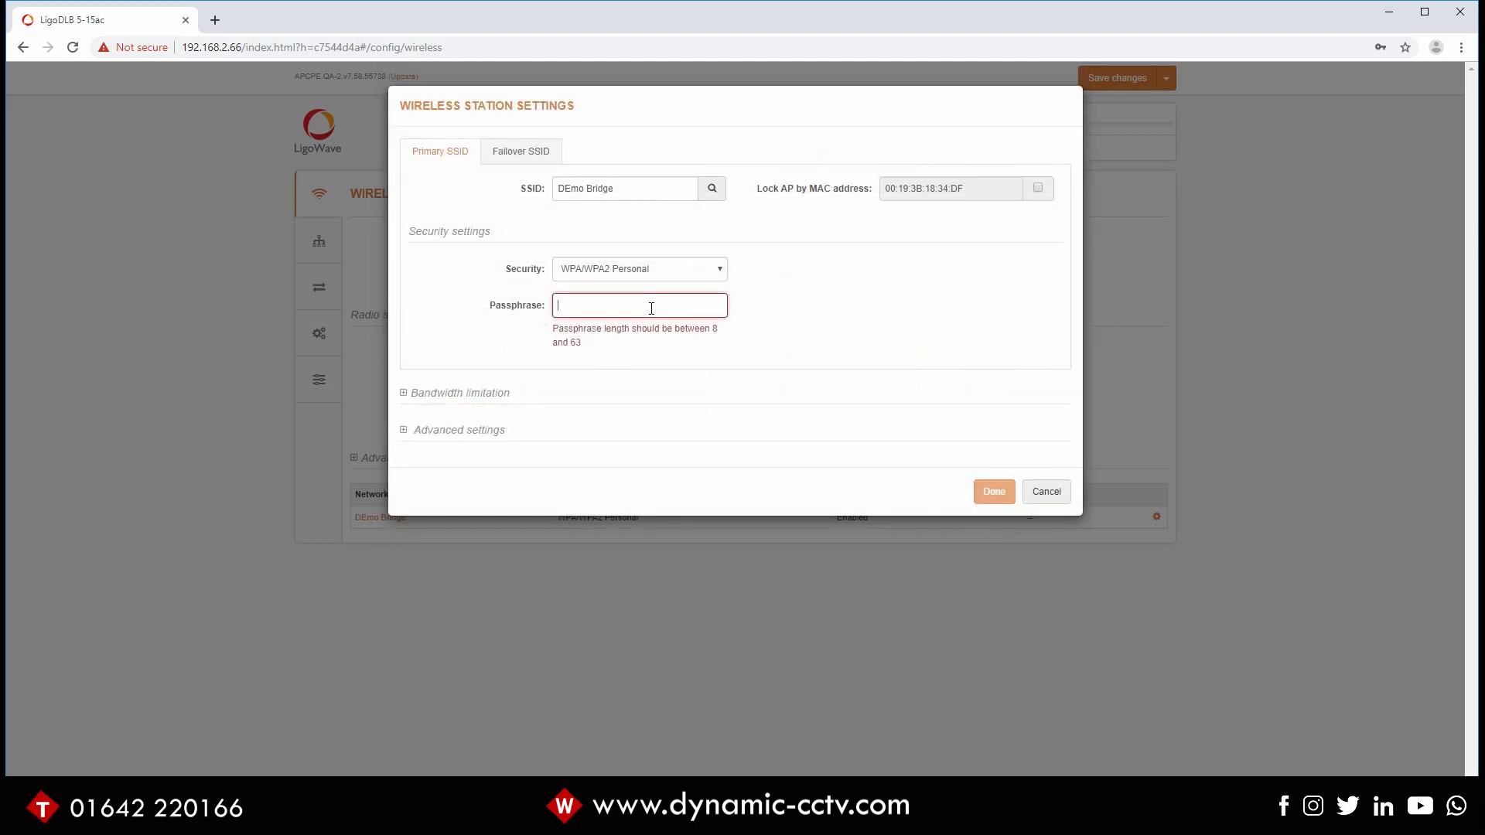
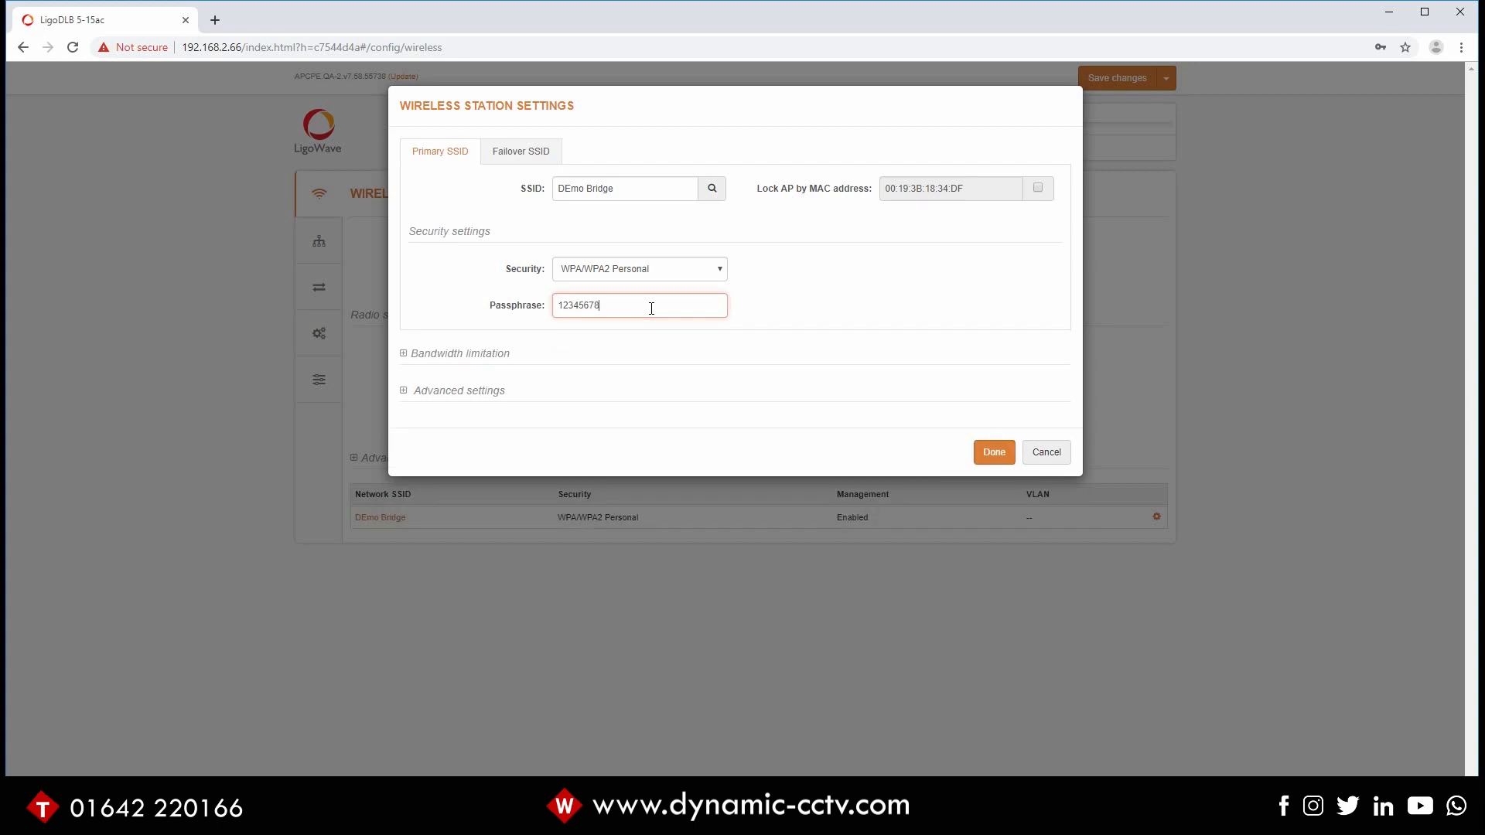
pyautogui.moveTo(860, 291)
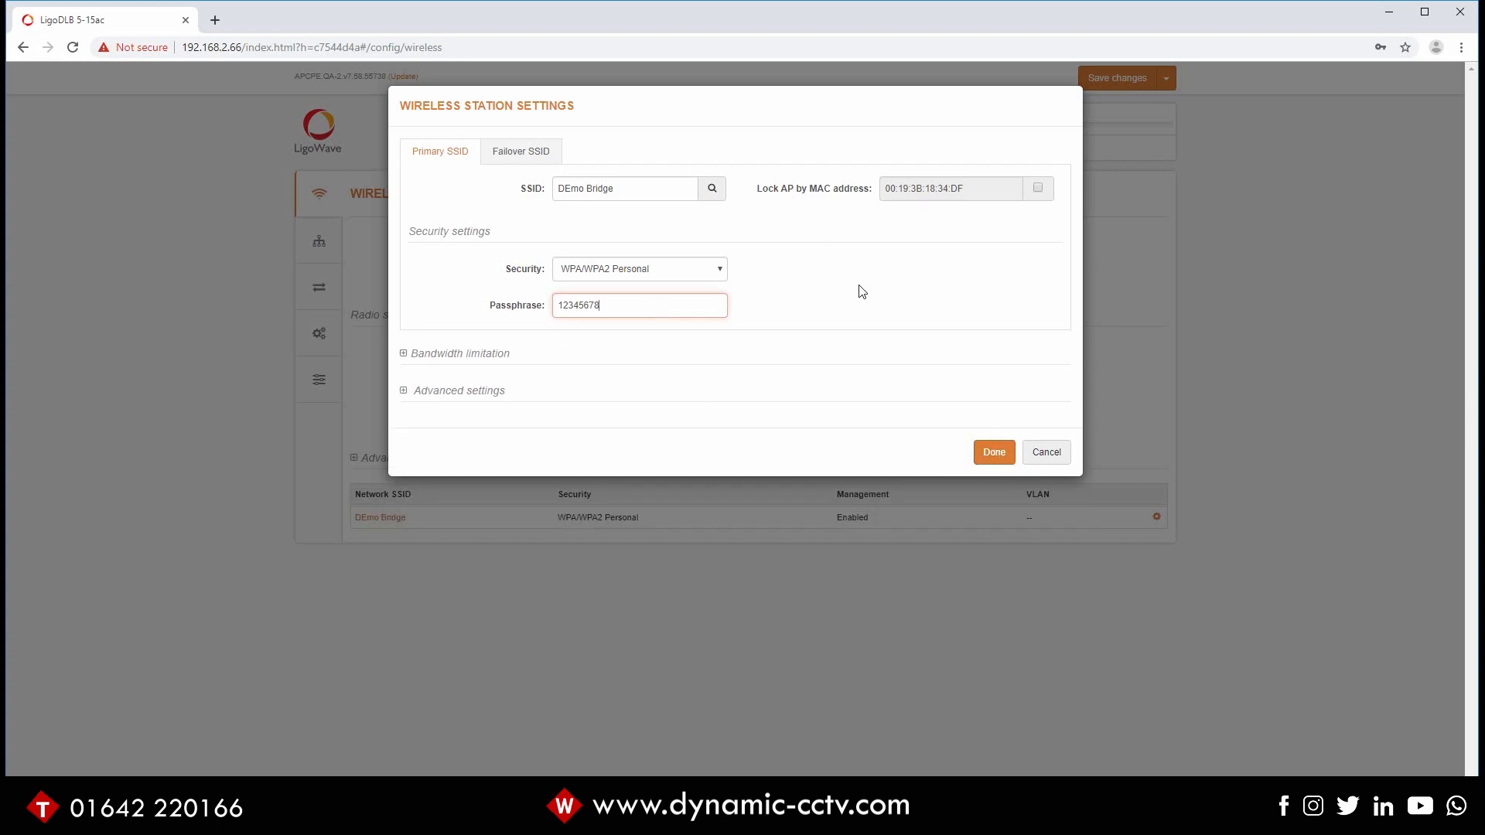
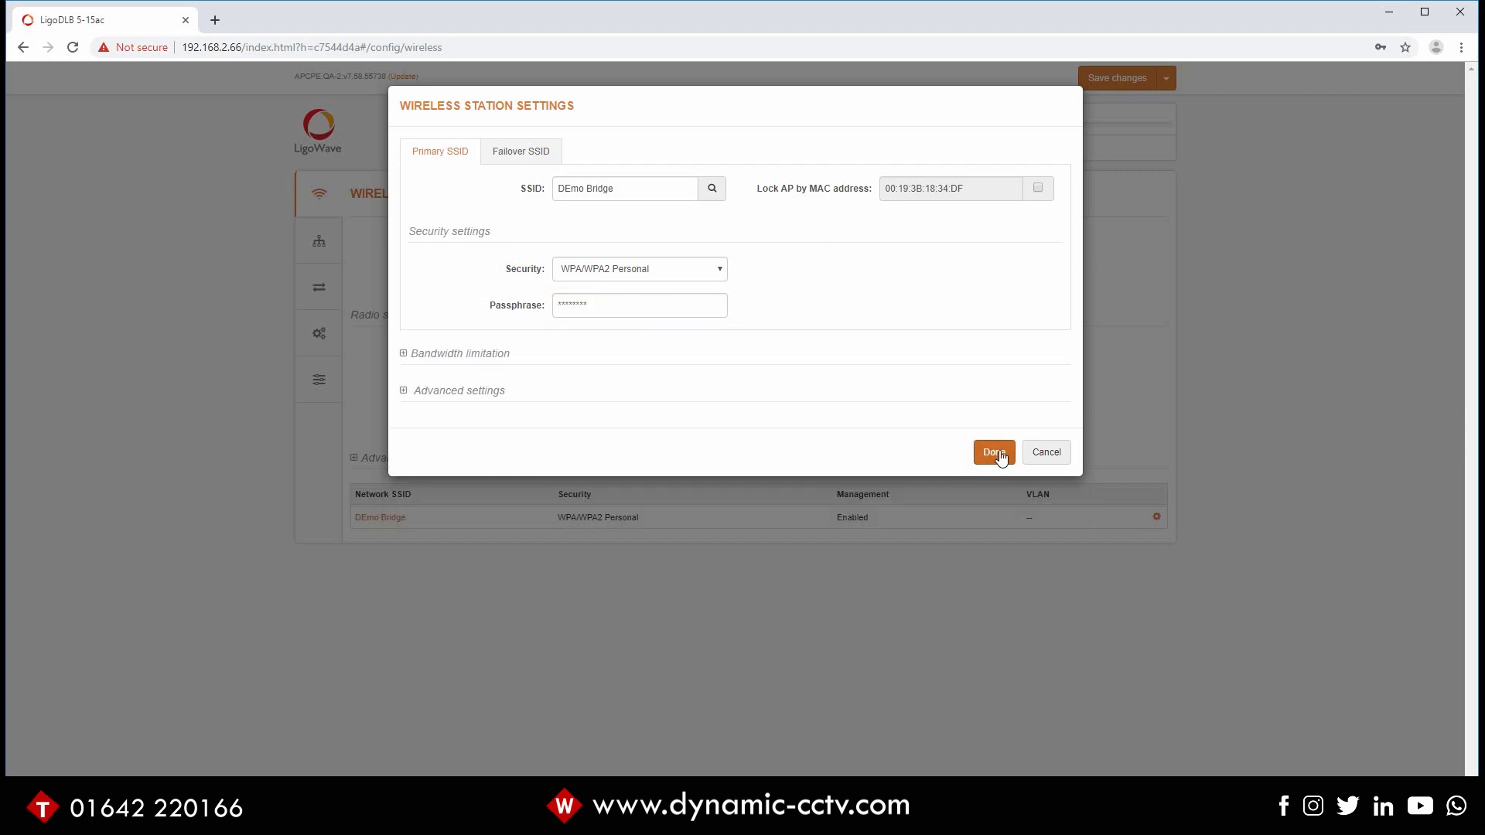
pyautogui.click(994, 452)
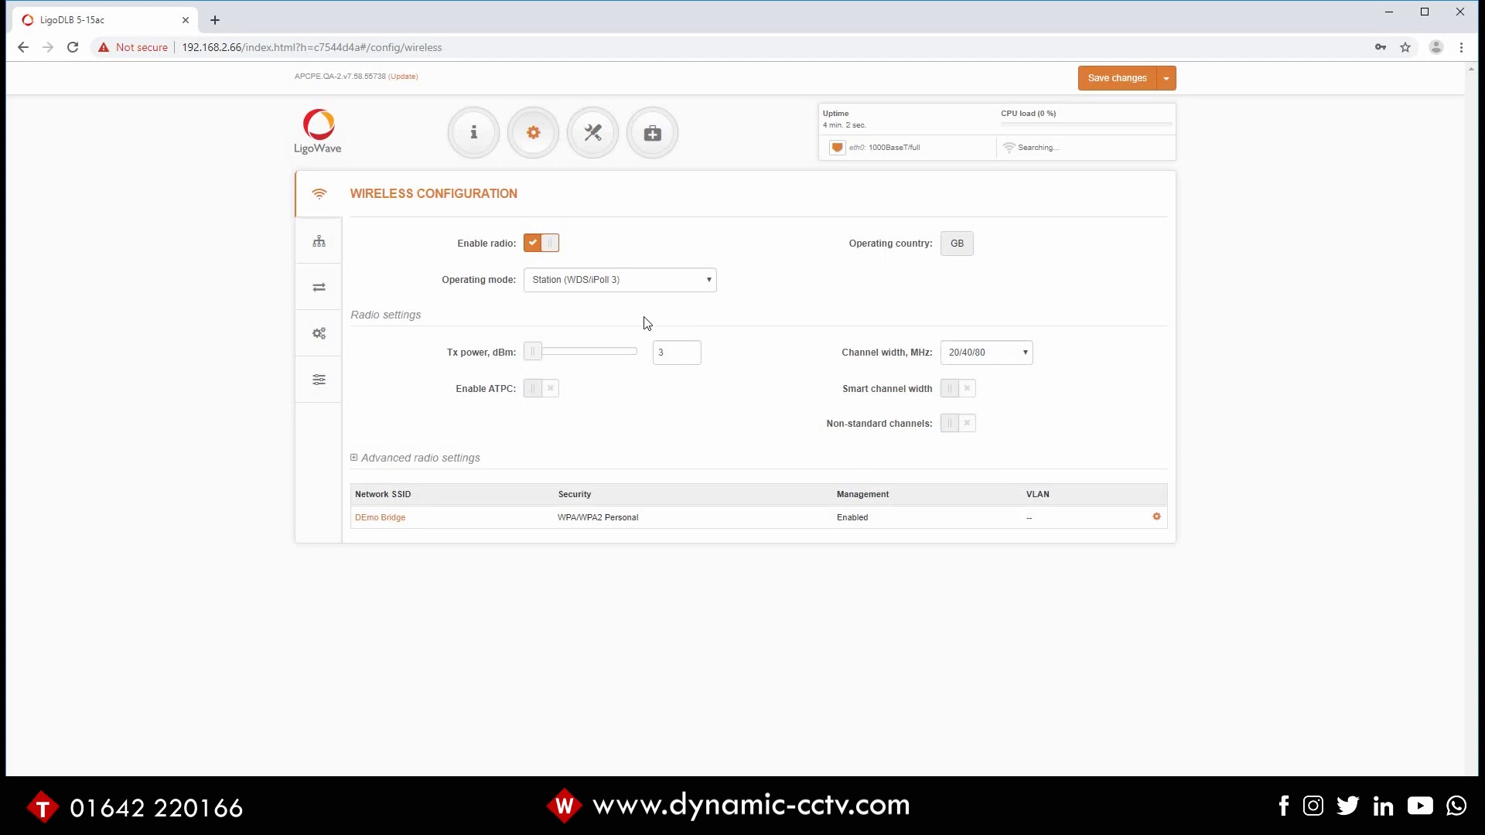
pyautogui.moveTo(582, 324)
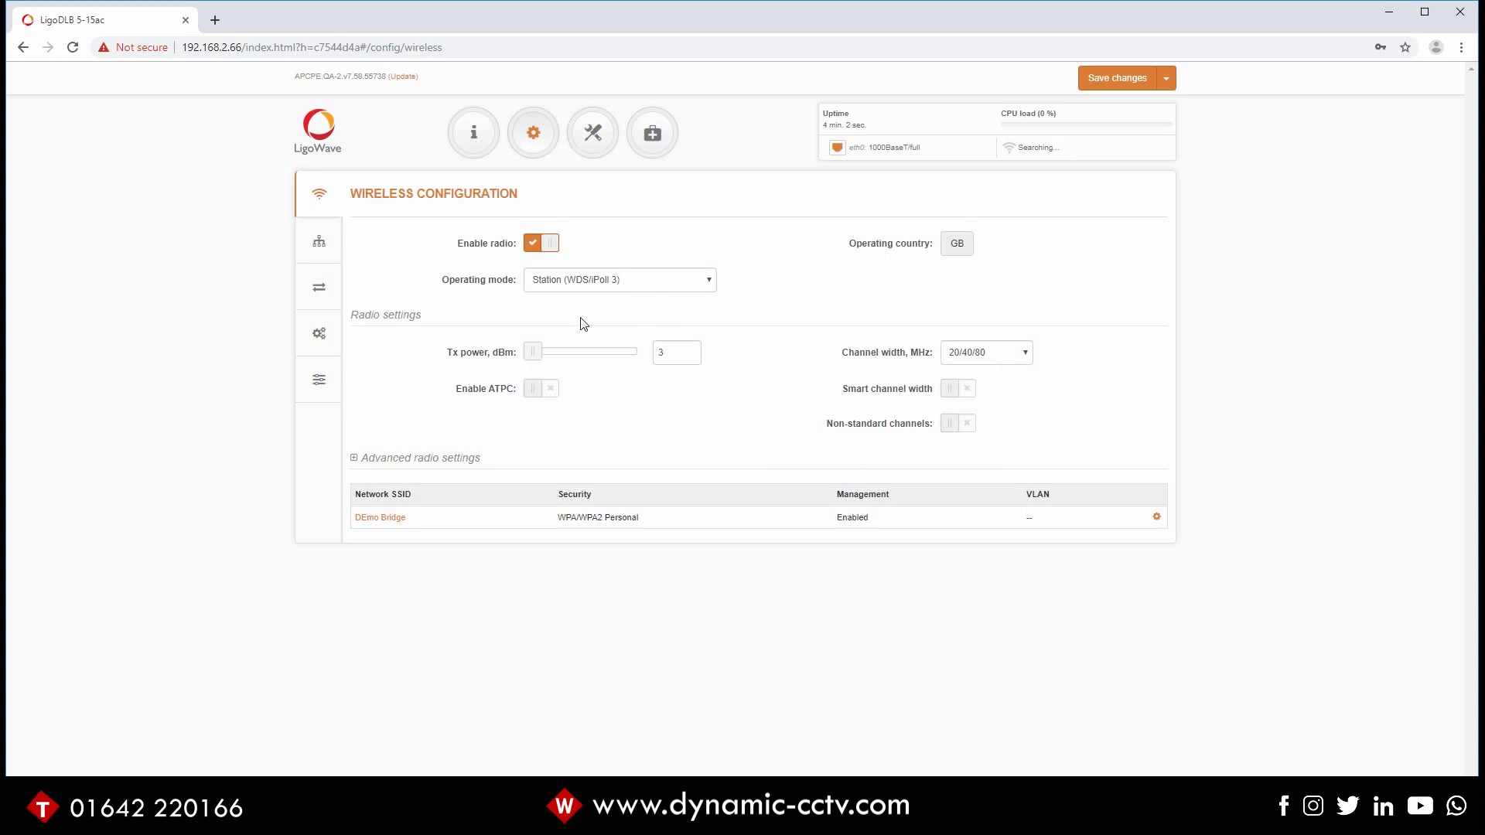
pyautogui.moveTo(591, 320)
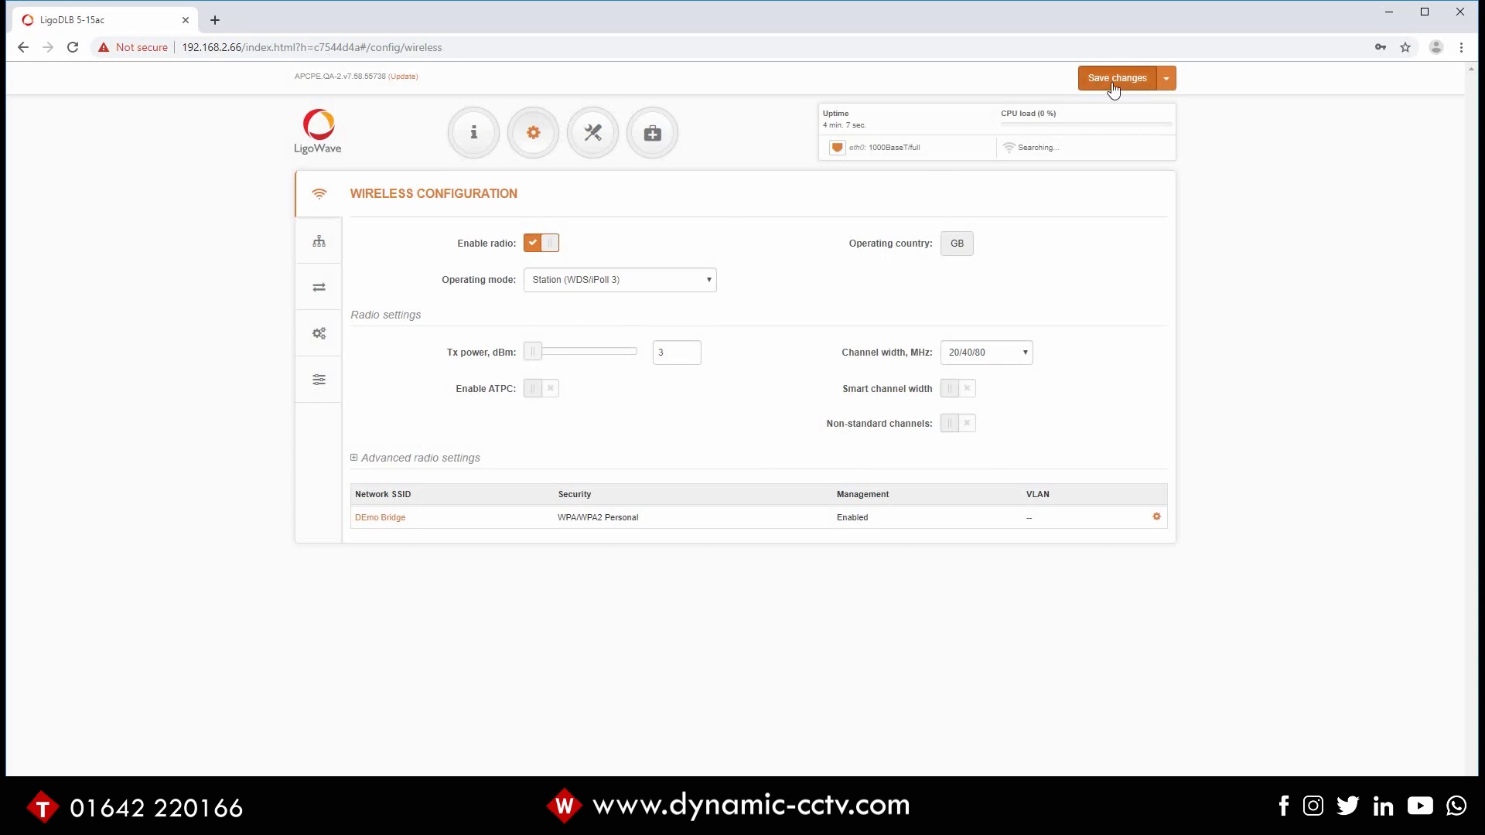
# - Review and save the pending power, wireless, IP and password changes to the unit
pyautogui.click(1117, 78)
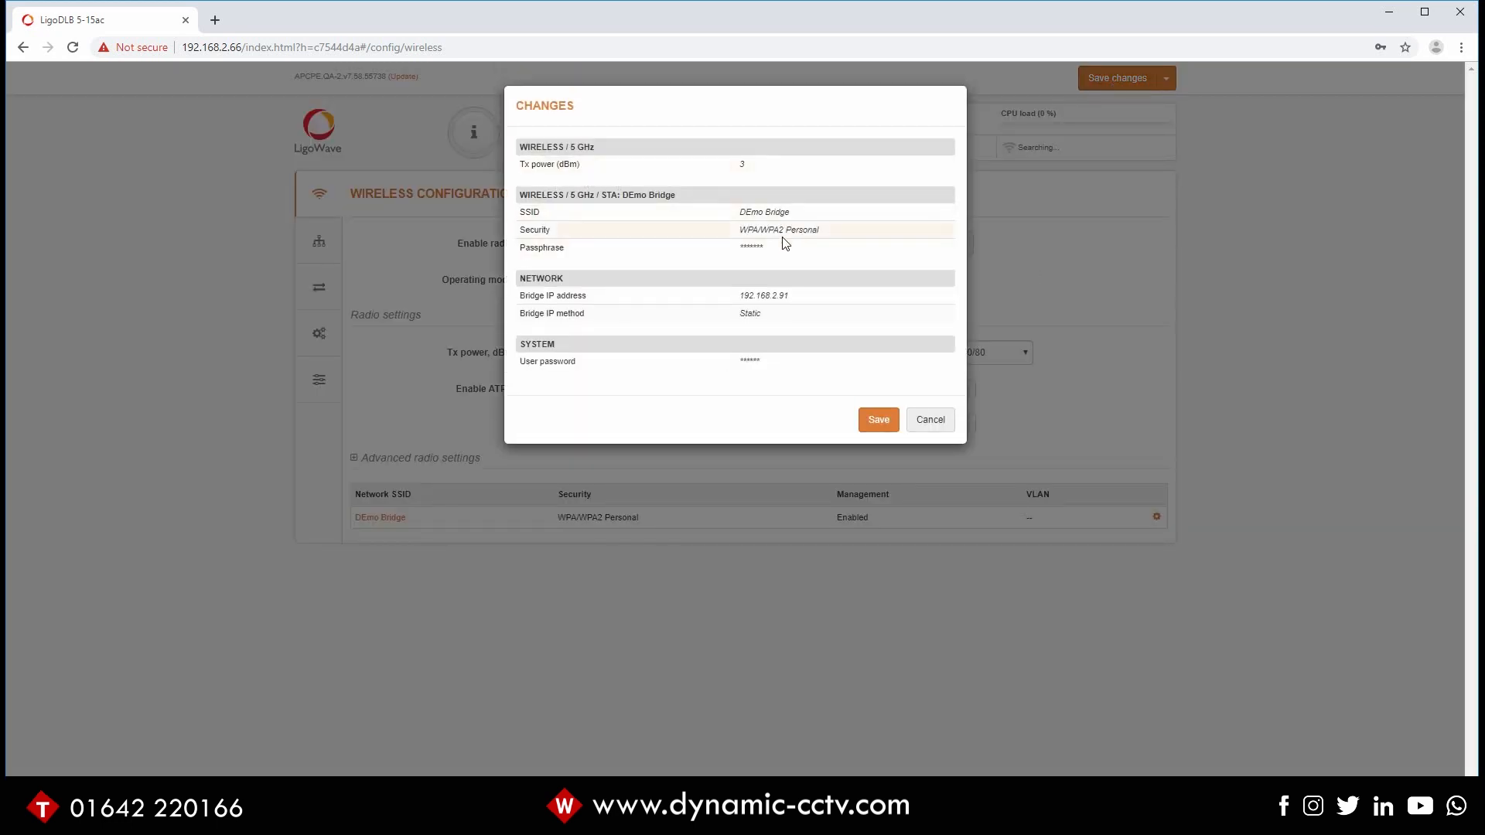
pyautogui.moveTo(565, 226)
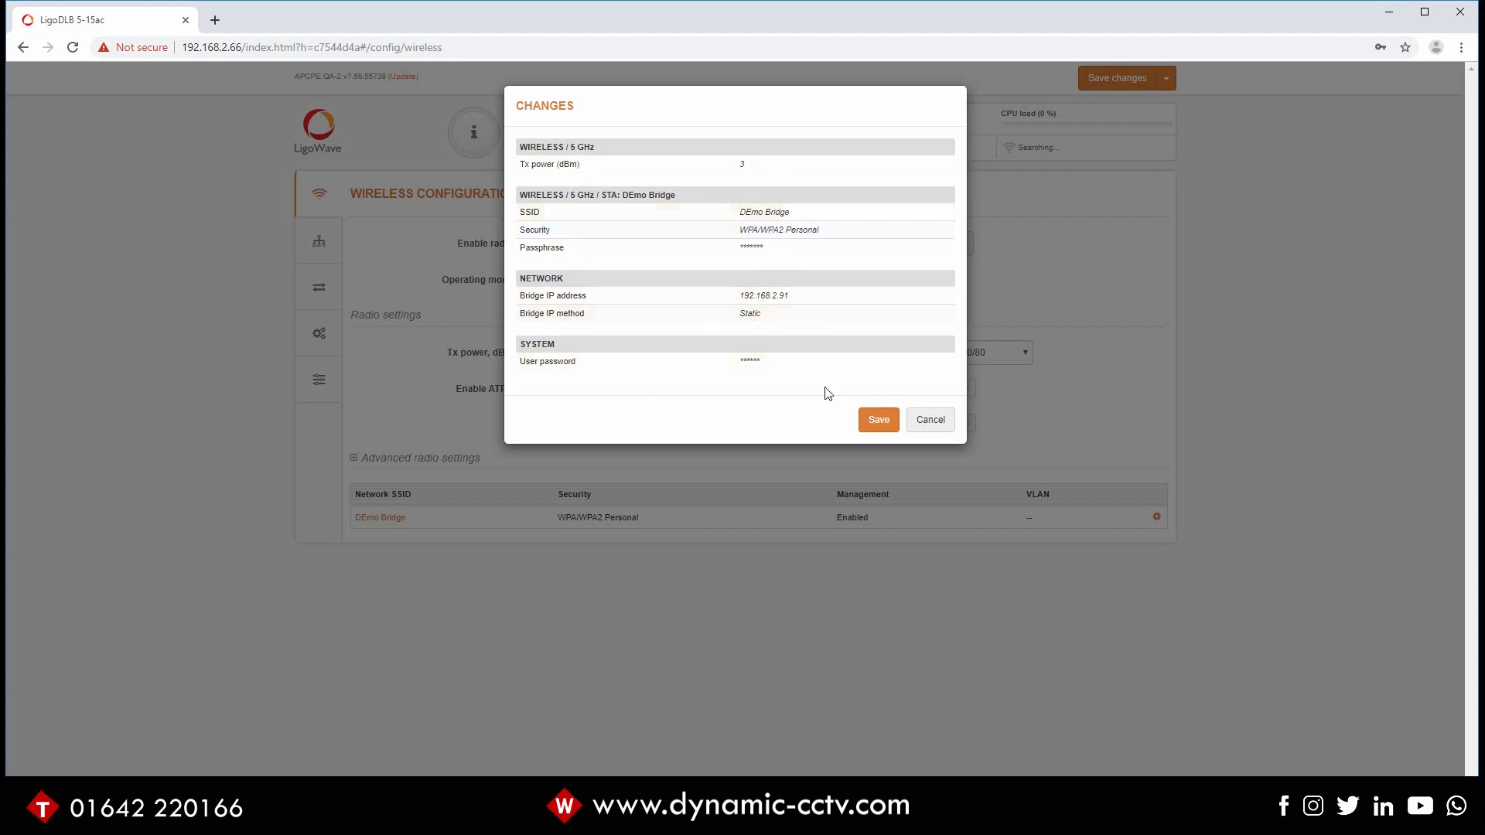
pyautogui.click(877, 419)
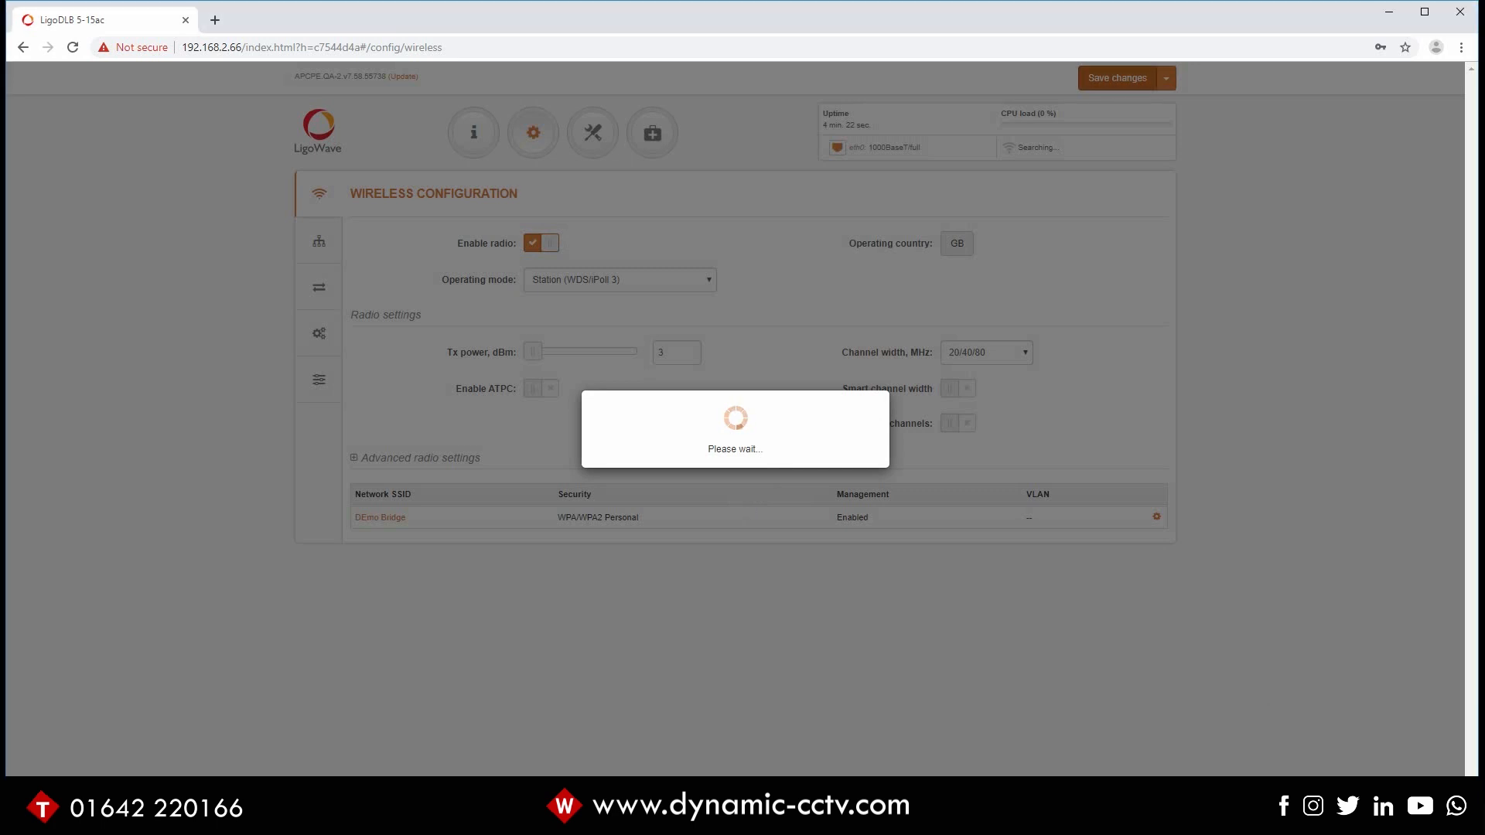
pyautogui.click(473, 131)
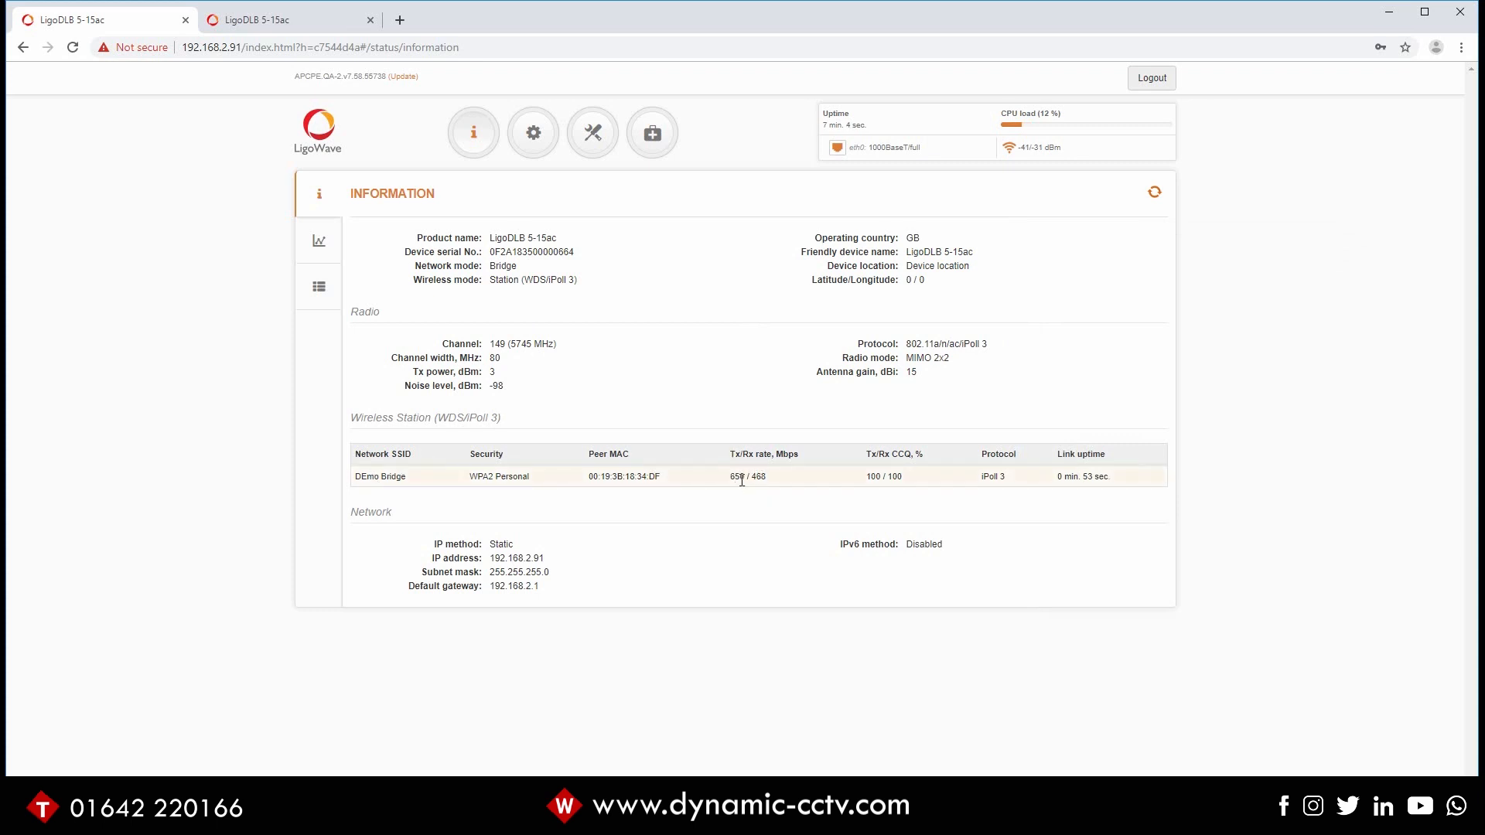
pyautogui.moveTo(1001, 206)
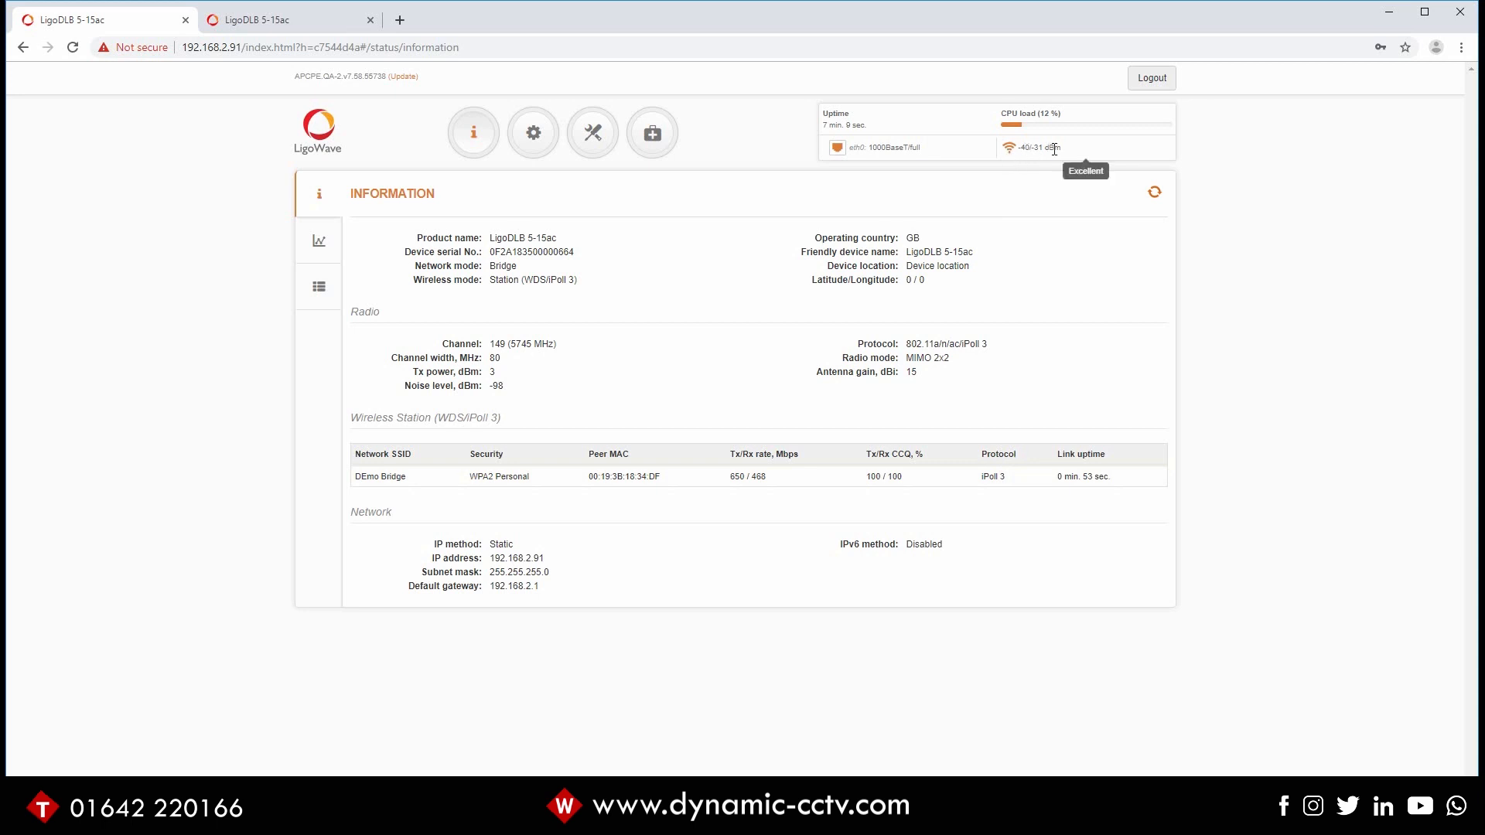
pyautogui.moveTo(1013, 155)
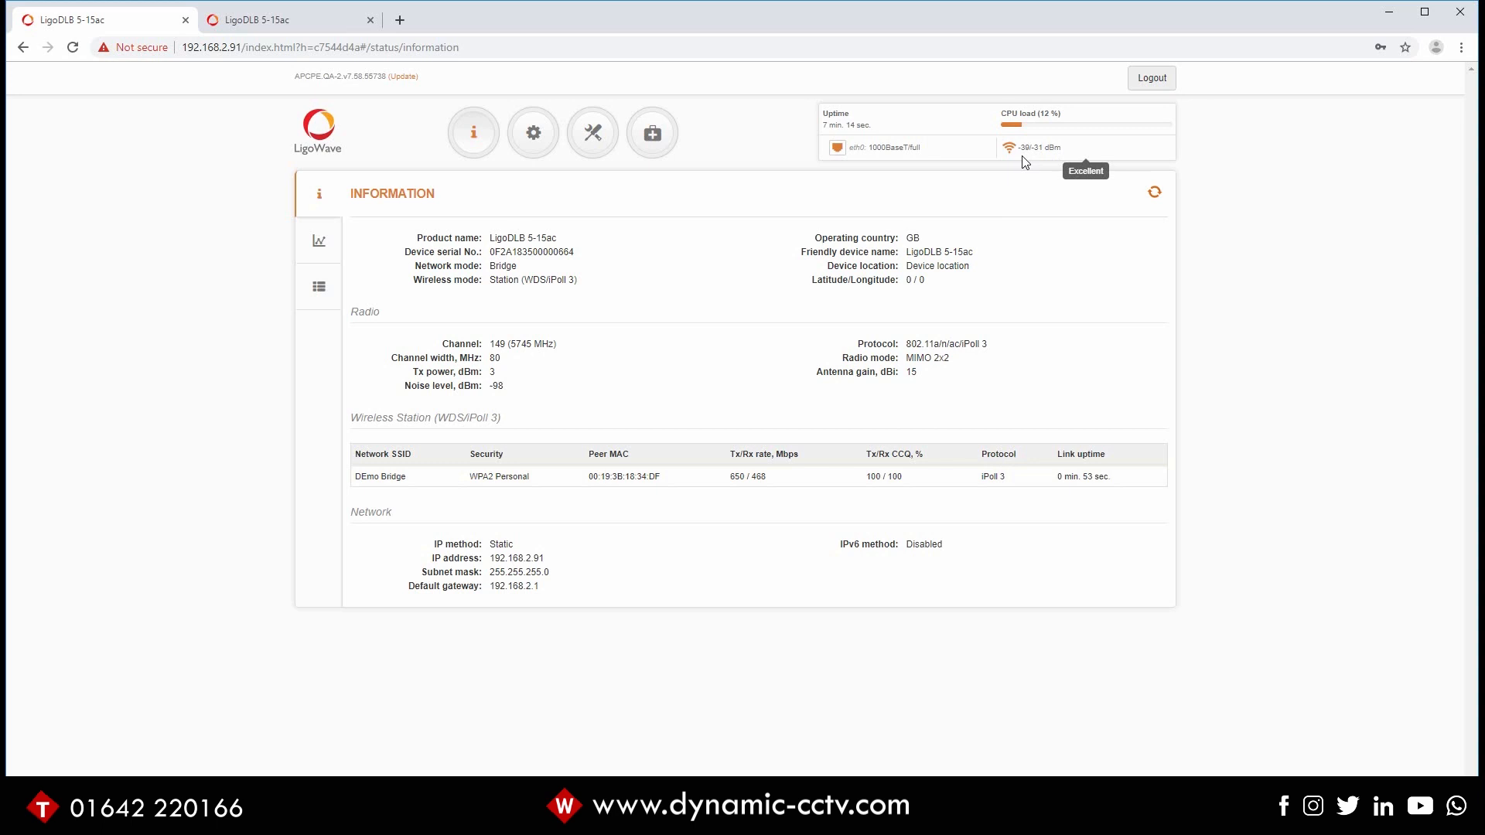
pyautogui.moveTo(937, 294)
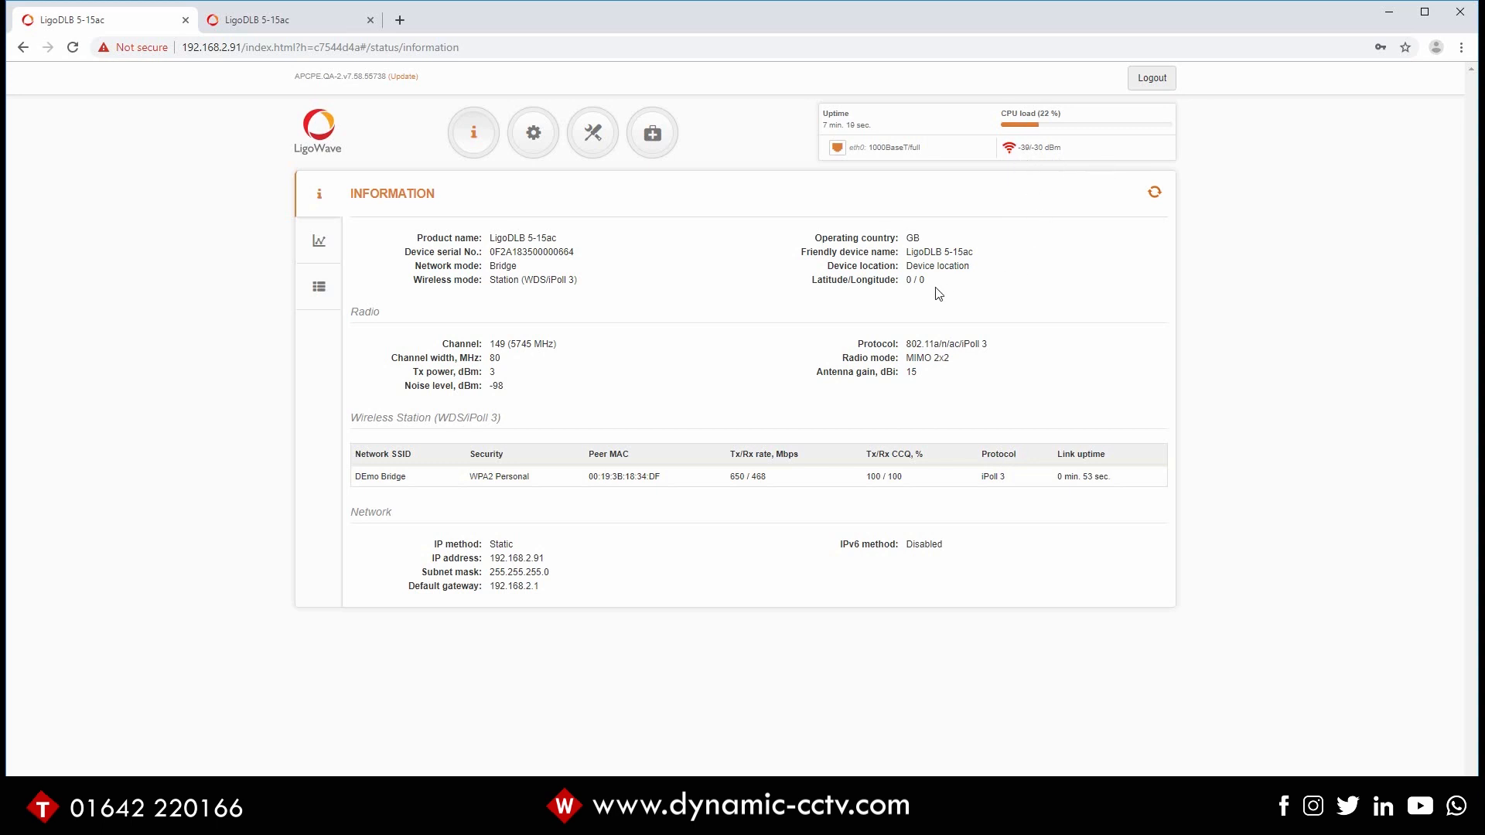